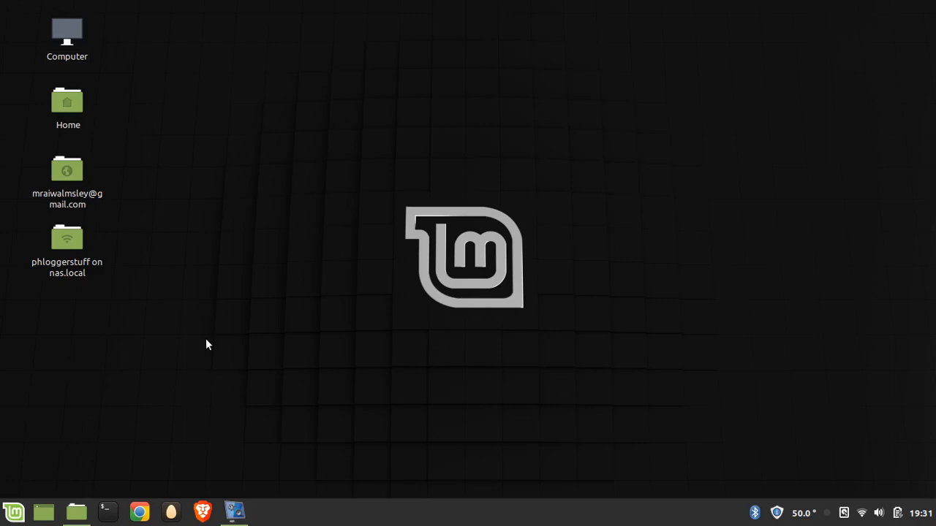
mouse_move(184, 430)
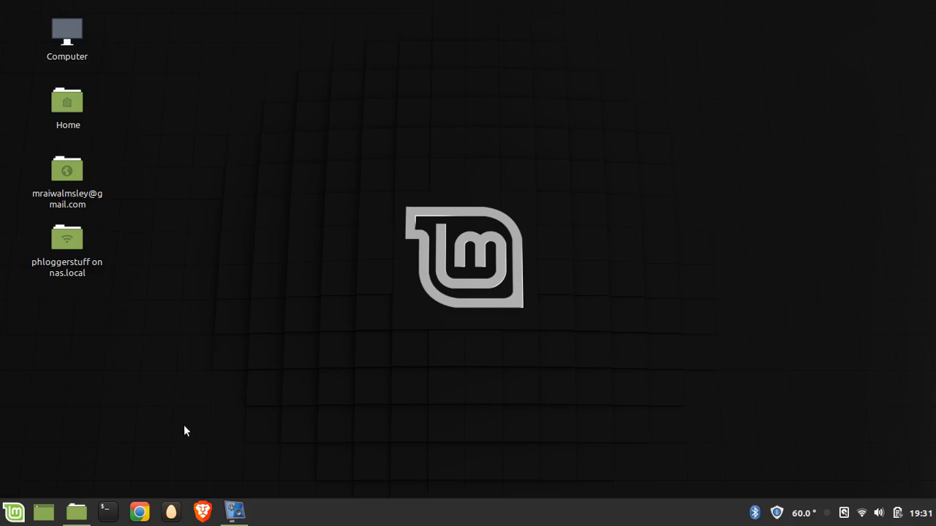
mouse_move(398, 348)
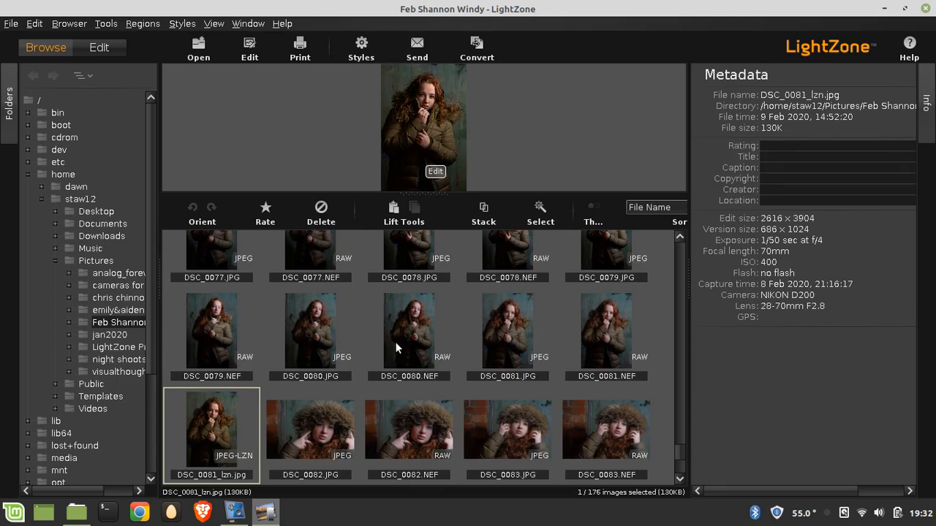
mouse_move(506, 187)
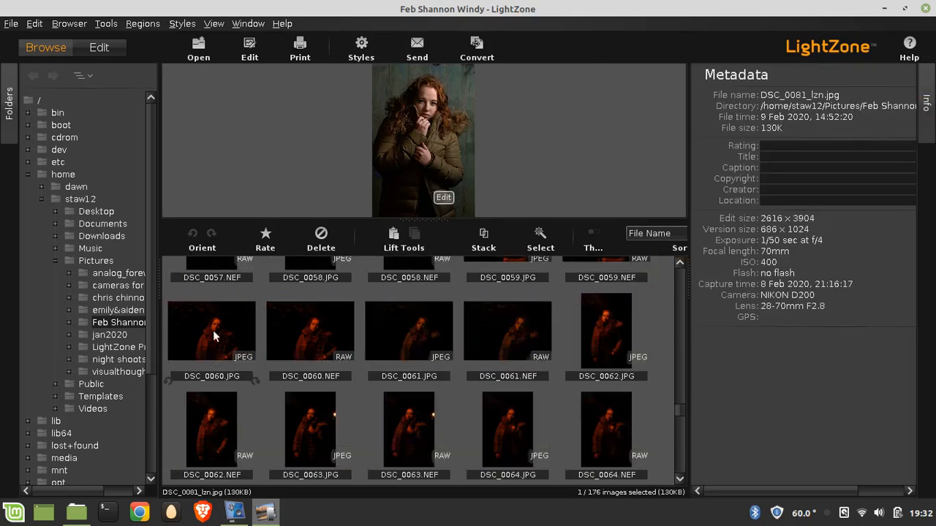
mouse_move(824, 169)
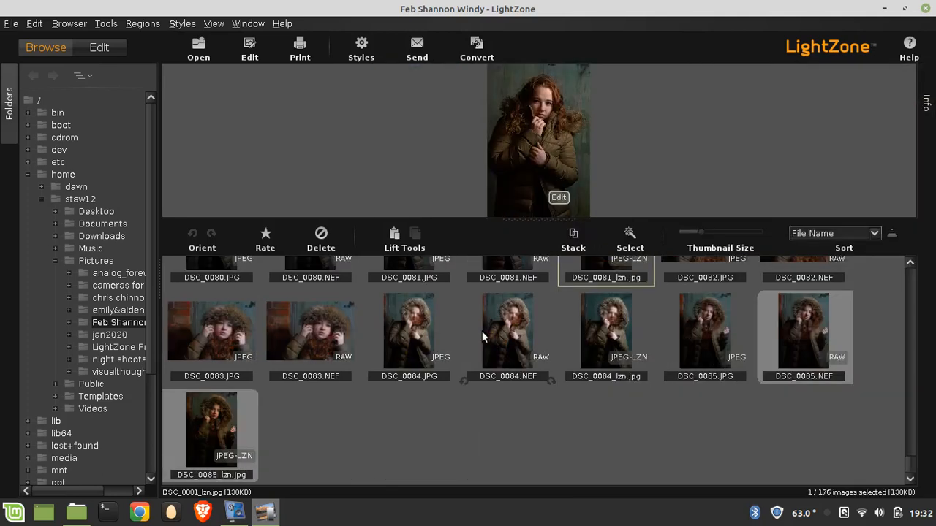
mouse_move(810, 471)
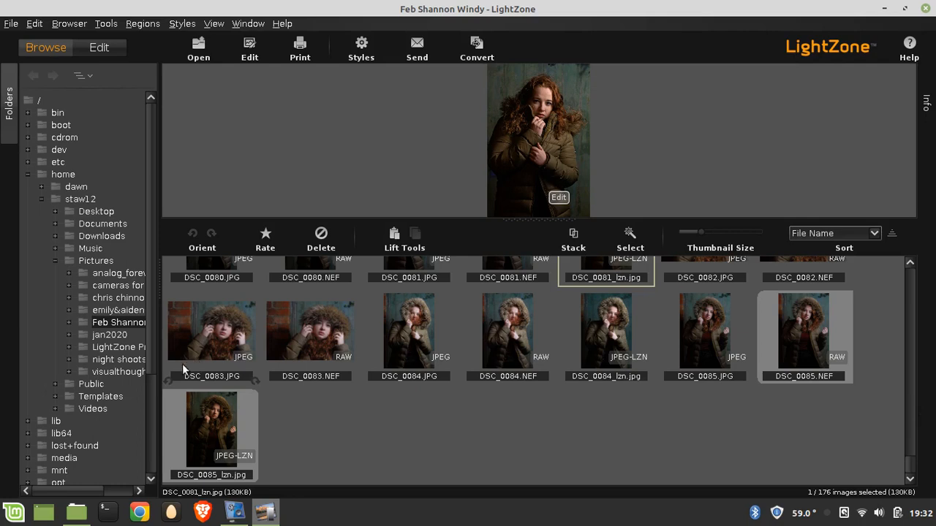
mouse_move(117, 314)
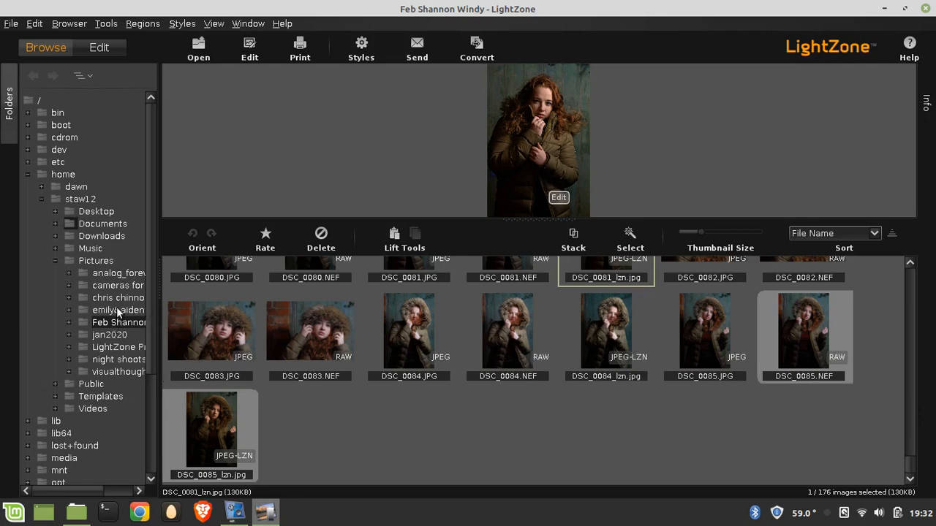
mouse_move(93, 228)
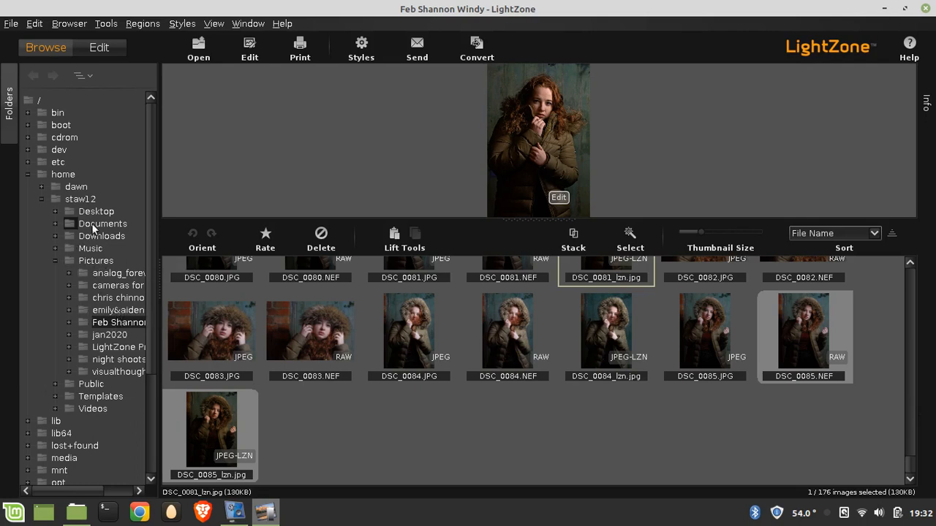
mouse_move(65, 275)
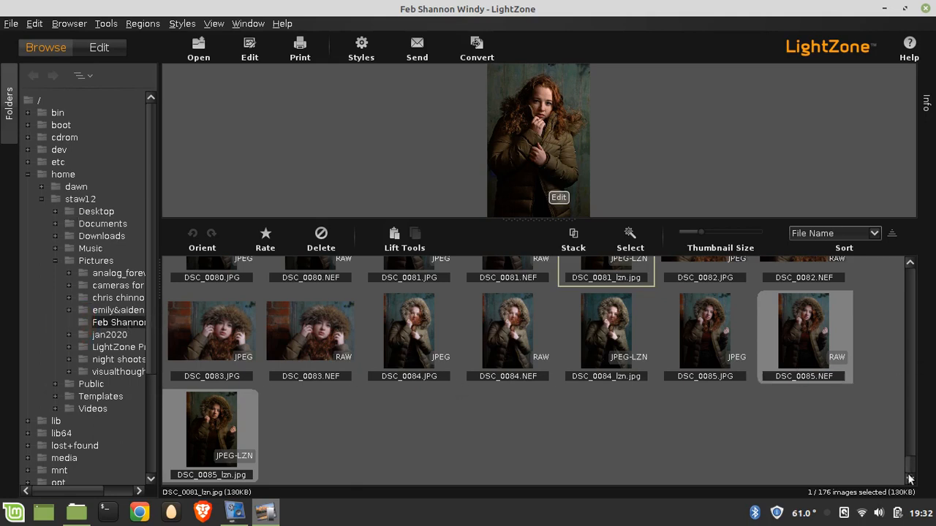
scroll("down", 3)
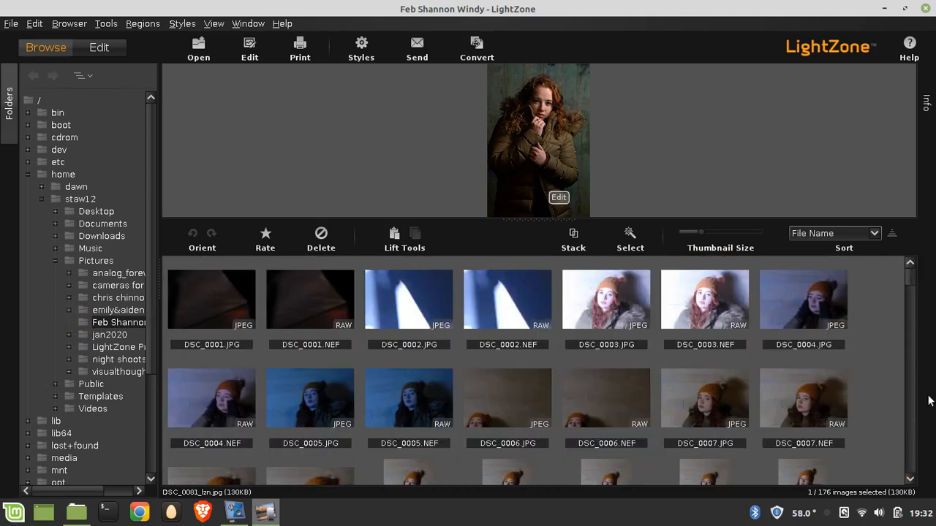
scroll("down", 3)
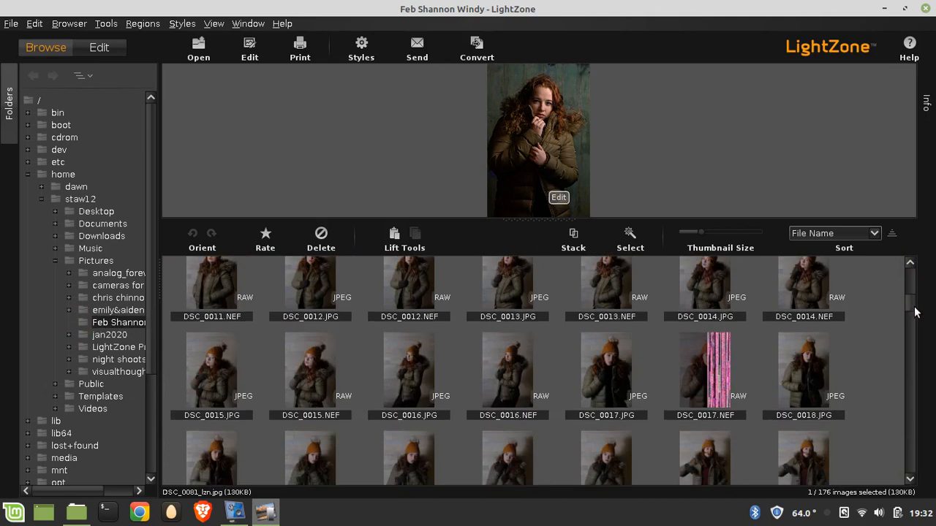
scroll("down", 3)
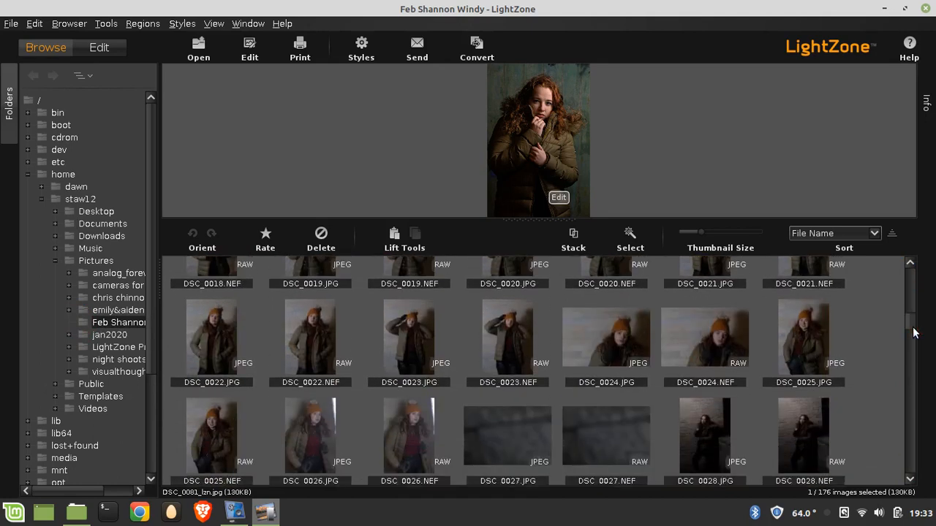
scroll("down", 3)
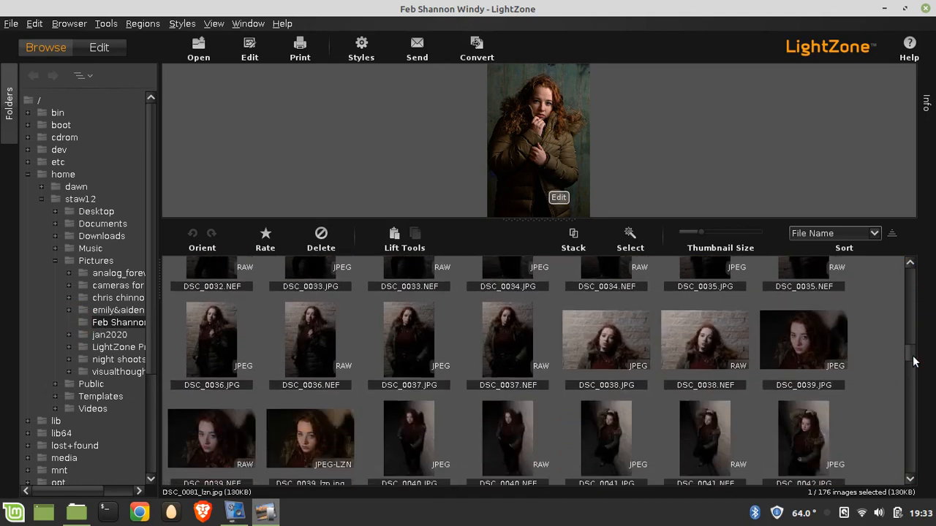
scroll("down", 3)
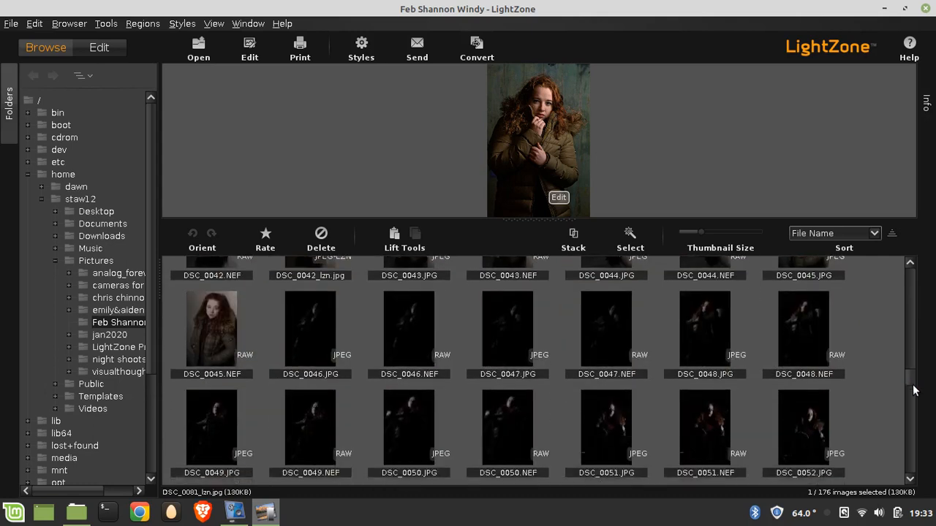
scroll("down", 3)
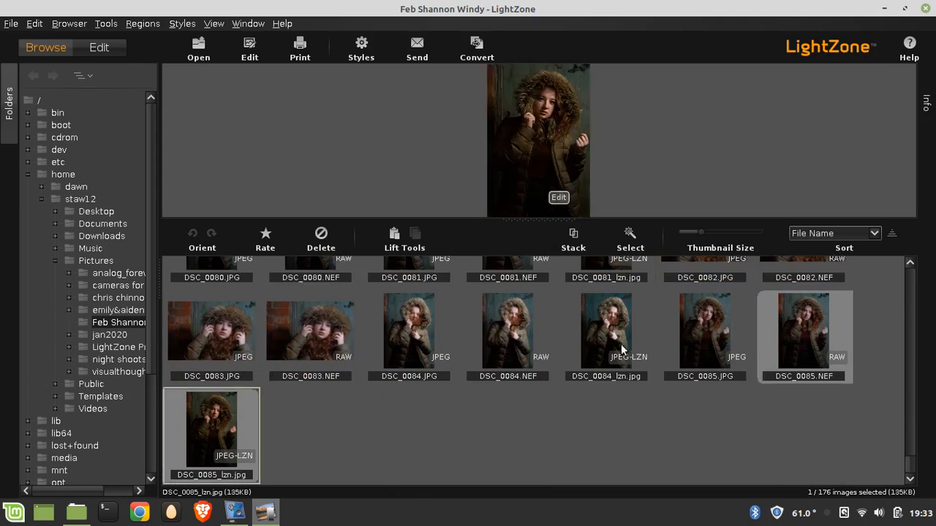
Step: Open DSC_0084_lzn.jpg for editing and expand its RAW Adjustments tool
left_click(605, 330)
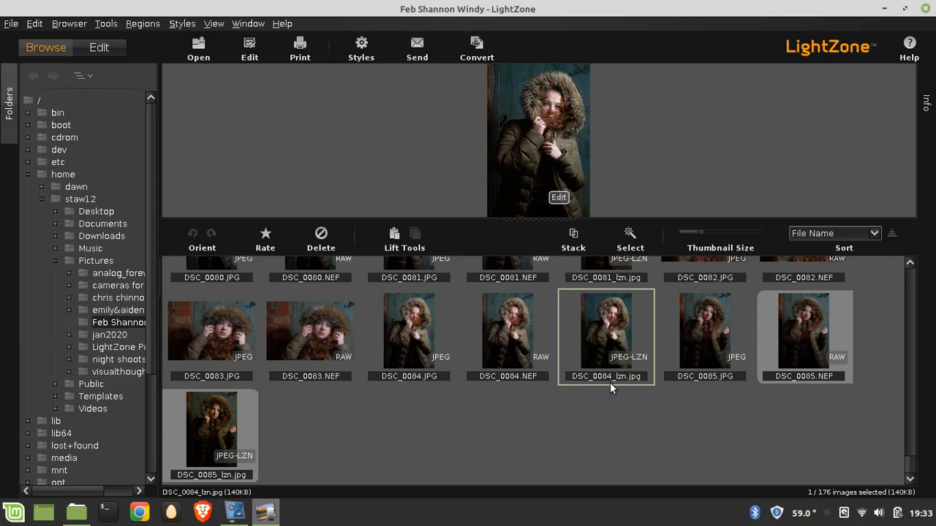
mouse_move(617, 336)
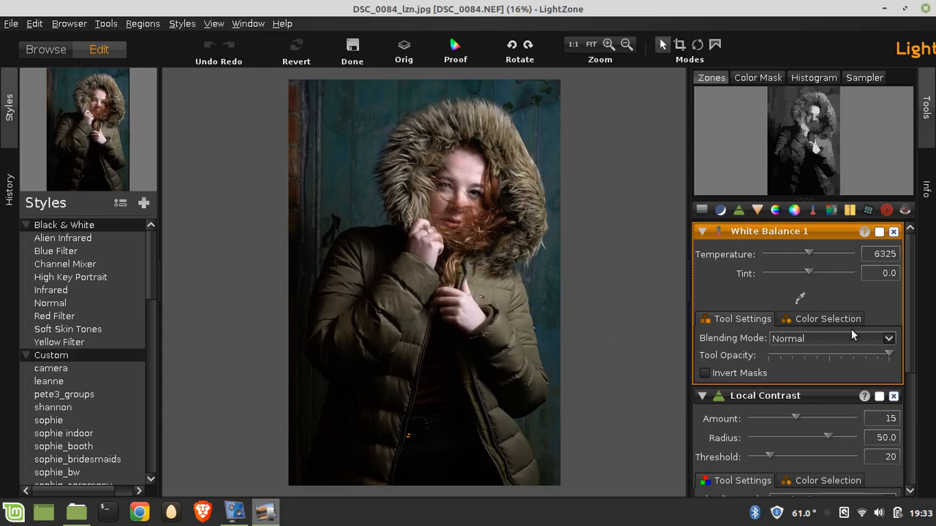
mouse_move(912, 289)
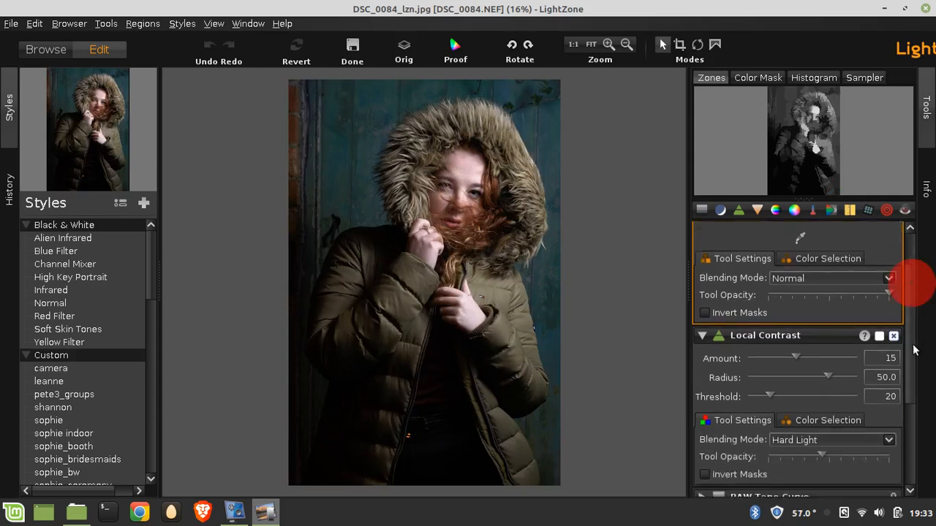
scroll("down", 3)
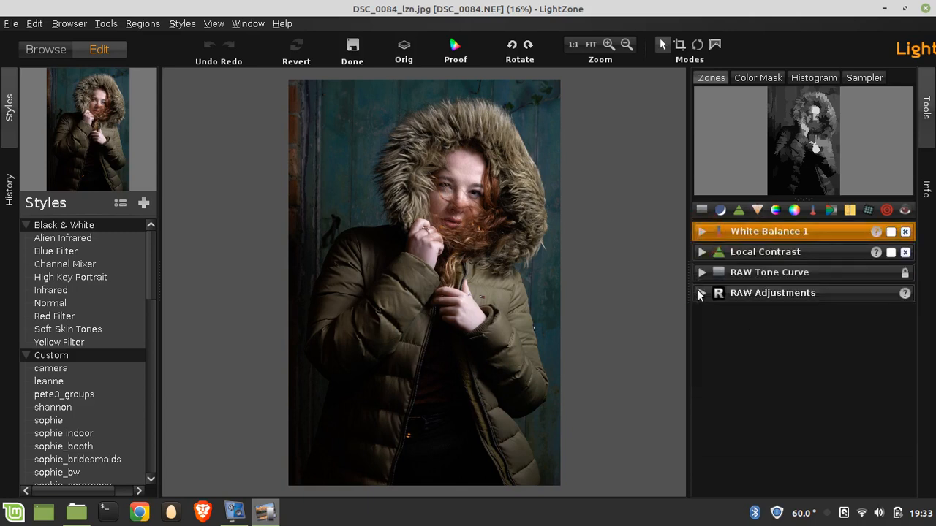
left_click(700, 273)
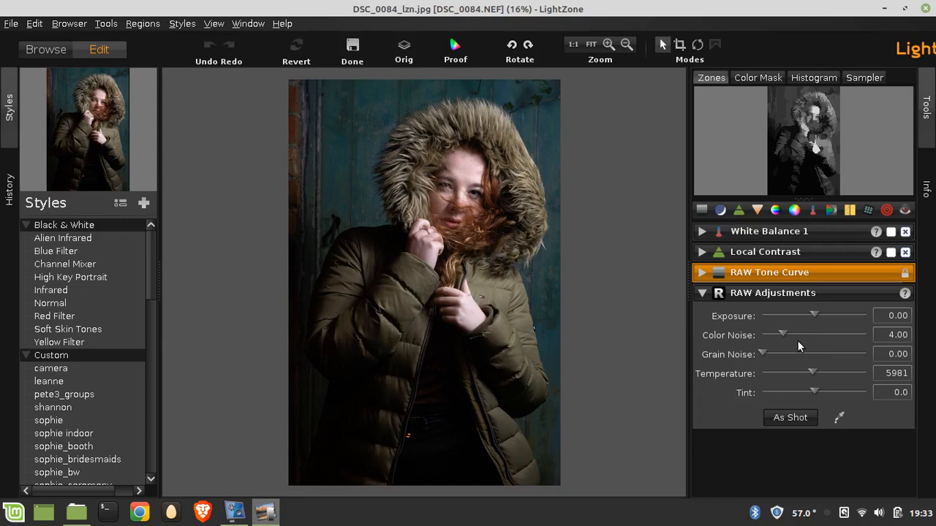
mouse_move(816, 357)
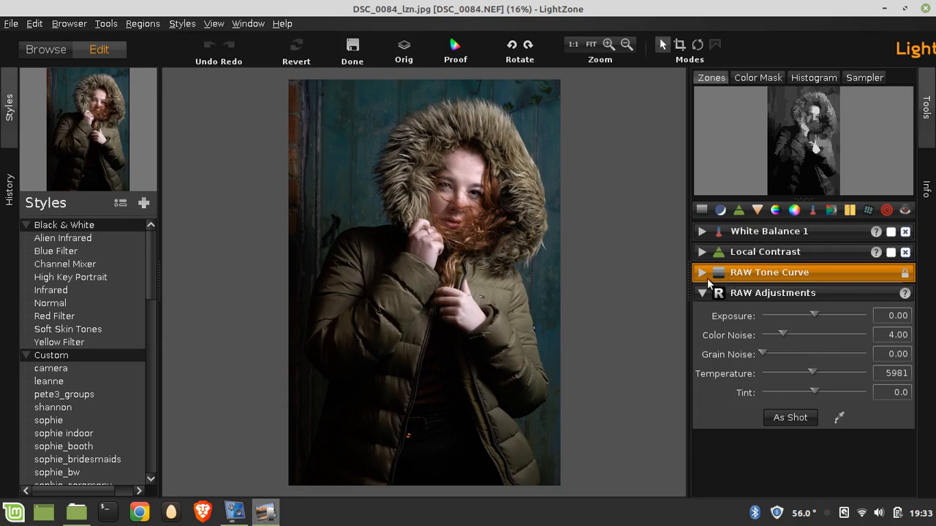
Step: Expand the RAW Tone Curve tool to inspect its curve
left_click(702, 272)
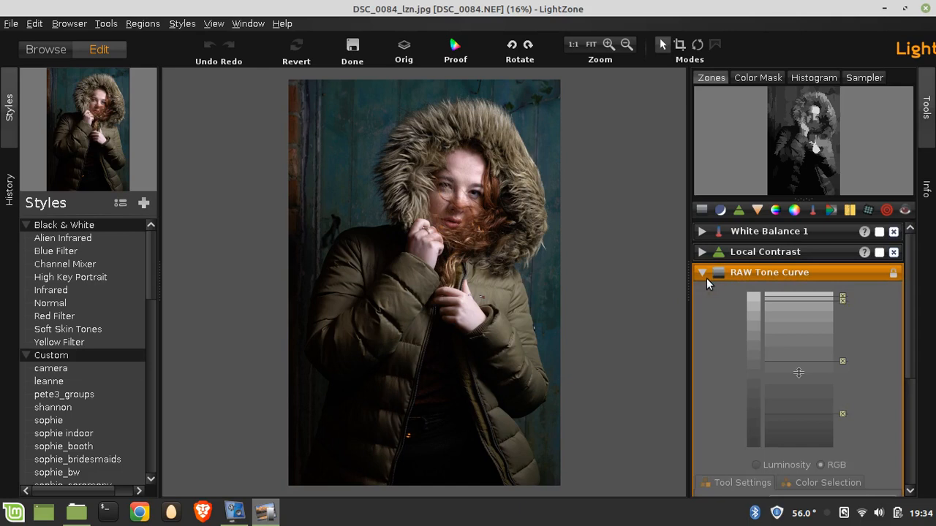
mouse_move(701, 278)
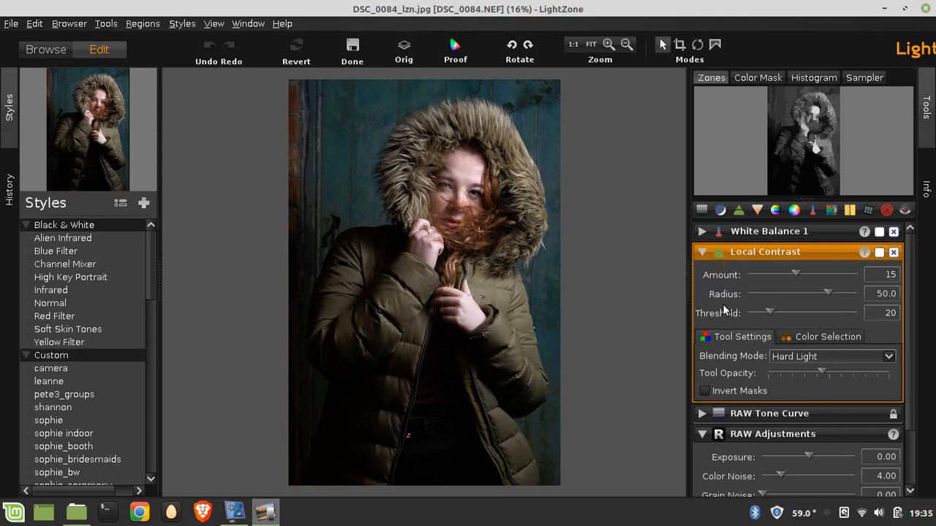
mouse_move(532, 351)
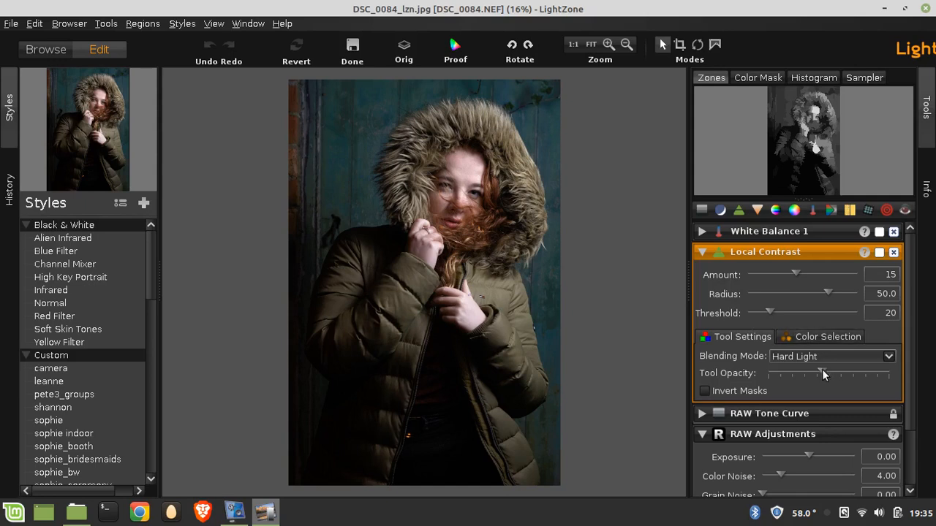
Step: Switch Local Contrast from Hard Light to Darken blending and nudge its opacity, then reopen the blending list
left_click_drag(821, 374, 889, 375)
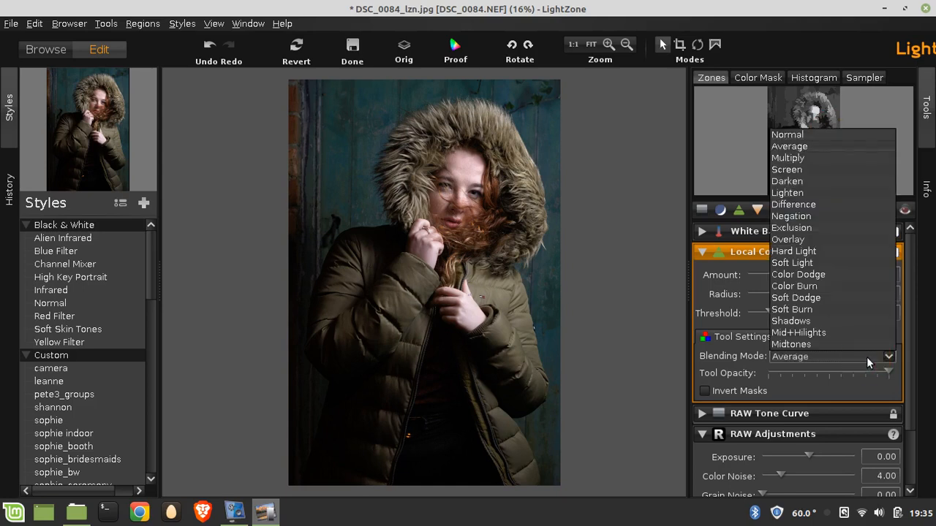
left_click(787, 181)
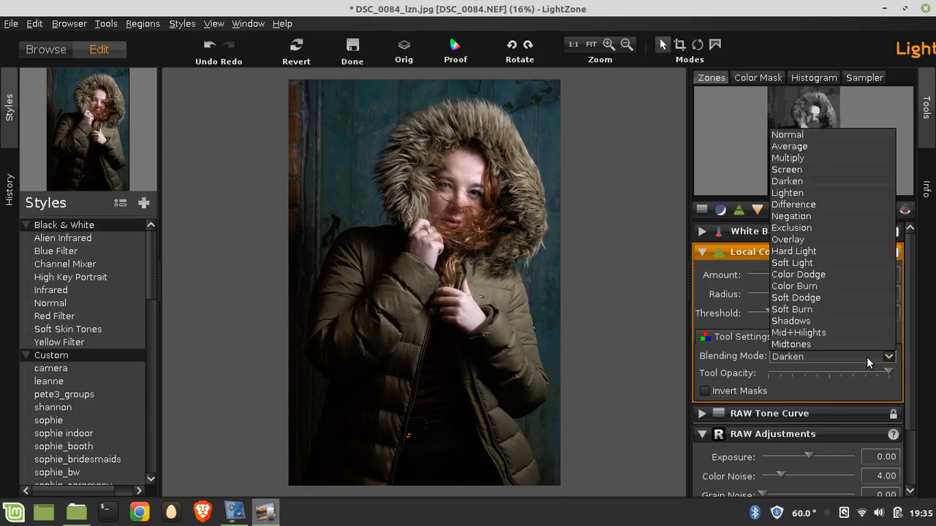
left_click(786, 356)
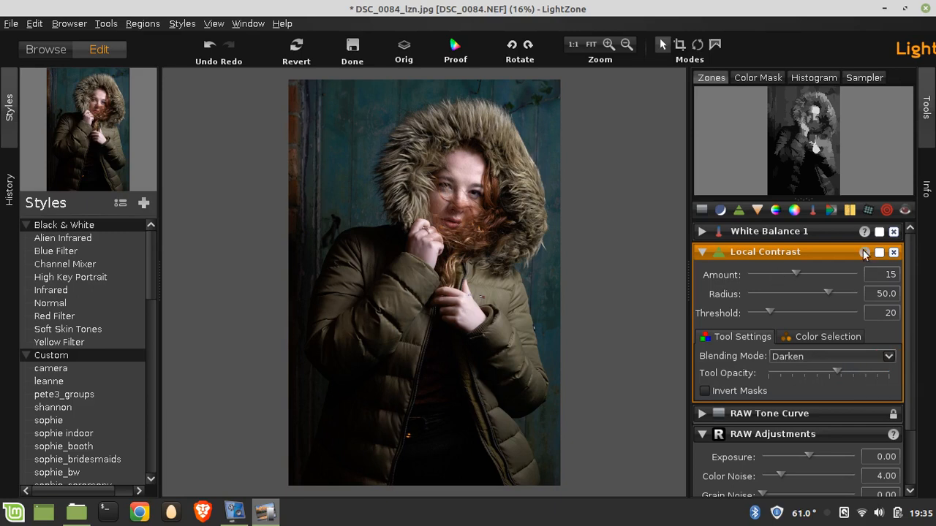
left_click(866, 252)
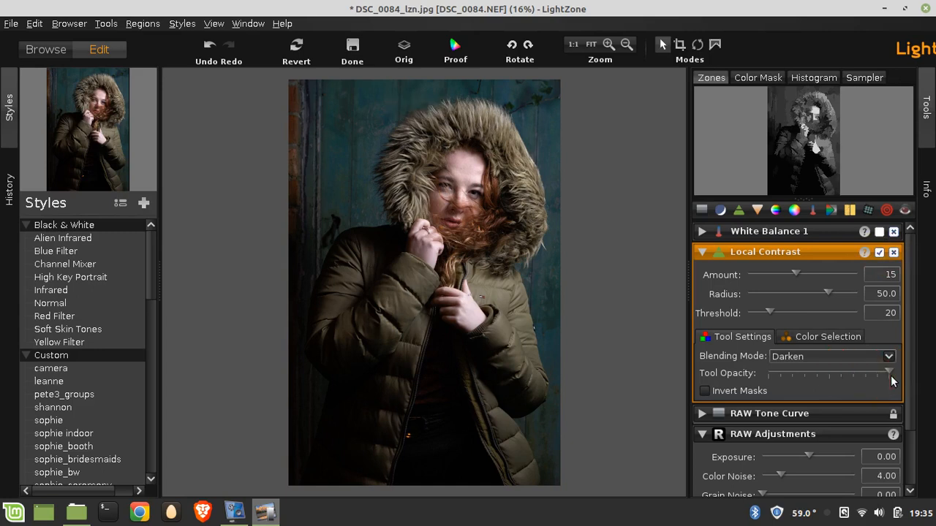
left_click_drag(890, 374, 786, 375)
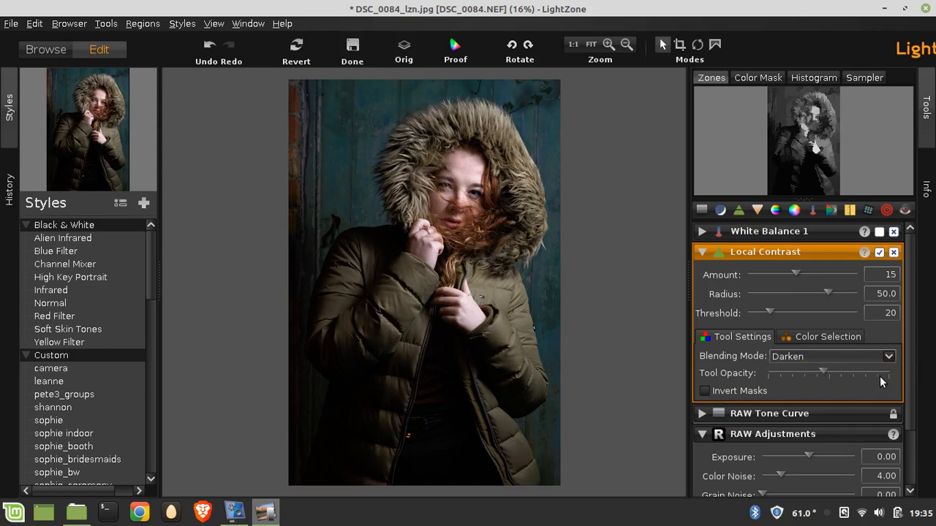
left_click(832, 357)
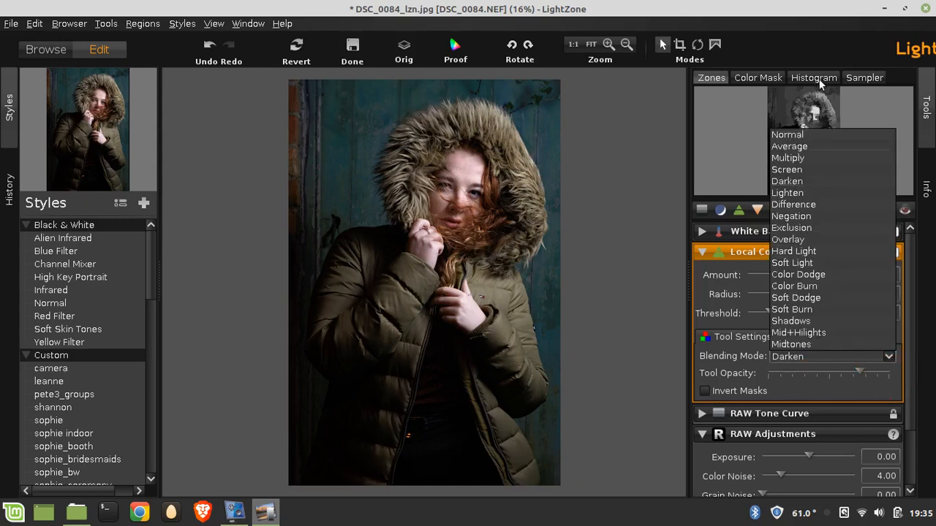
left_click(786, 135)
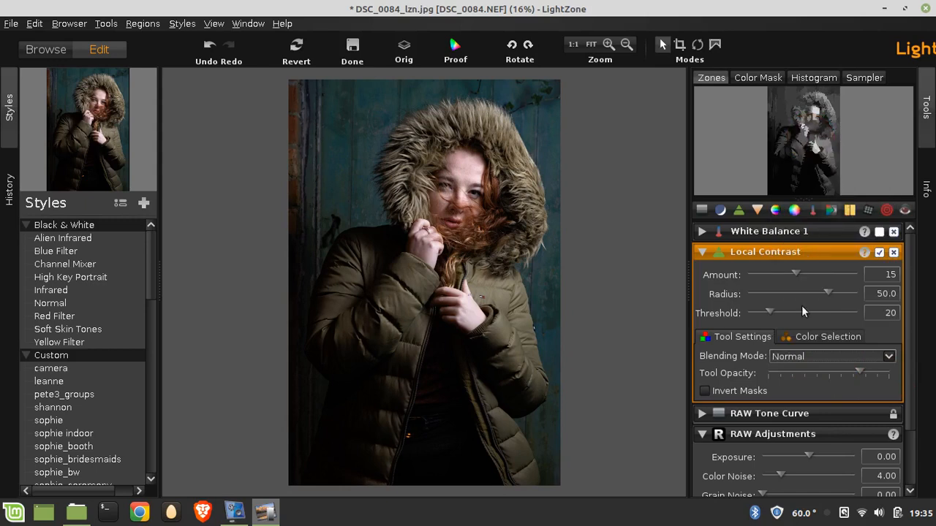
Step: Preview Local Contrast in Multiply, Lighten, Exclusion, Soft Dodge and Midtones blending
left_click(832, 356)
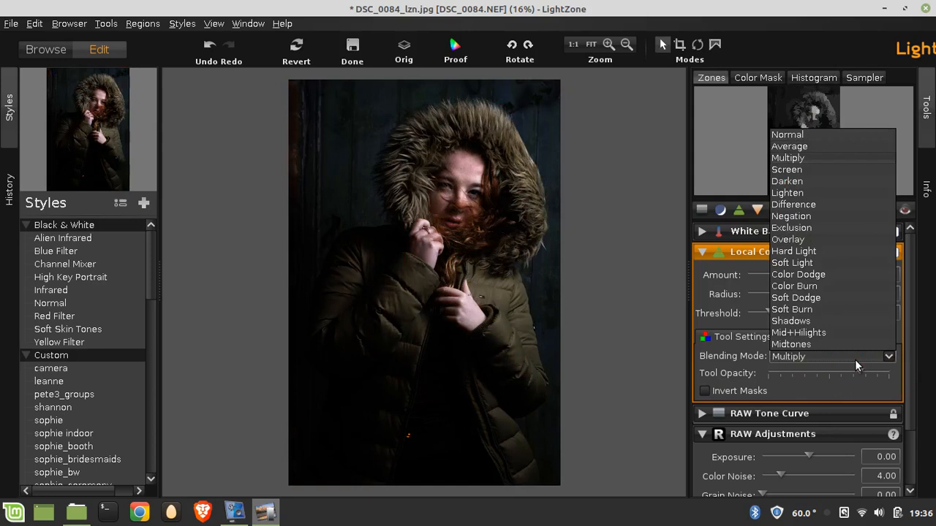
left_click(787, 193)
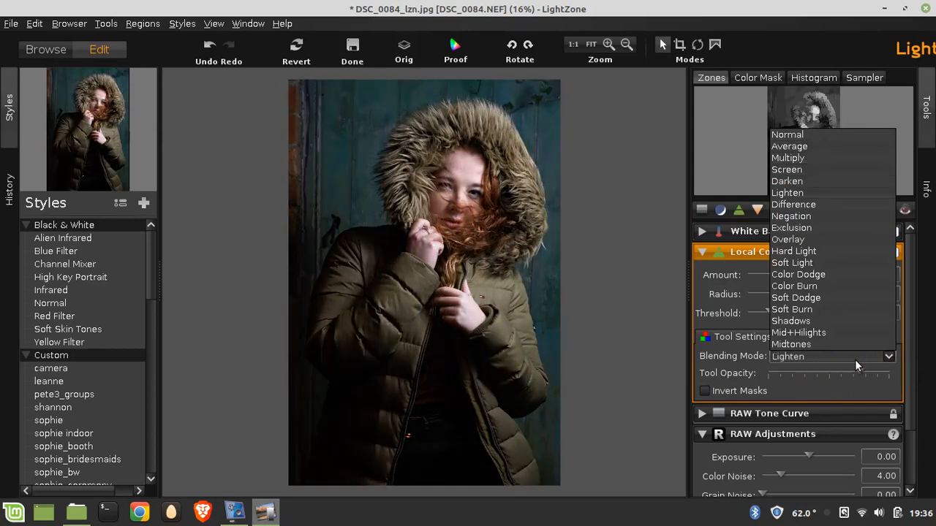
left_click(791, 228)
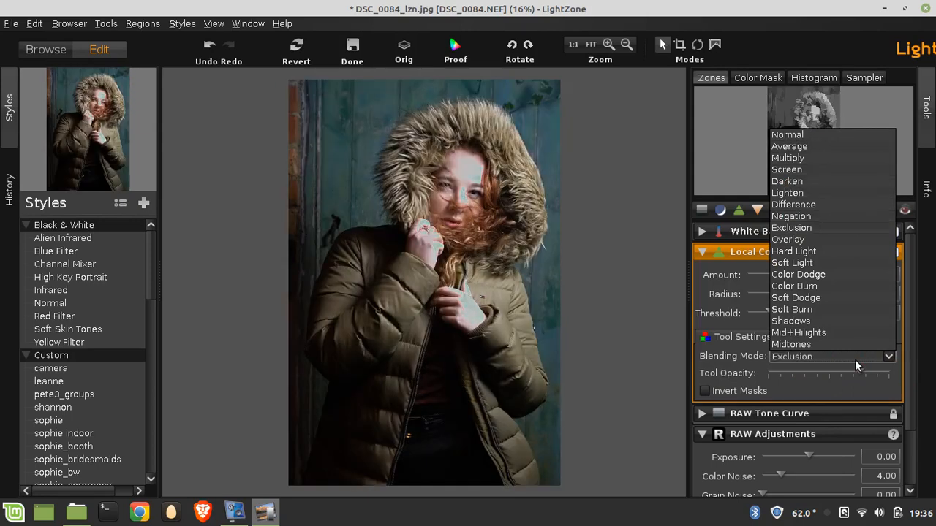
left_click(791, 263)
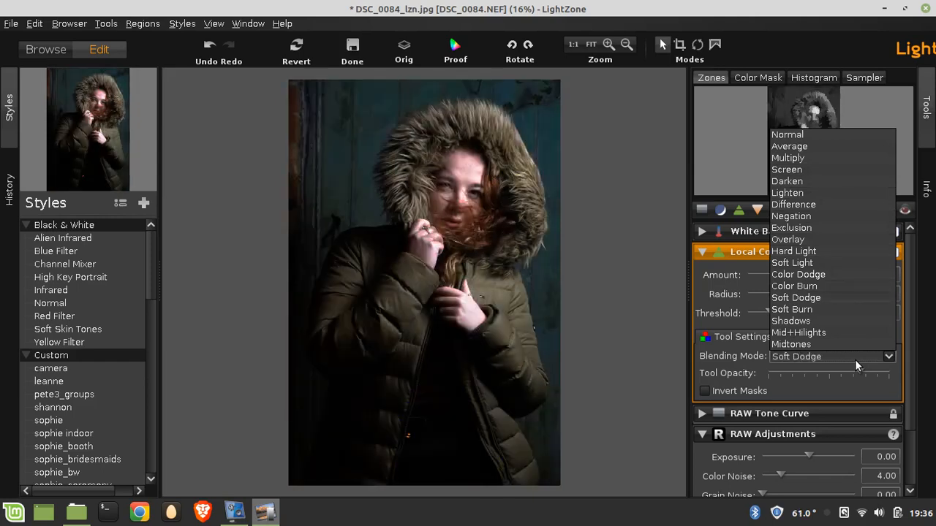
left_click(790, 345)
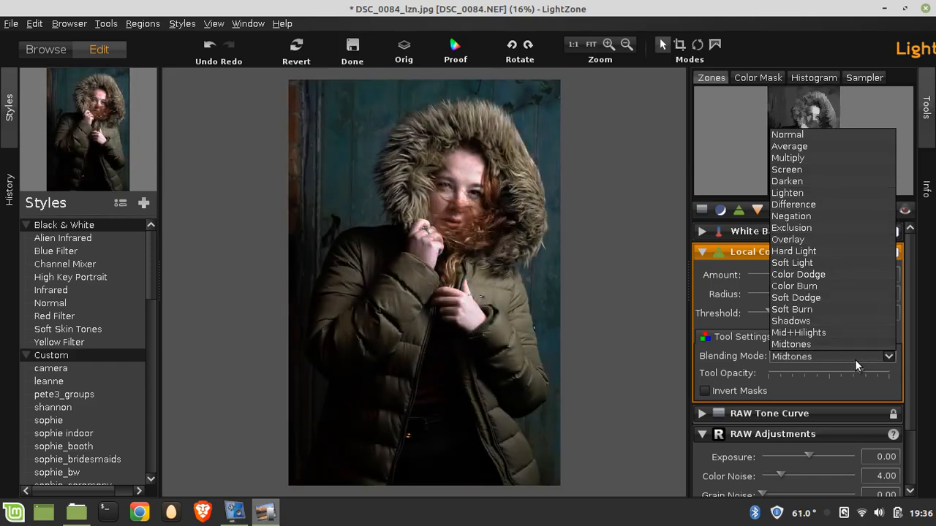
left_click(793, 252)
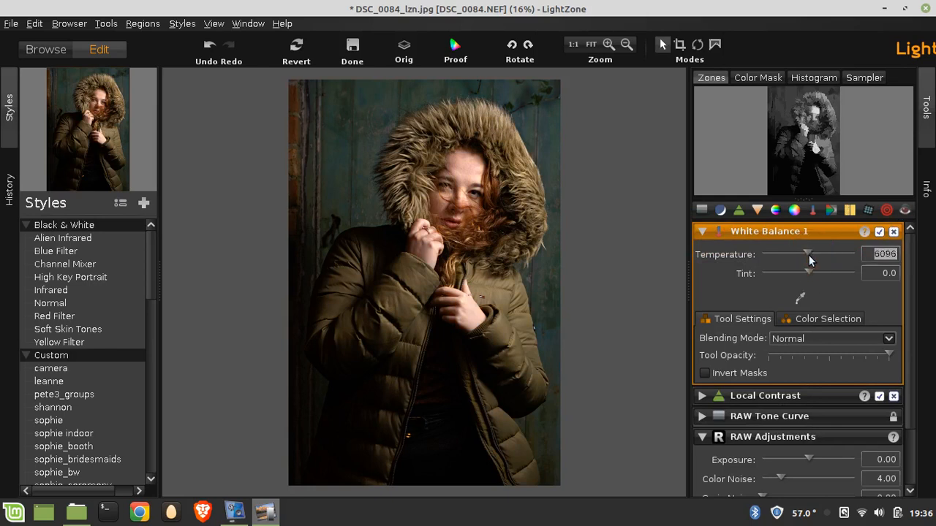
Step: Sample a neutral colour for White Balance 1, then warm the temperature to around 5875 with tint 2.5
left_click_drag(807, 255, 811, 254)
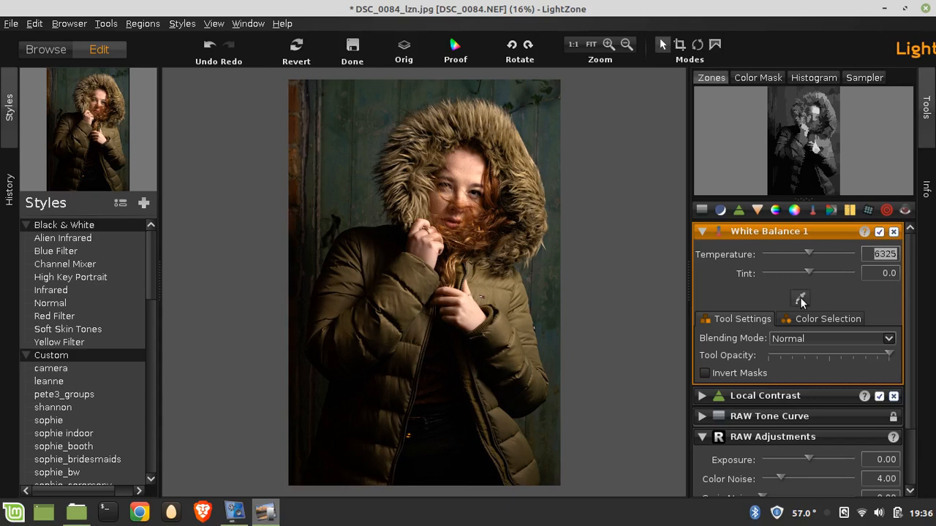
mouse_move(800, 298)
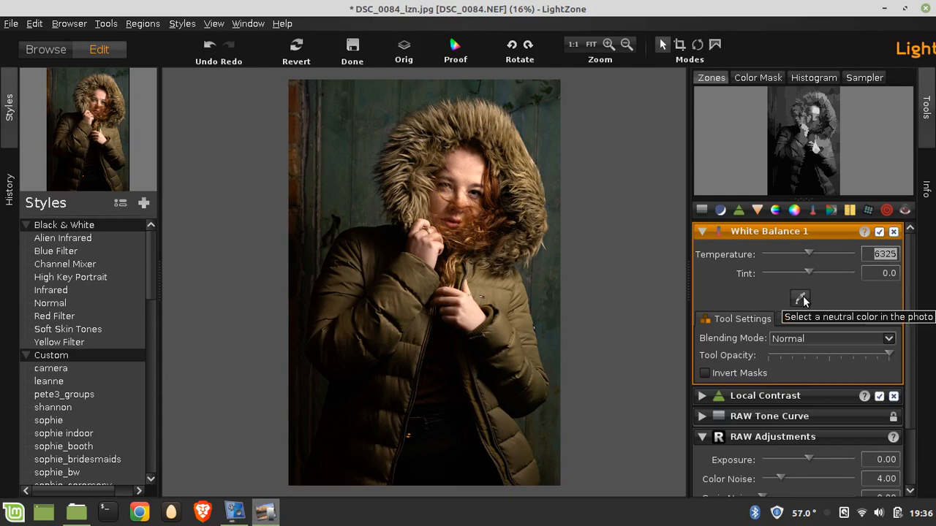
left_click(799, 298)
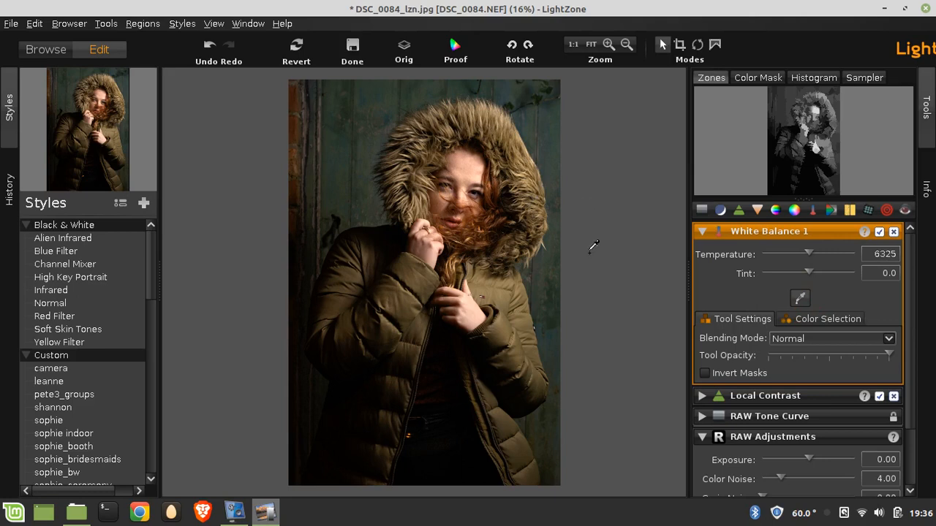
mouse_move(605, 204)
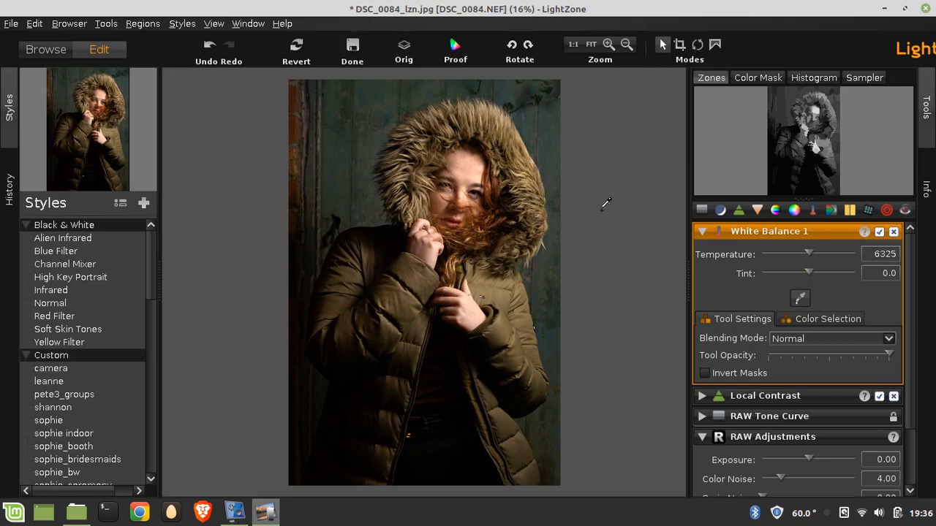
left_click(626, 44)
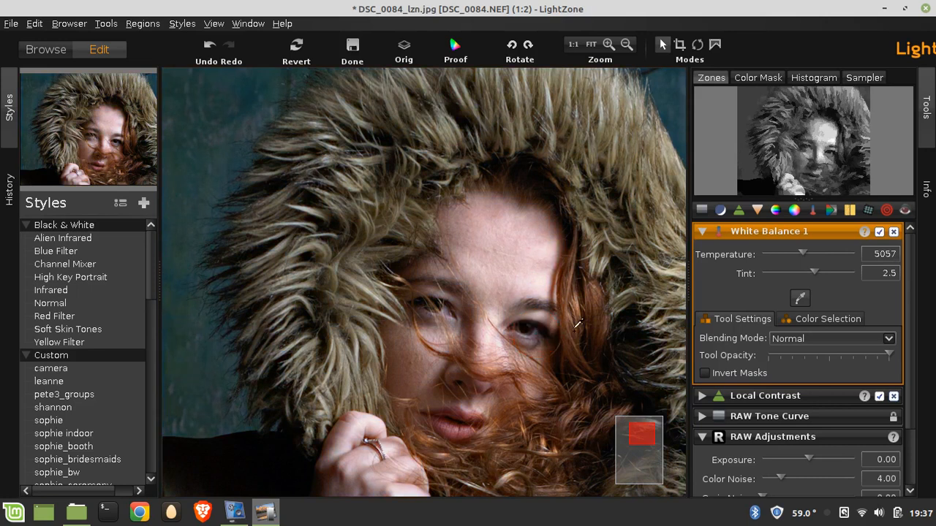
mouse_move(851, 263)
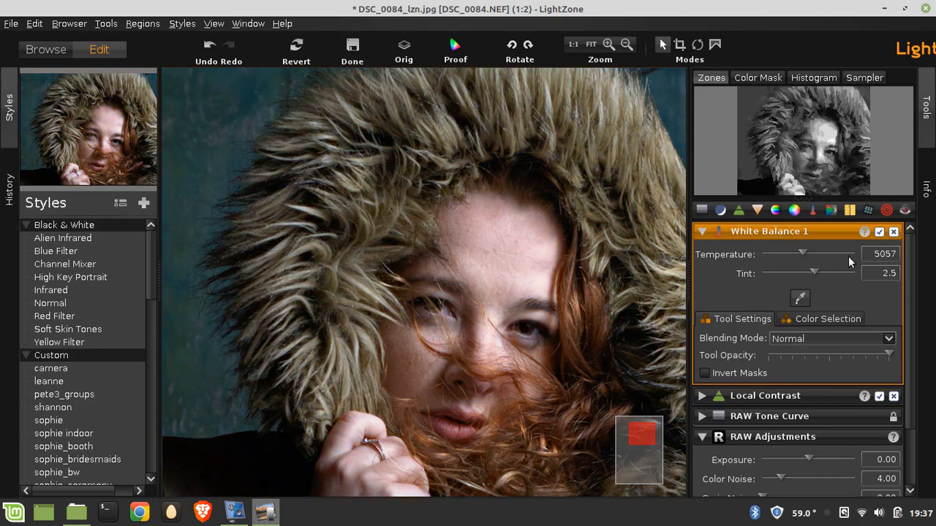
left_click_drag(803, 254, 807, 254)
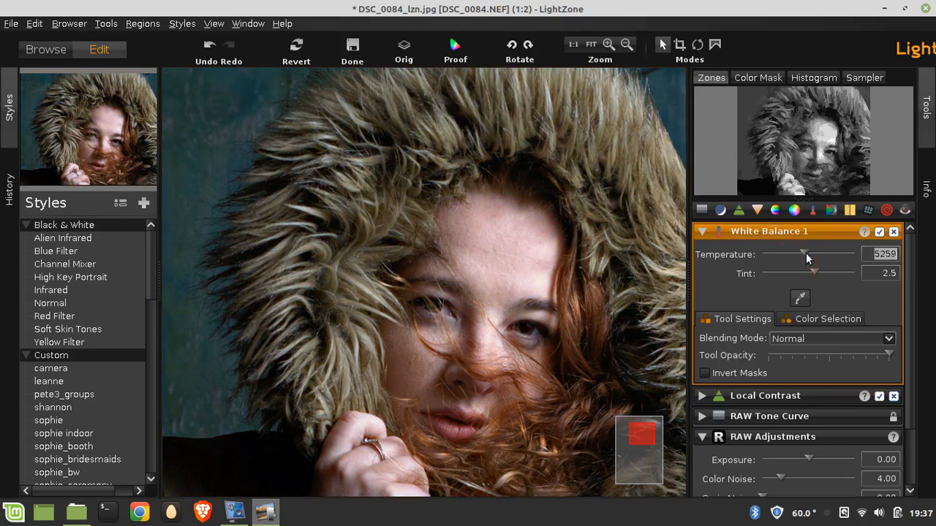
left_click_drag(803, 254, 811, 255)
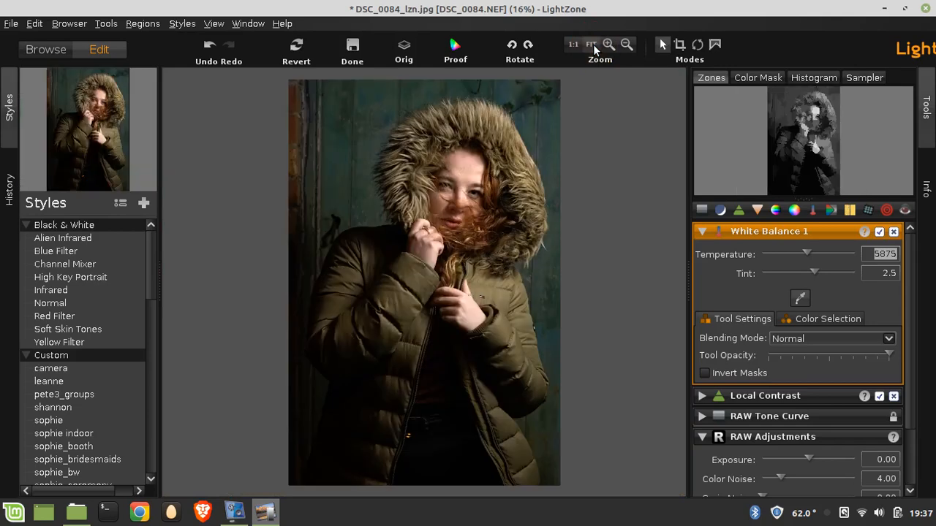
mouse_move(825, 307)
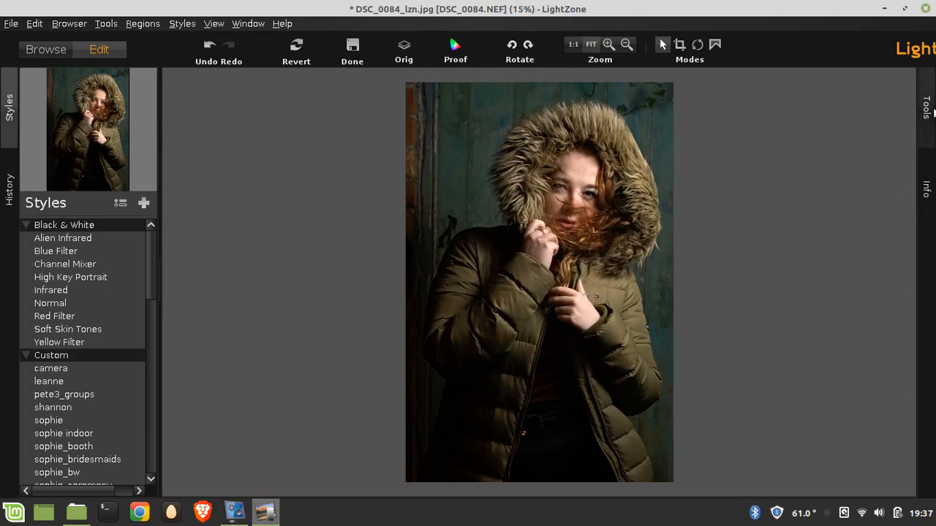
left_click(925, 106)
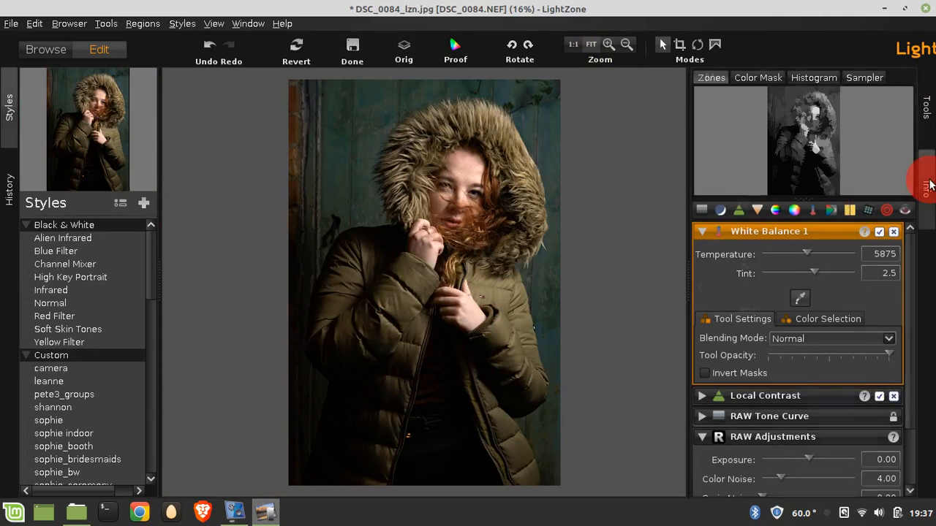
left_click(925, 189)
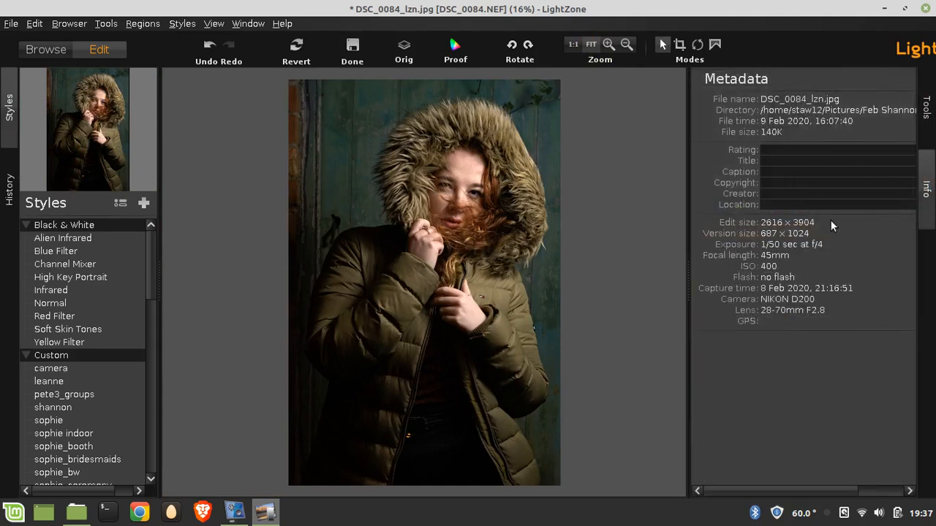
mouse_move(795, 266)
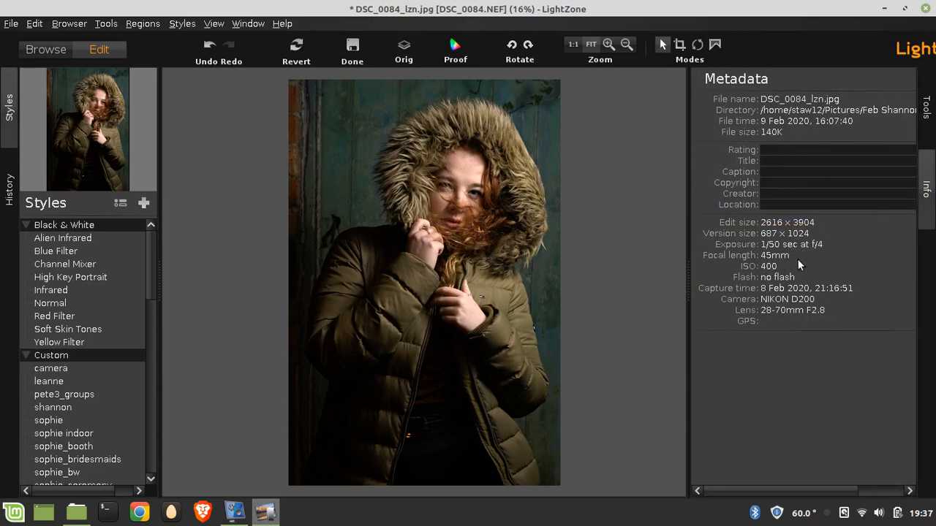
mouse_move(827, 244)
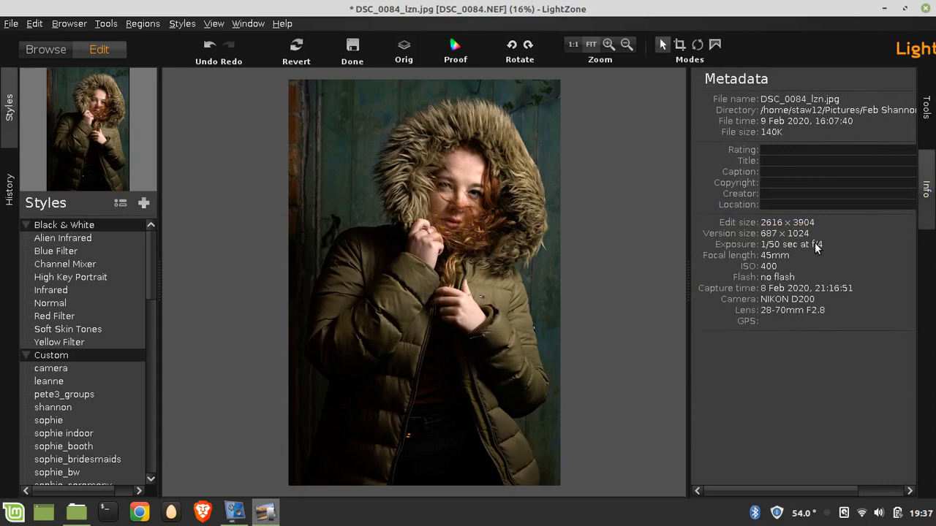
mouse_move(807, 286)
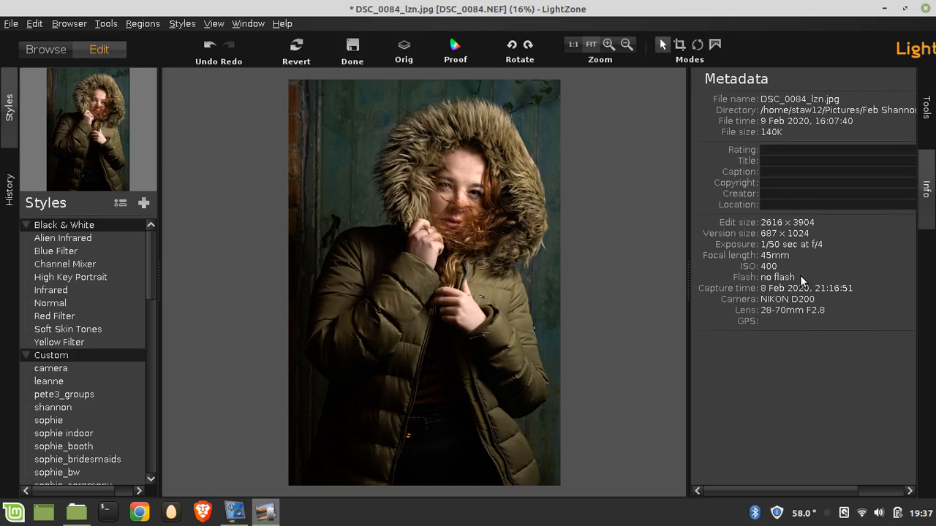
left_click(926, 110)
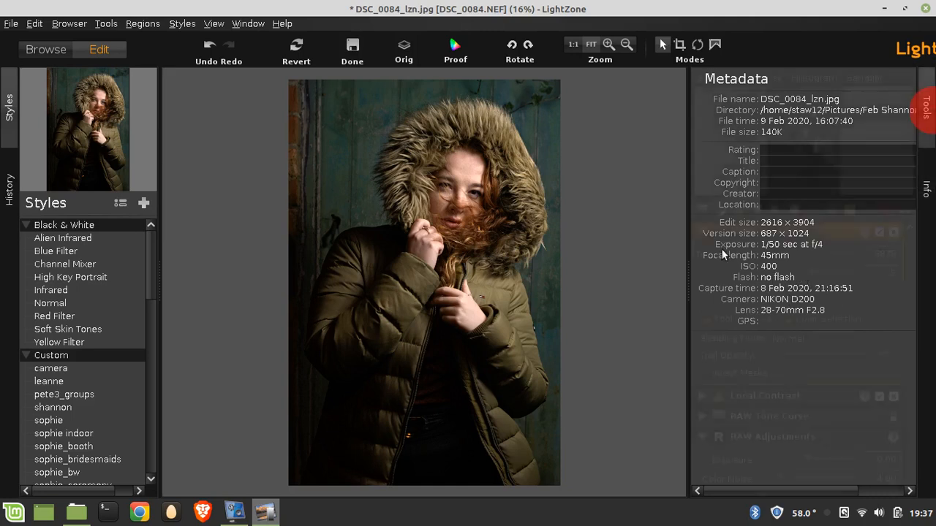
left_click(924, 110)
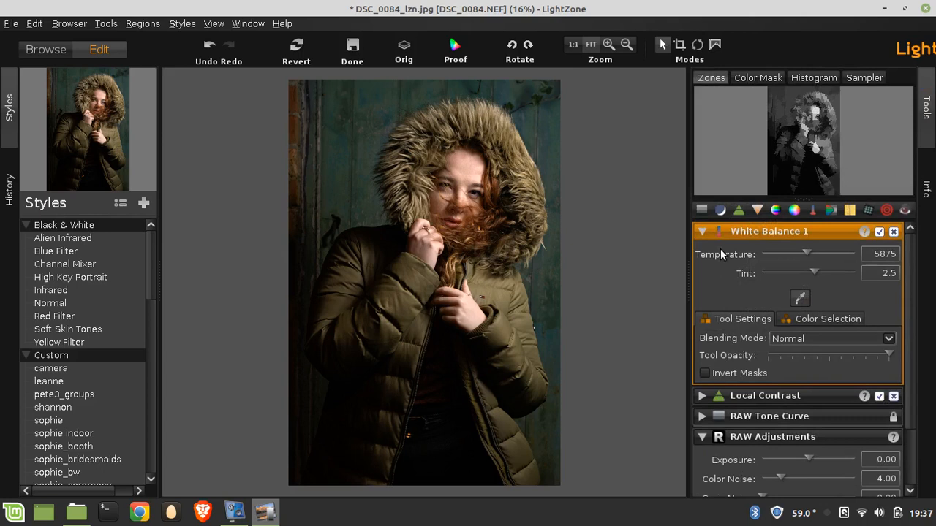
mouse_move(655, 229)
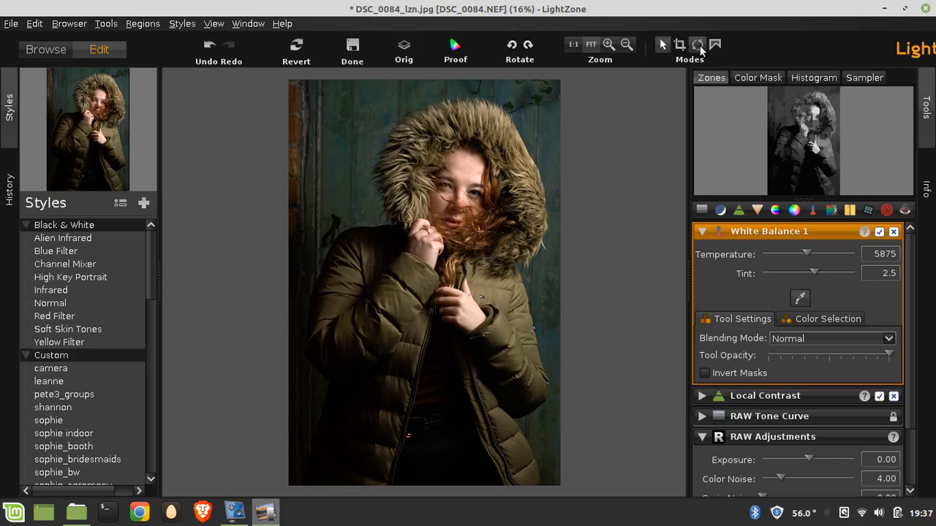
left_click(697, 44)
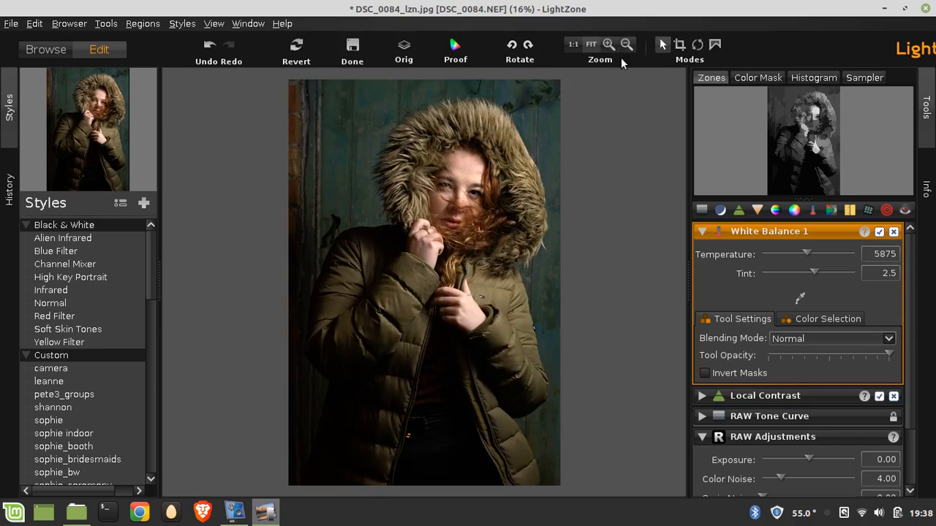
mouse_move(437, 41)
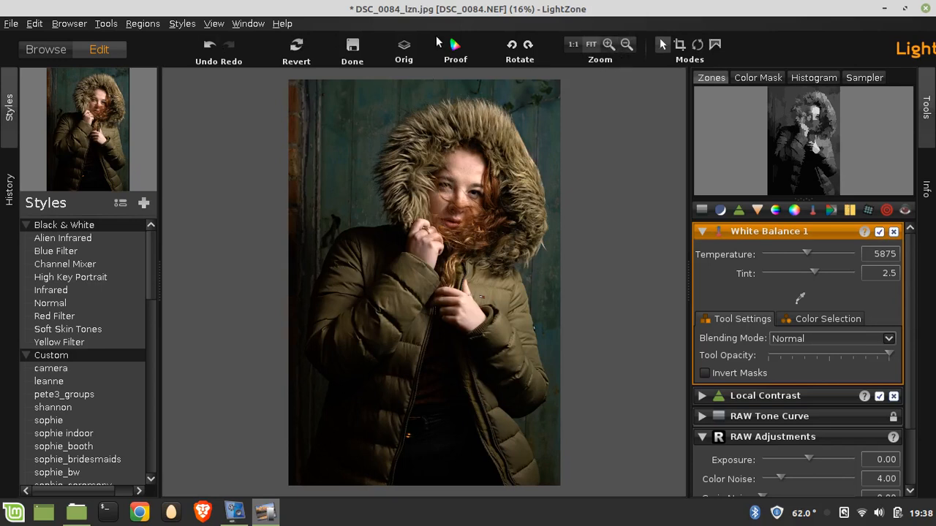
left_click(403, 46)
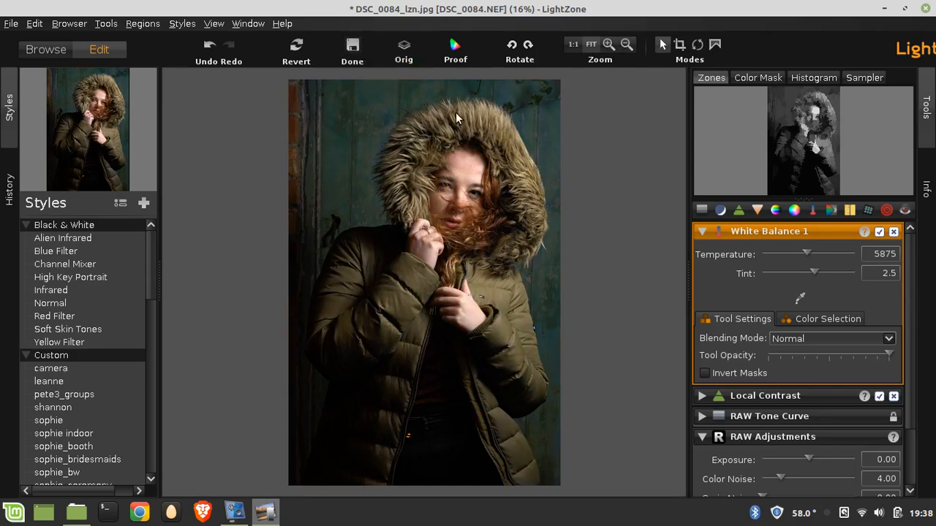
left_click(528, 44)
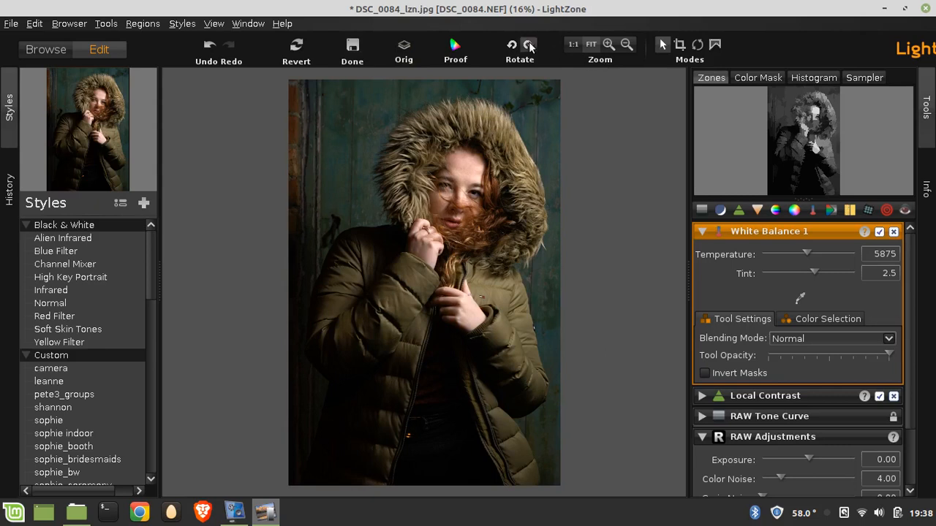
left_click(521, 43)
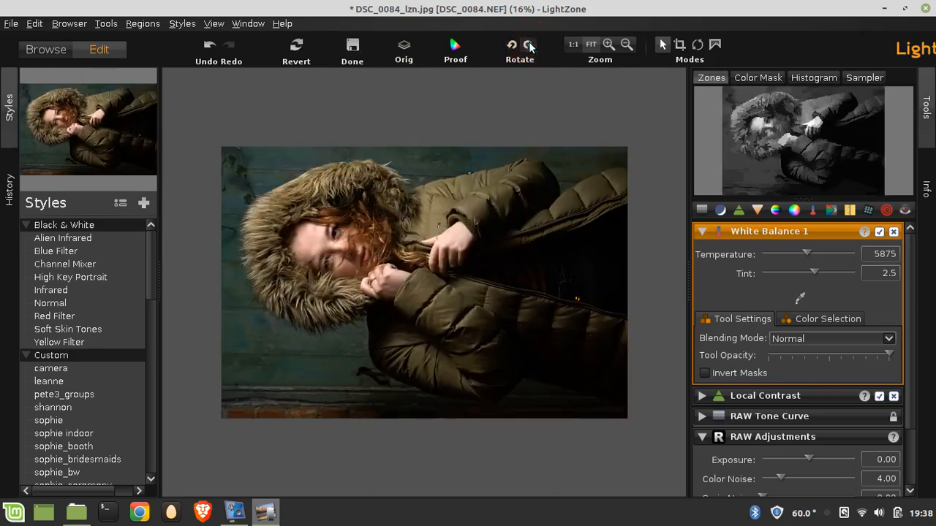
left_click(527, 43)
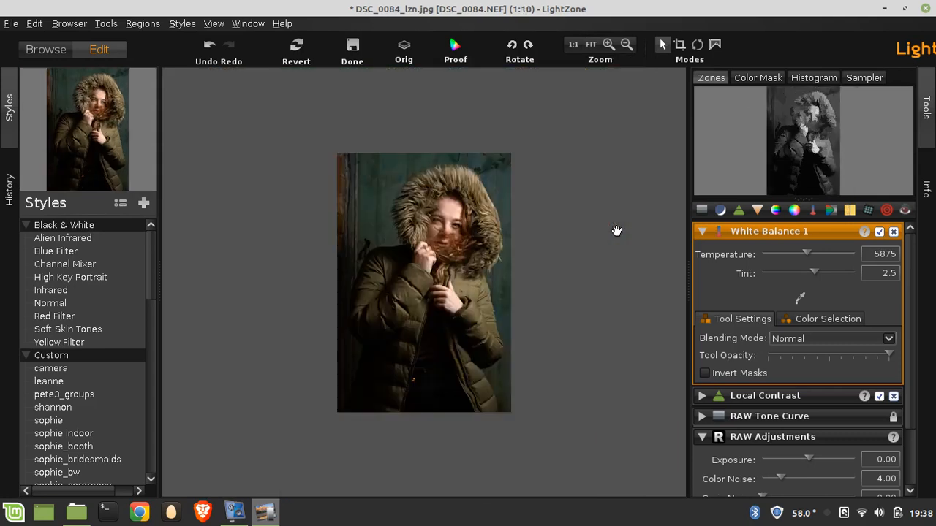
left_click(608, 44)
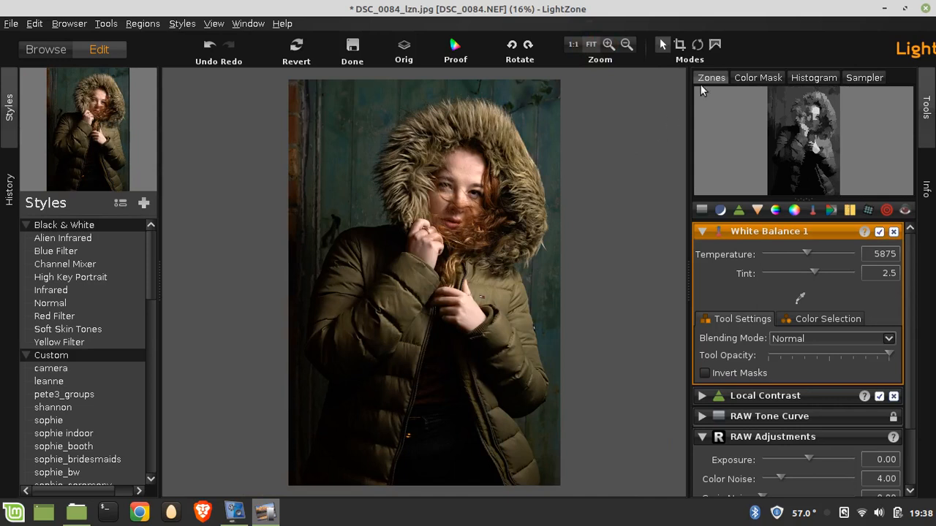
mouse_move(693, 261)
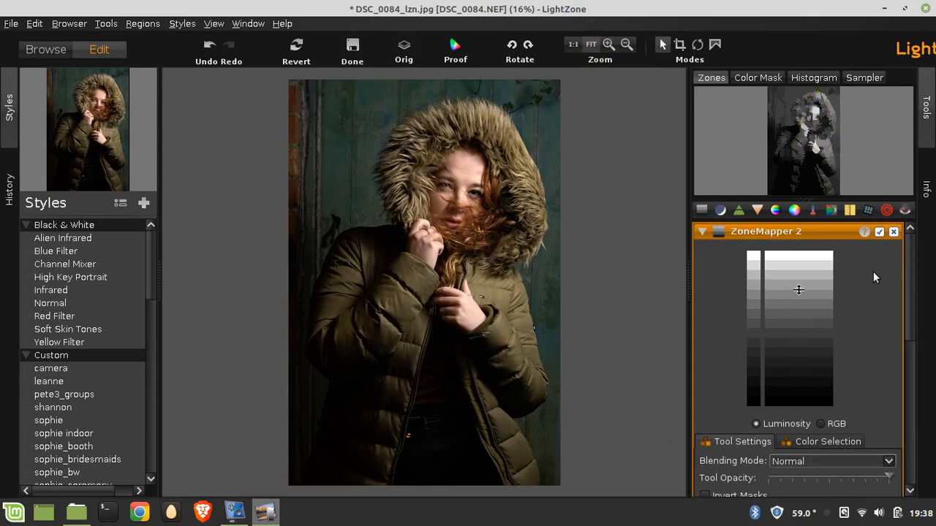
mouse_move(717, 111)
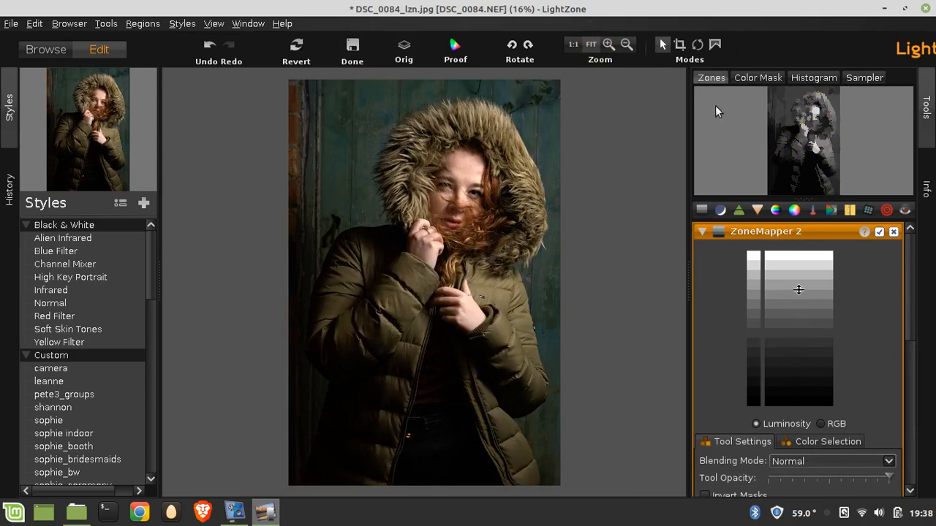
Step: Hover the ZoneMapper 2 scale to preview which areas fall in the light and dark zones
left_click_drag(799, 290, 790, 260)
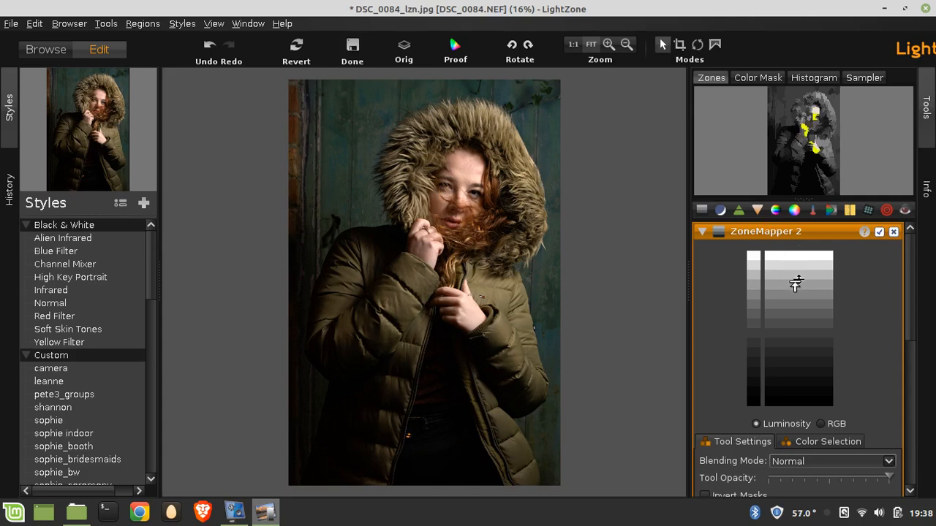
left_click_drag(795, 284, 796, 340)
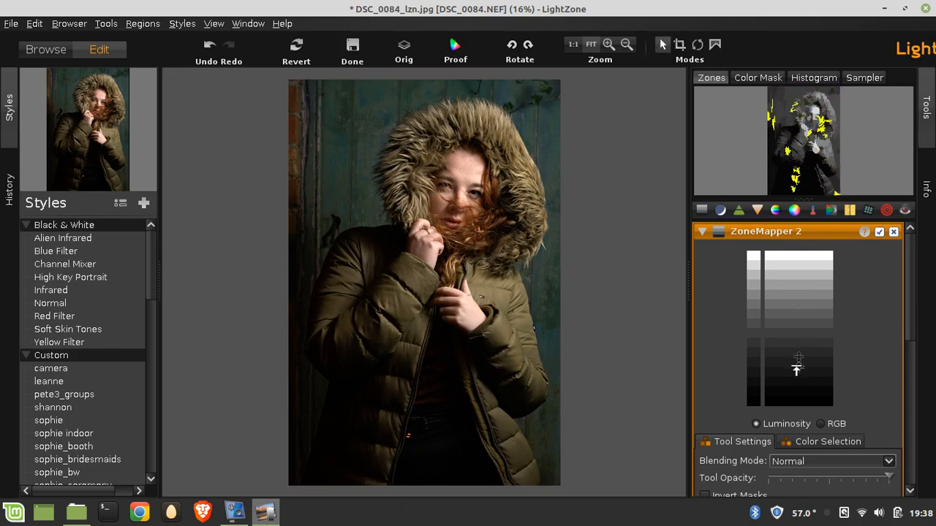
left_click_drag(797, 369, 797, 329)
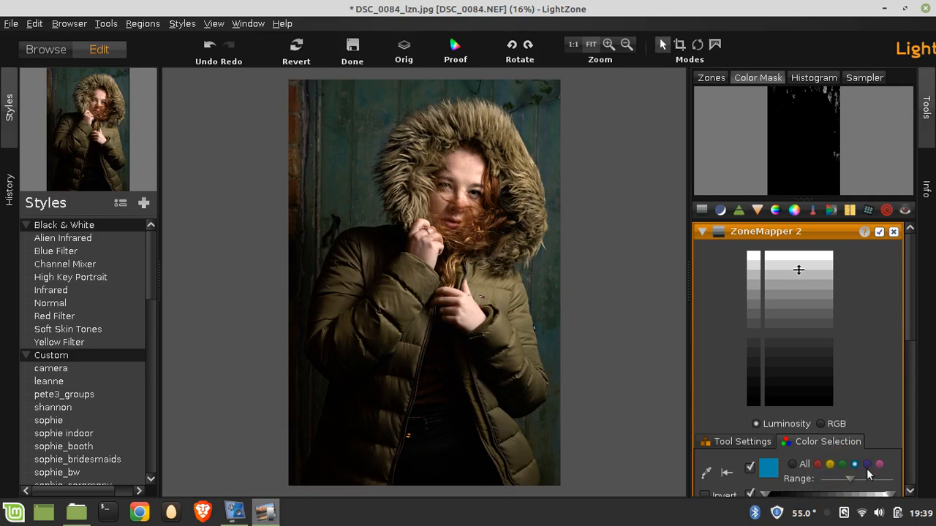
Step: Widen the colour mask range and place two zone points on the ZoneMapper 2 scale
left_click(866, 465)
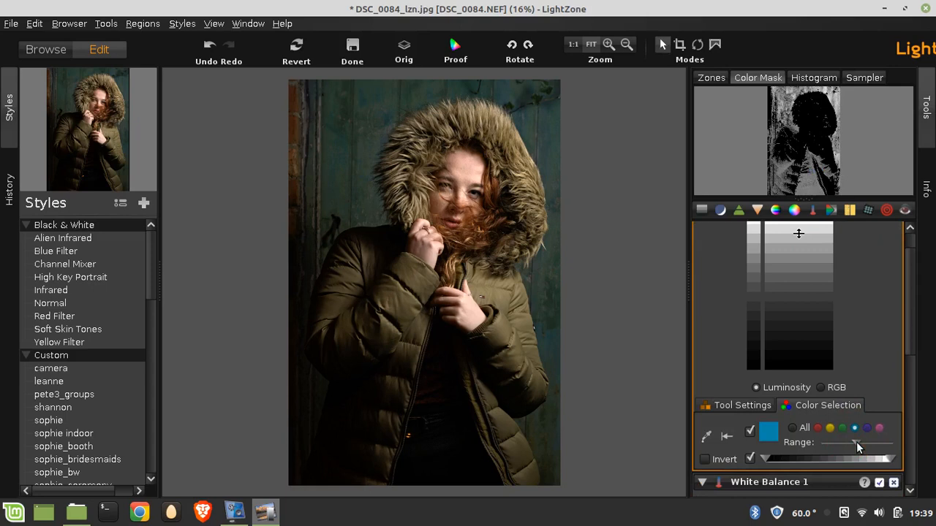
mouse_move(856, 444)
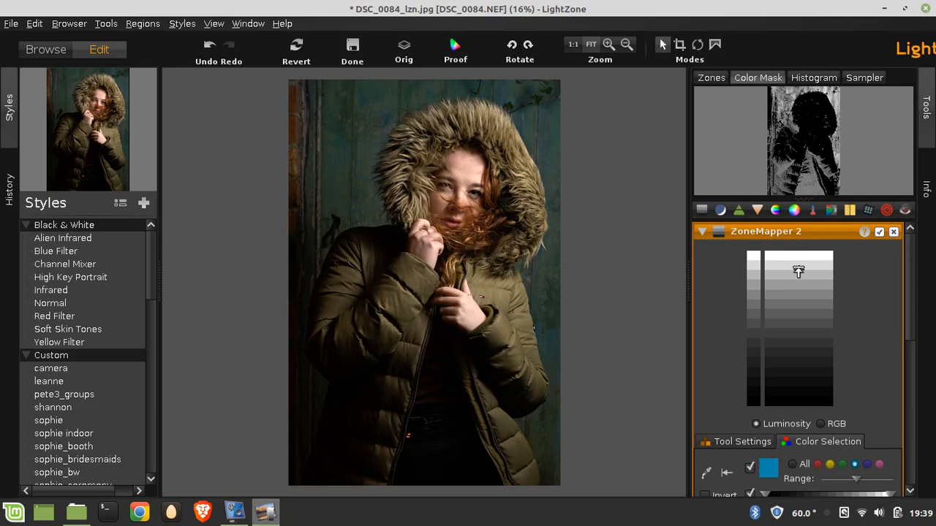
left_click_drag(799, 271, 802, 306)
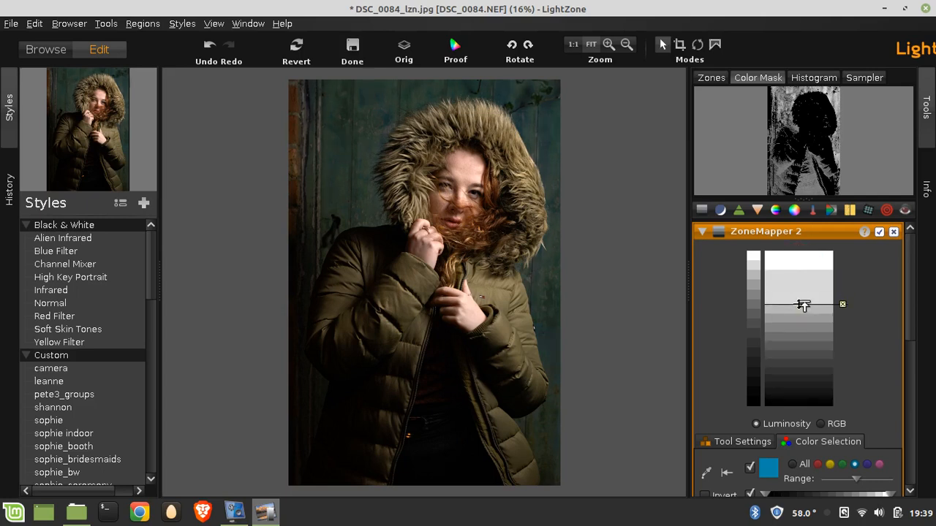
left_click_drag(804, 305, 805, 333)
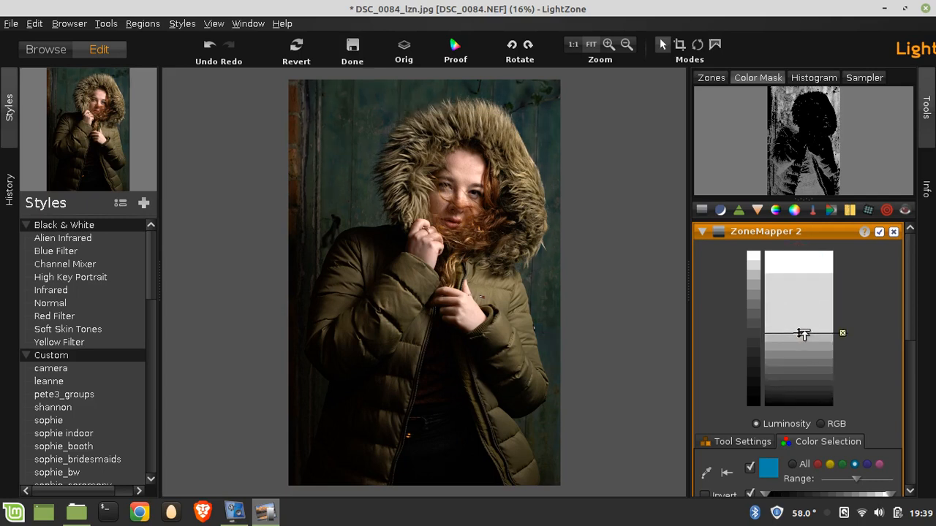
left_click_drag(803, 334, 803, 353)
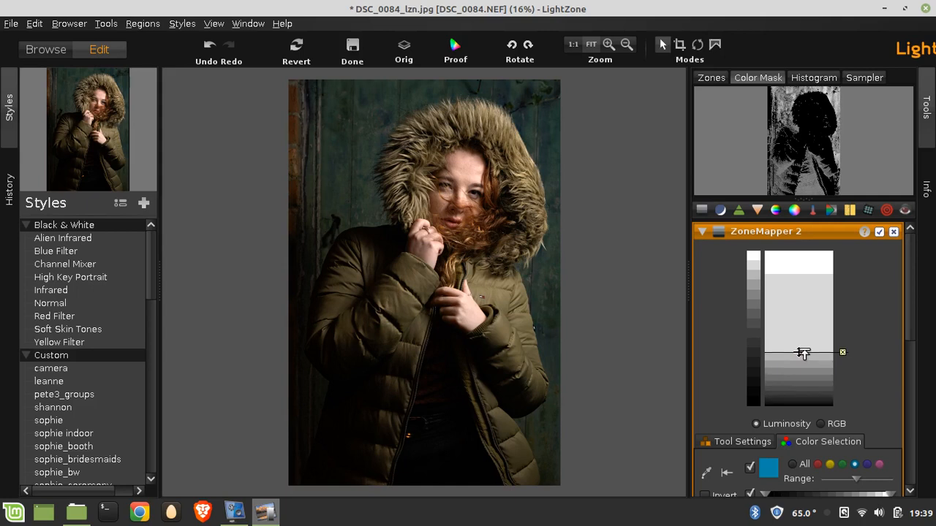
left_click_drag(803, 352, 802, 398)
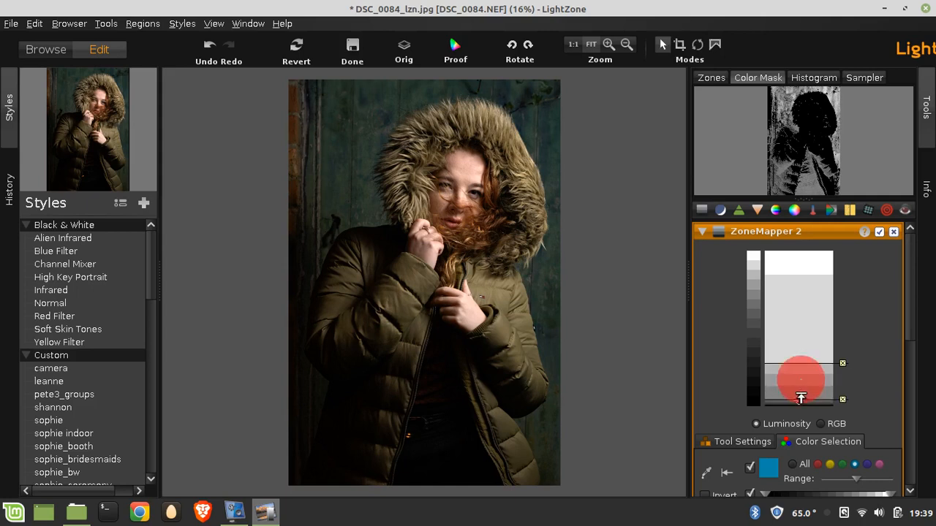
left_click_drag(802, 379, 801, 389)
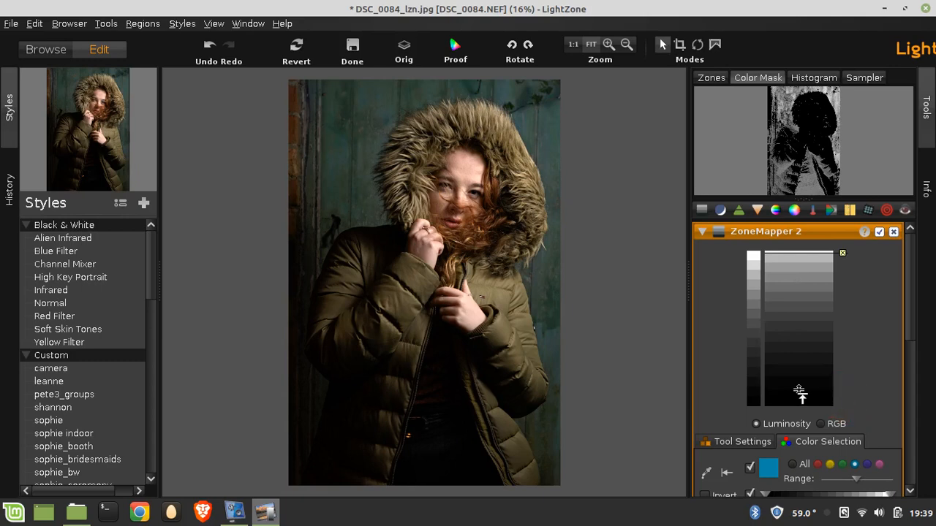
Step: Strongly brighten the masked teal background, then ease it back to a subtle lift
left_click_drag(798, 391, 821, 276)
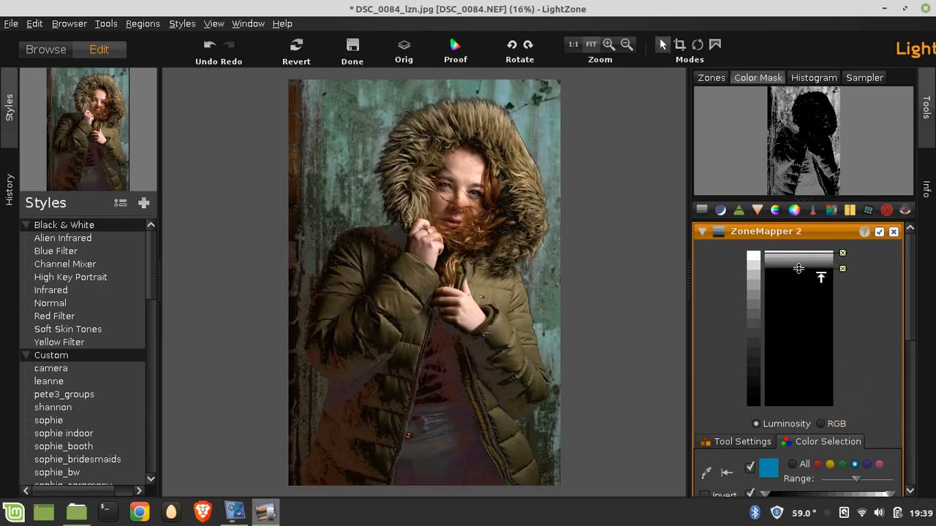
left_click_drag(820, 276, 821, 291)
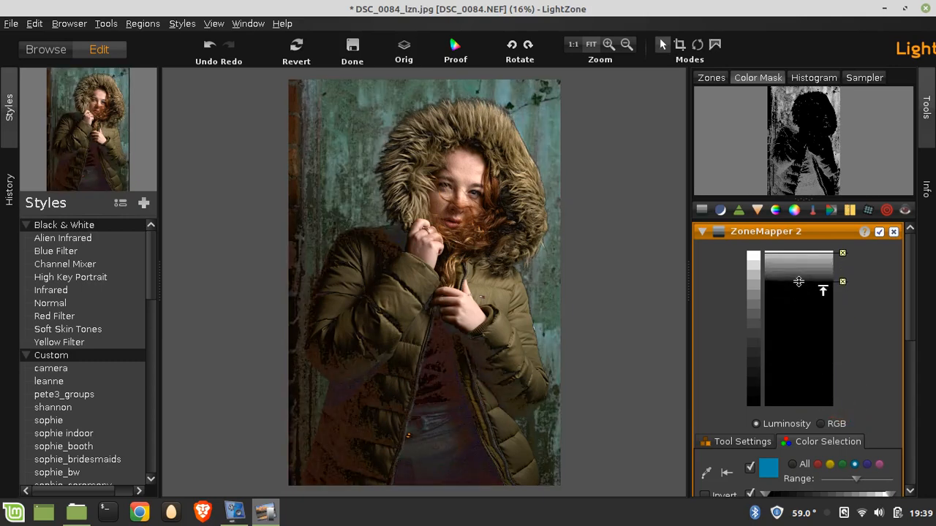
left_click_drag(798, 281, 798, 329)
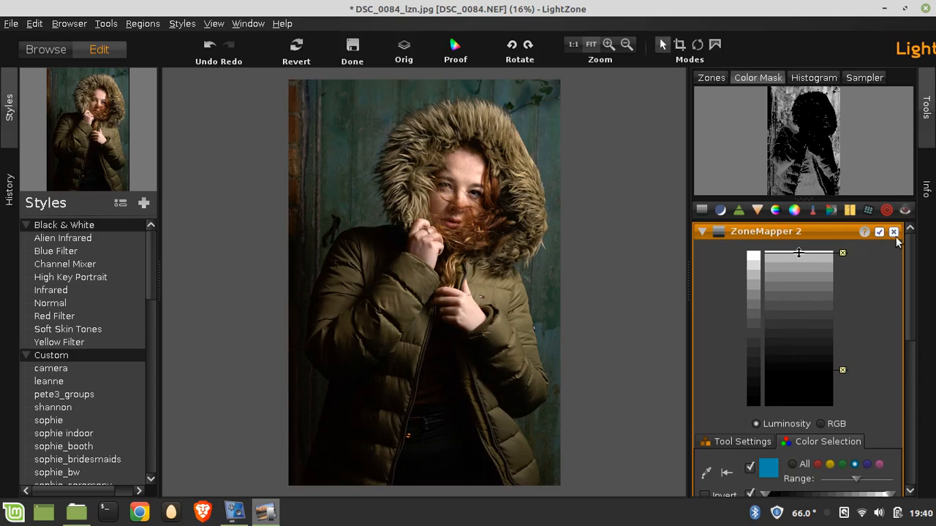
Step: Delete ZoneMapper 2 and fit the whole photo in the view
left_click(892, 231)
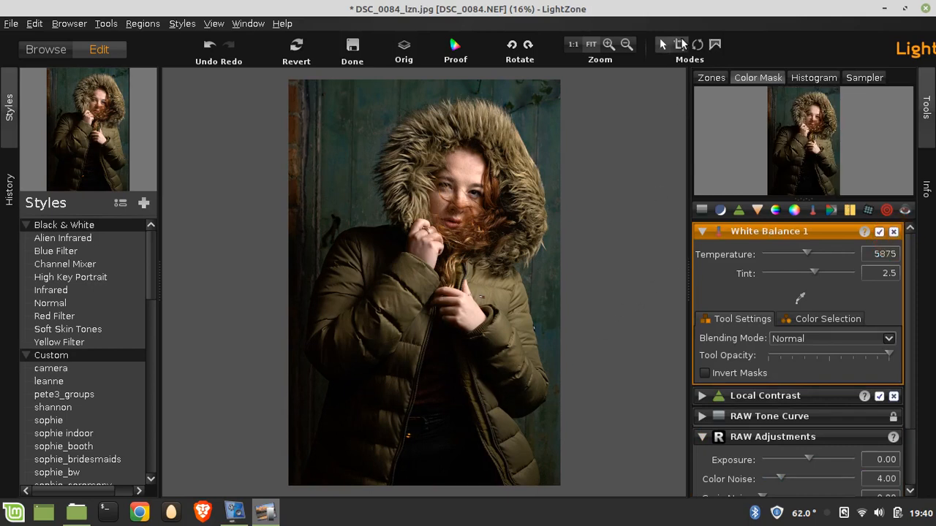
left_click(678, 44)
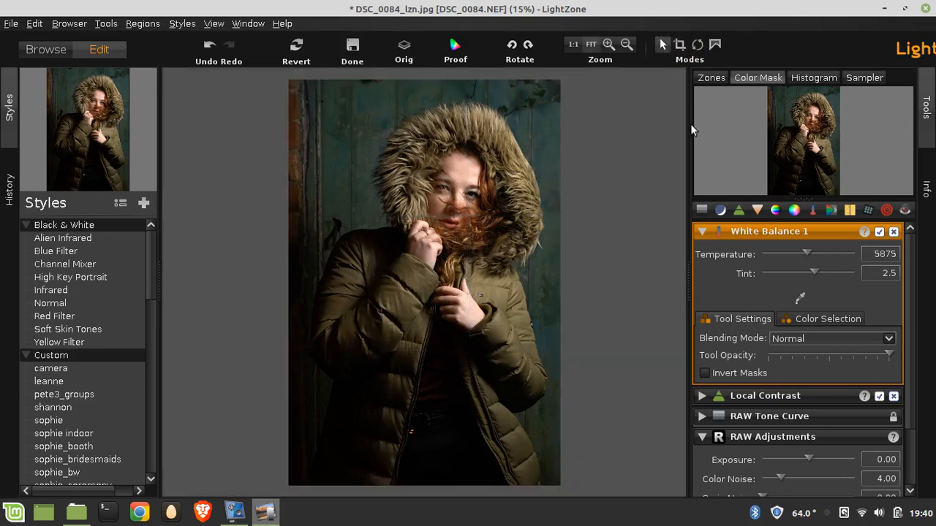
mouse_move(664, 140)
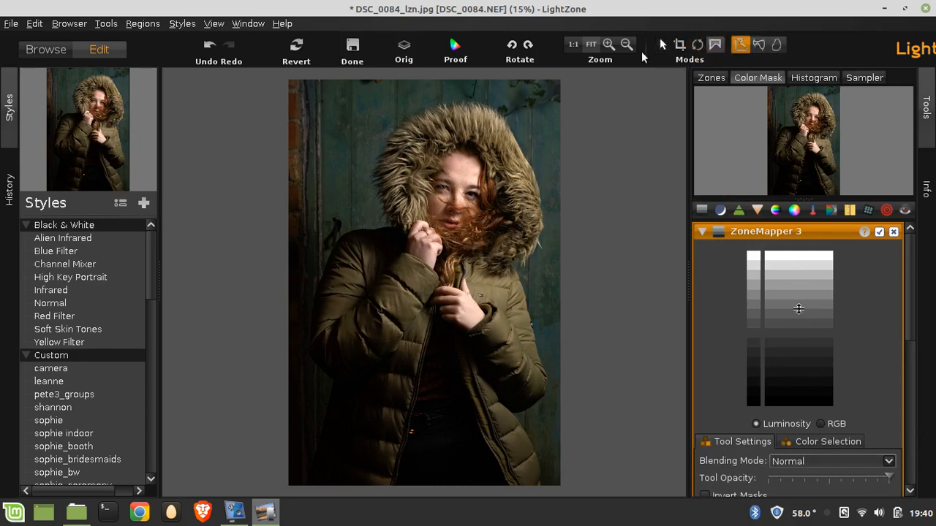
Step: Zoom in on the face and outline a region around the woman's uncovered eye for ZoneMapper 3
left_click(608, 43)
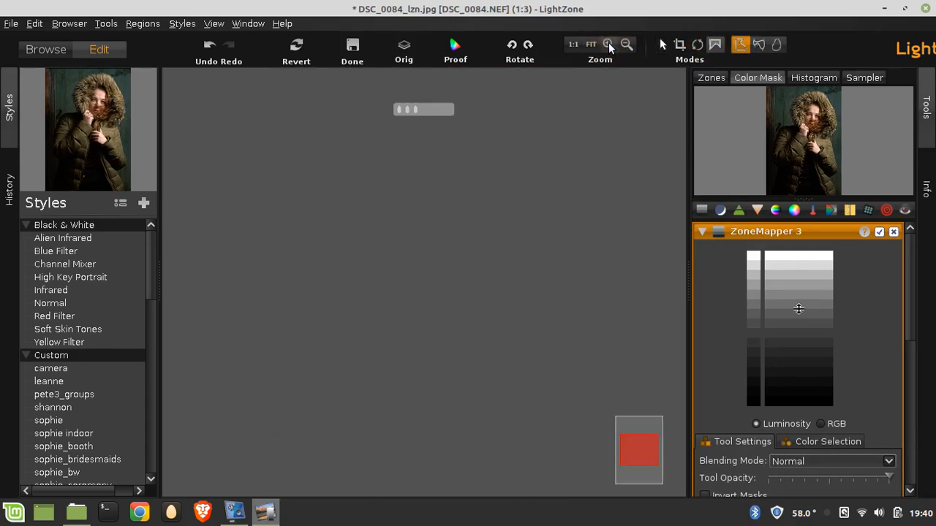
left_click(609, 44)
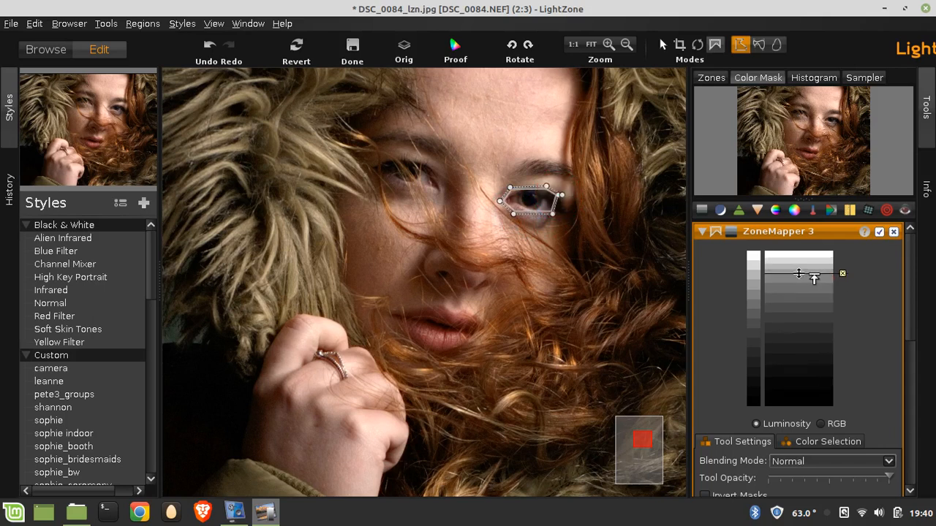
left_click_drag(813, 278, 813, 273)
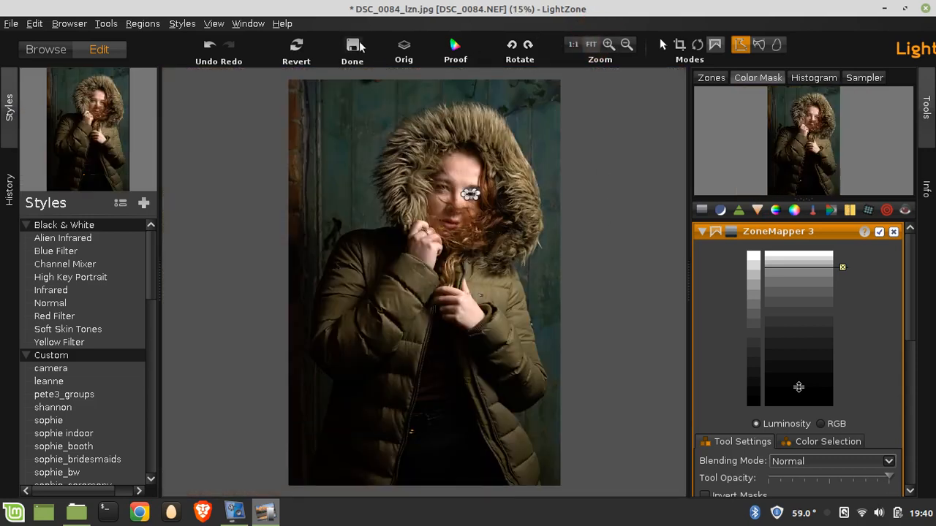
mouse_move(403, 45)
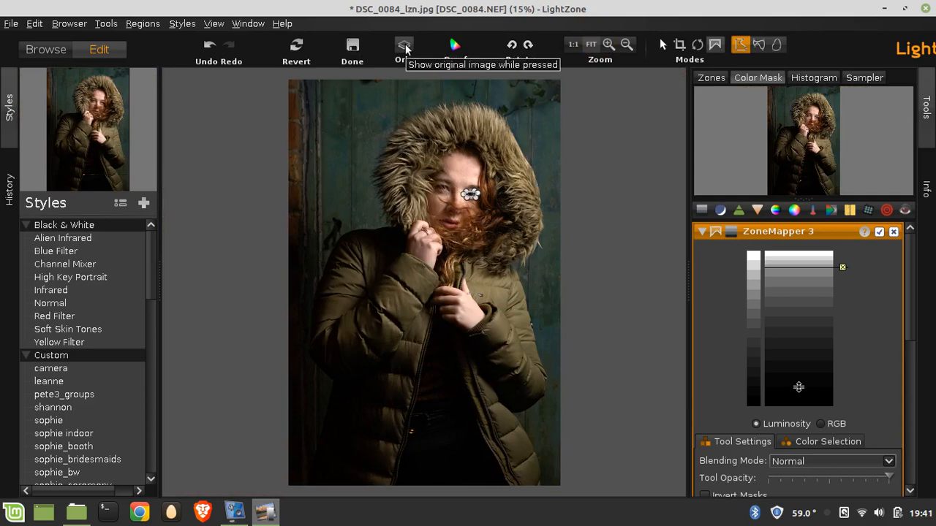
mouse_move(647, 277)
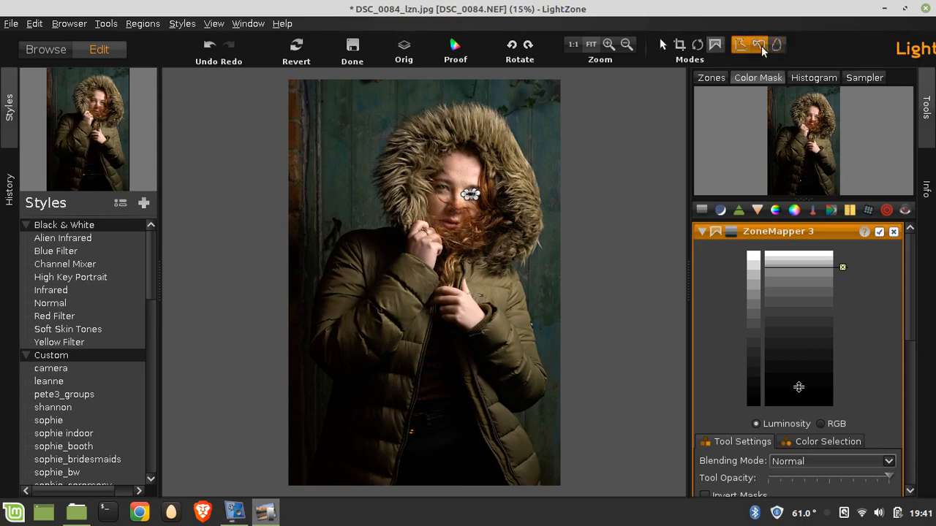
left_click(739, 44)
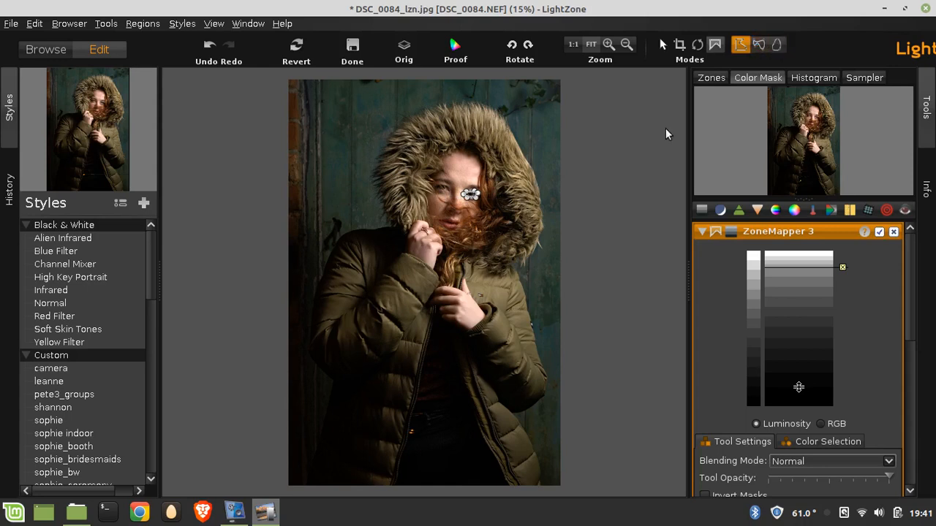
mouse_move(594, 321)
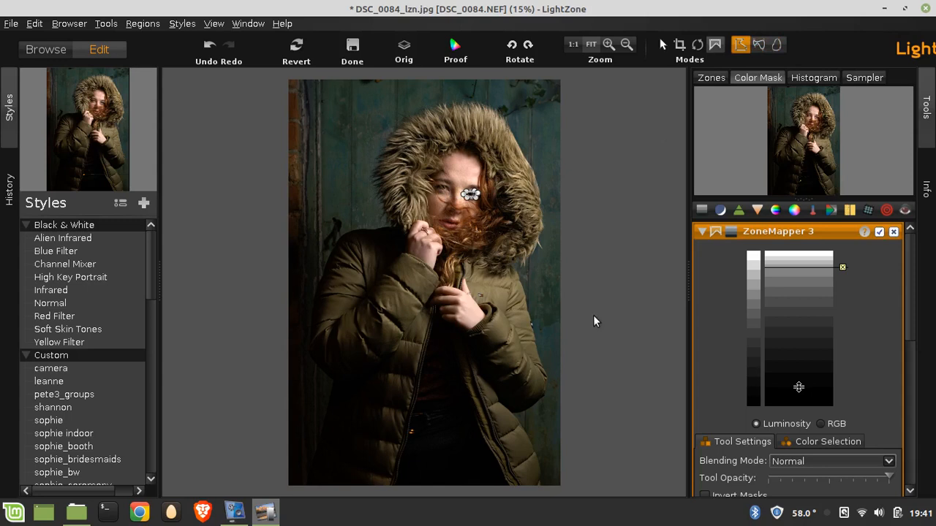
mouse_move(663, 226)
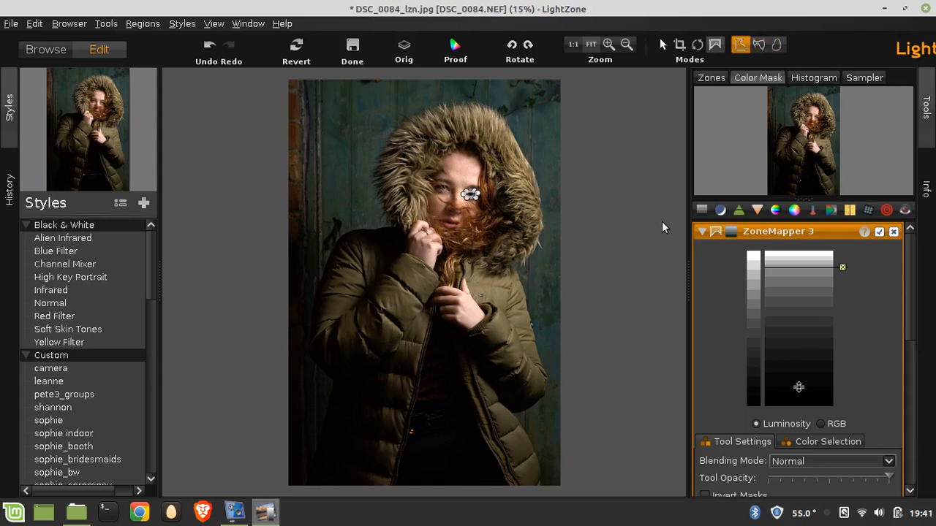
mouse_move(603, 199)
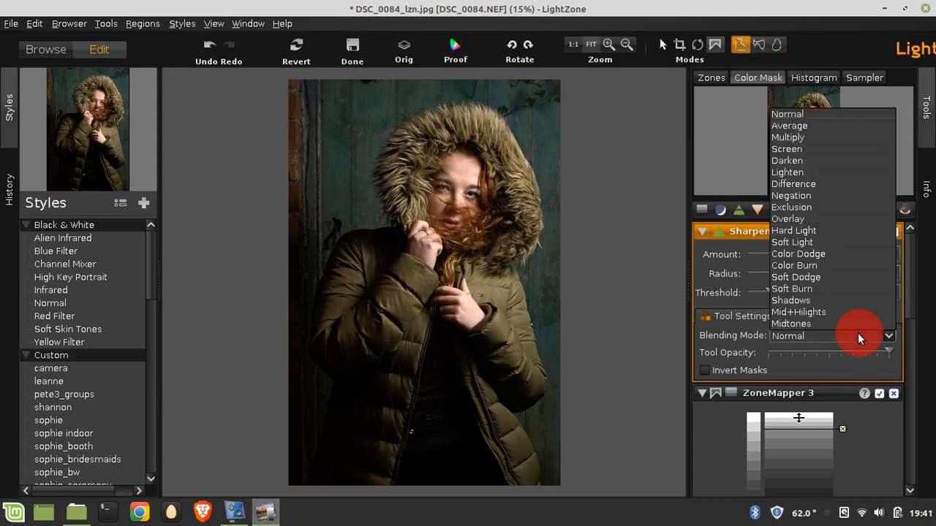
mouse_move(842, 251)
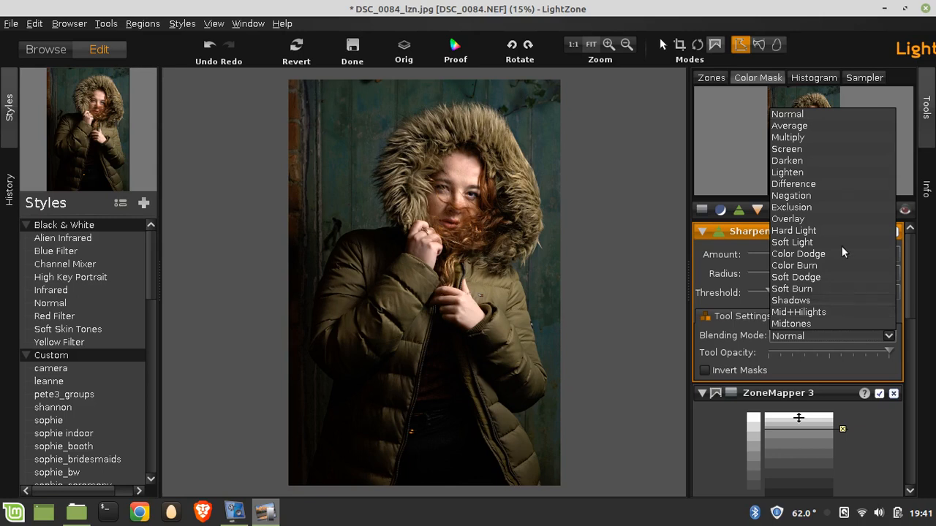
left_click(791, 208)
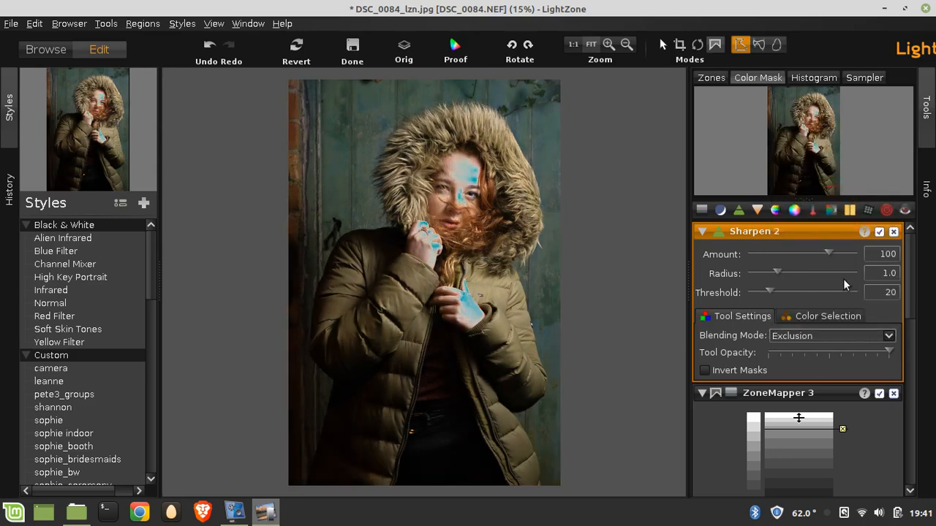
left_click(832, 334)
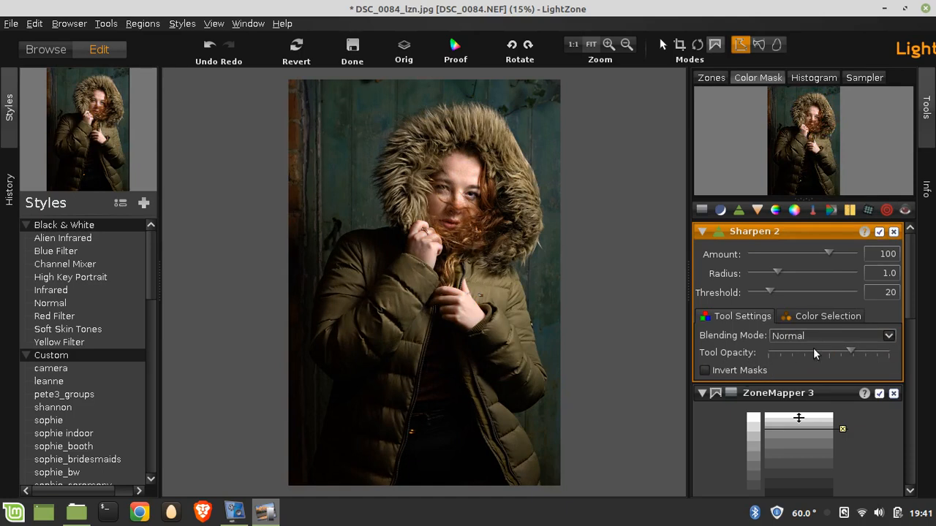
mouse_move(901, 357)
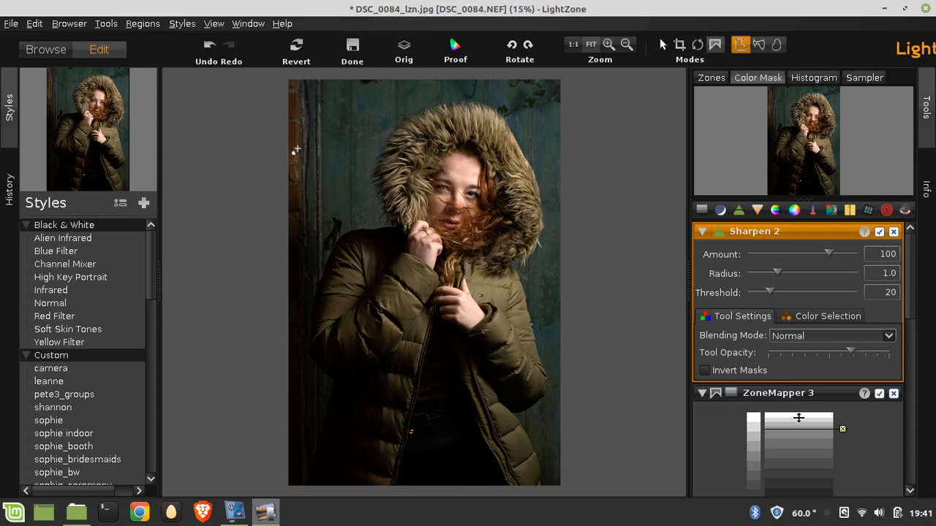
mouse_move(272, 328)
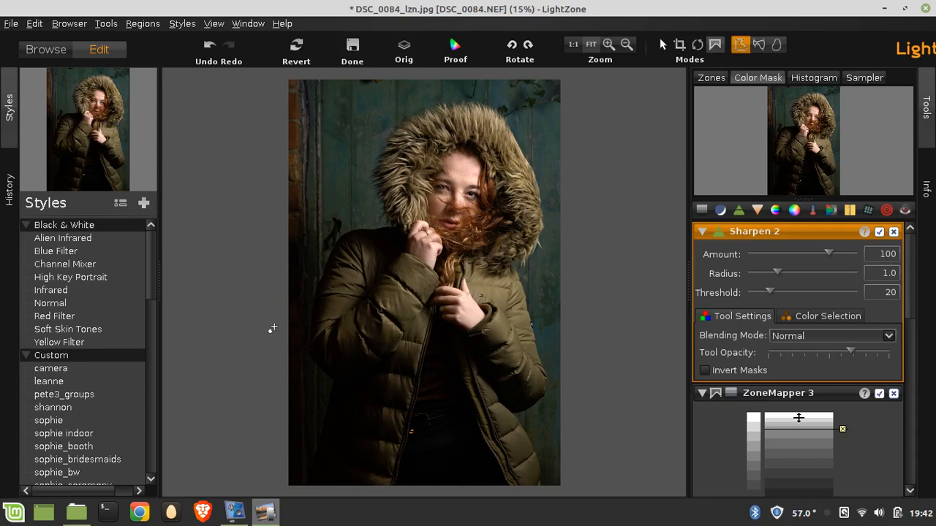
Step: Collapse the Custom style group and apply the High Key Look black-and-white style
left_click(50, 355)
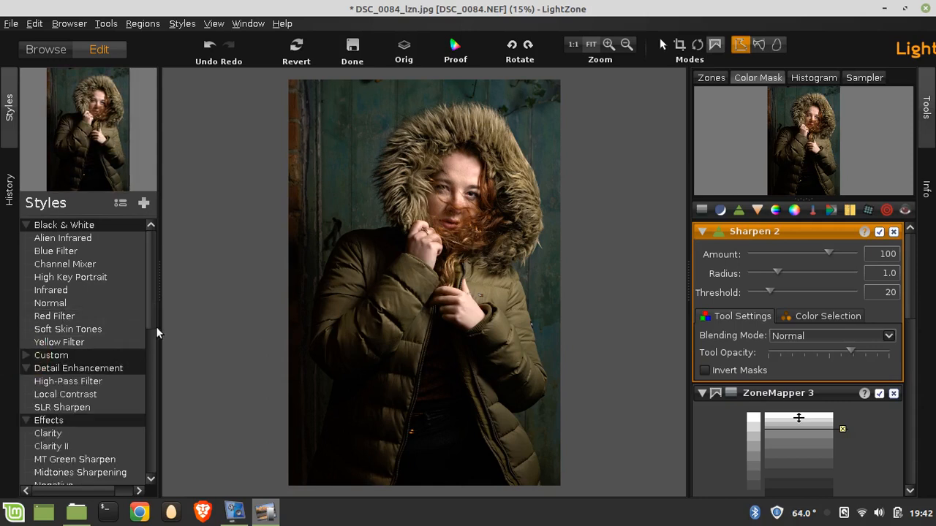
mouse_move(153, 307)
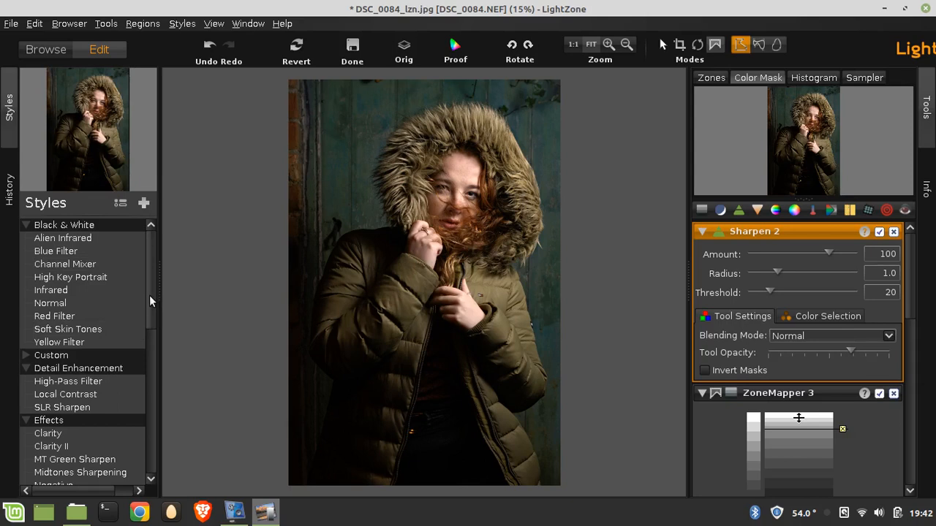
left_click(70, 278)
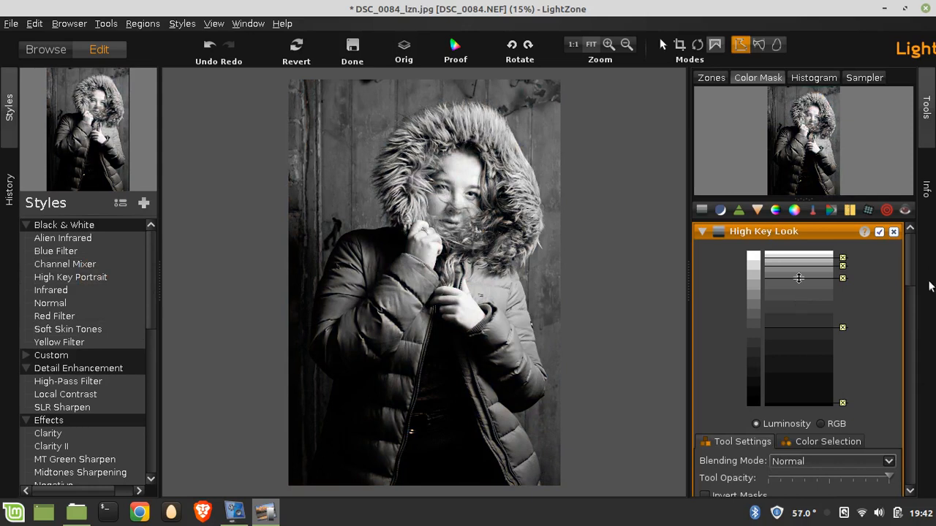
mouse_move(909, 280)
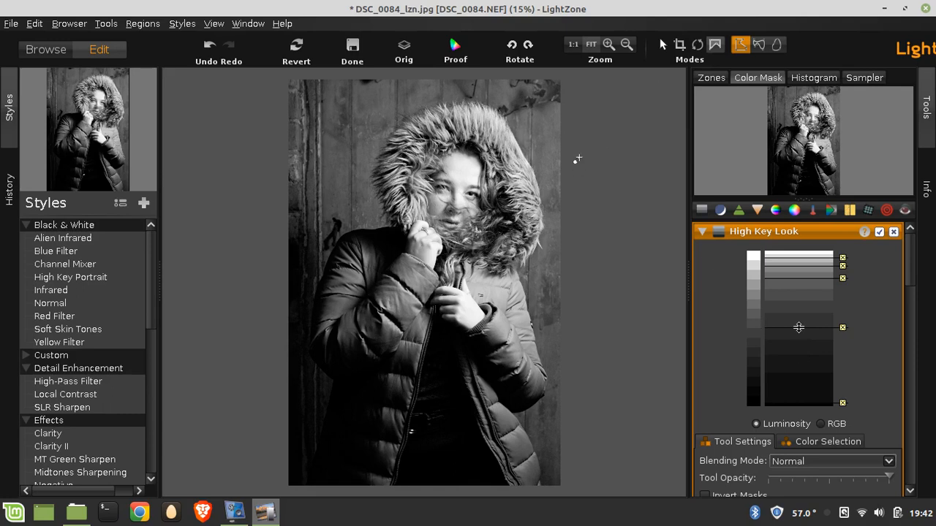
mouse_move(553, 204)
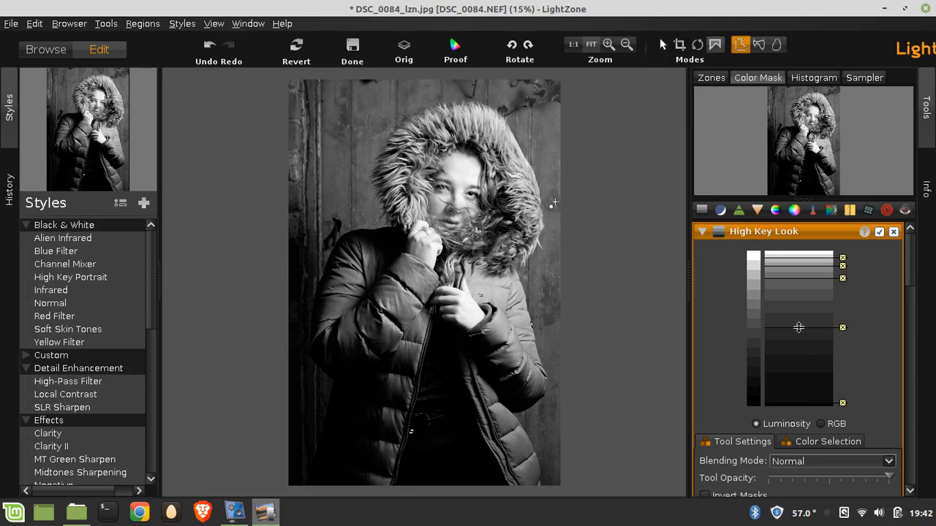
mouse_move(599, 222)
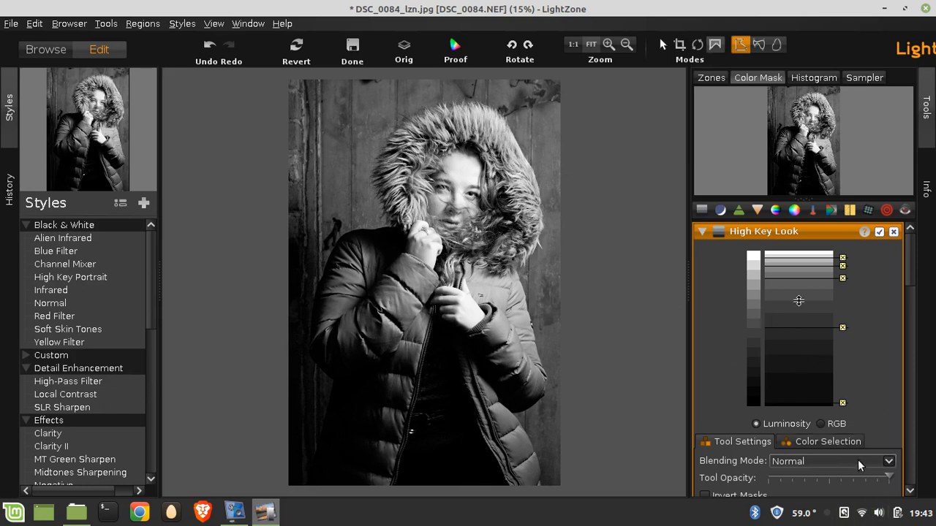
Step: Blend the High Key Look layer with Multiply and lower its opacity for a moodier black-and-white
left_click(831, 461)
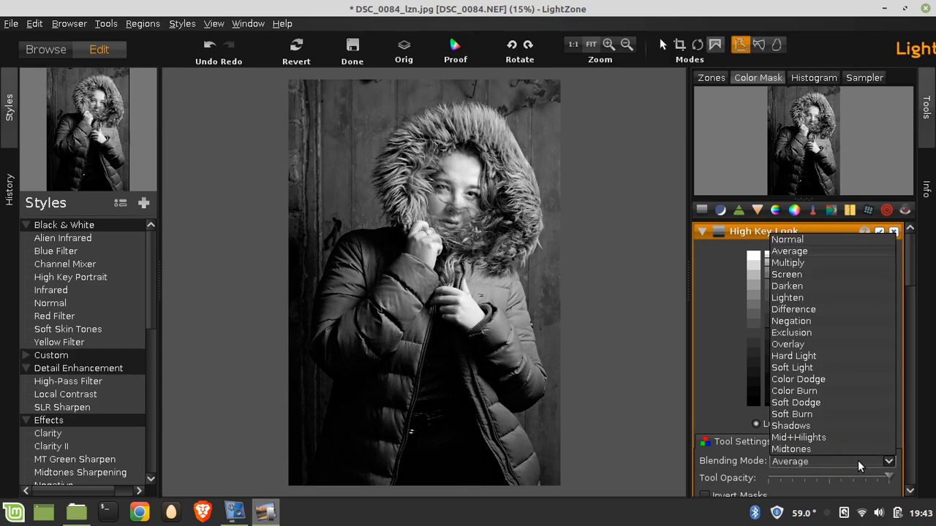
left_click(787, 263)
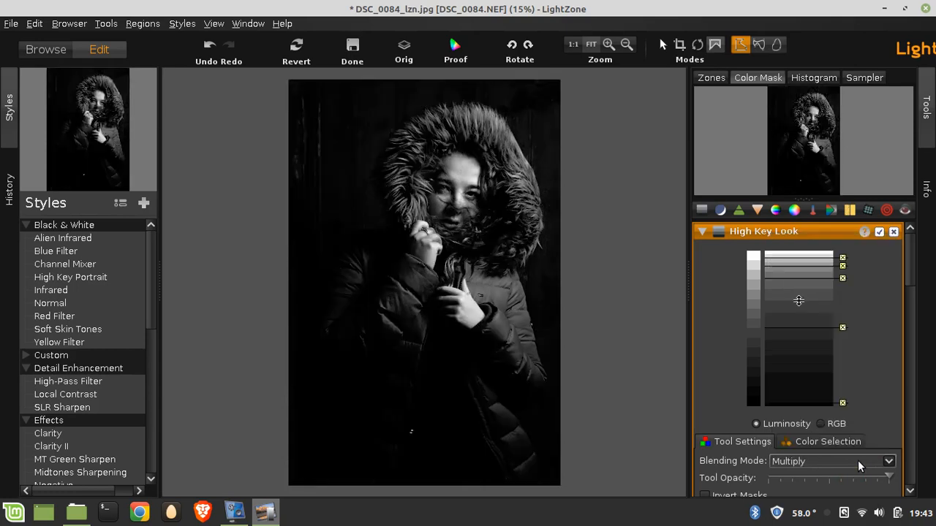
mouse_move(912, 285)
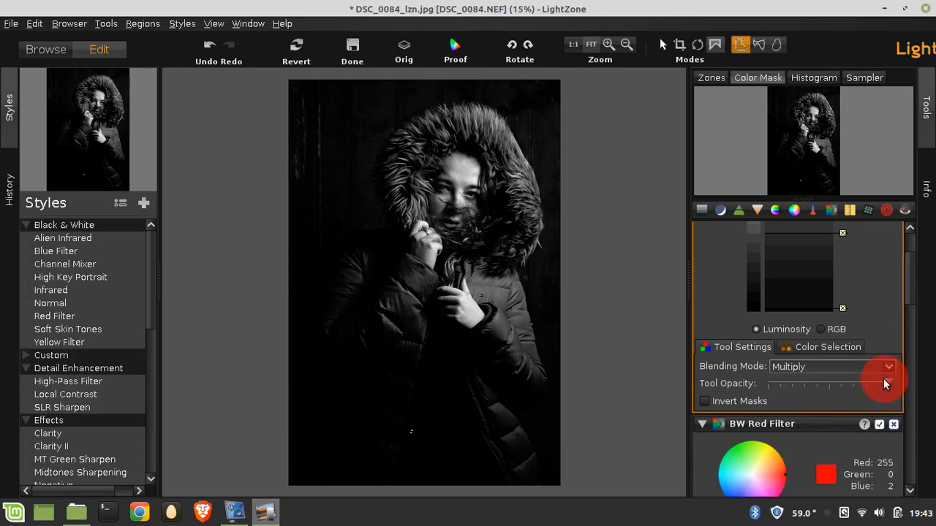
left_click_drag(885, 383, 847, 383)
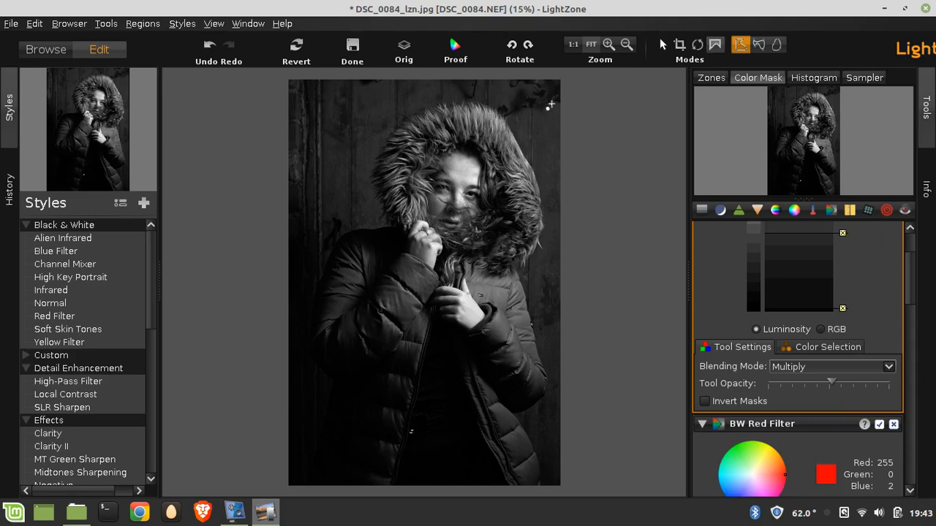
mouse_move(544, 105)
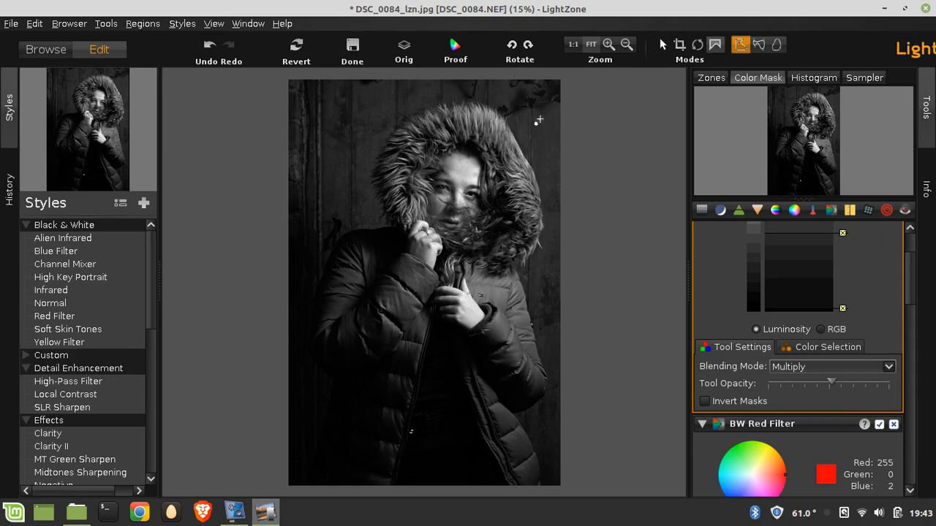
mouse_move(912, 298)
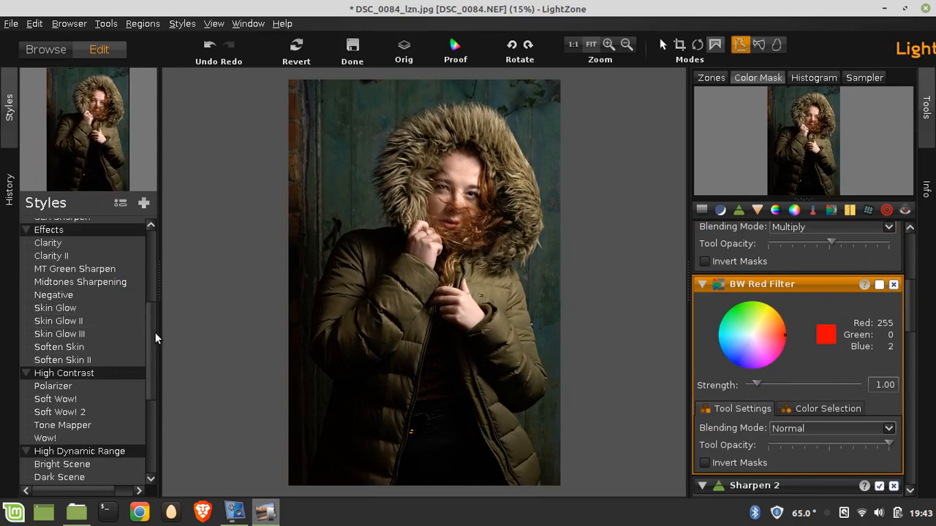
Step: Apply the Wow! style from High Contrast, adding a Soft Light layer above High Key Look
scroll("down", 3)
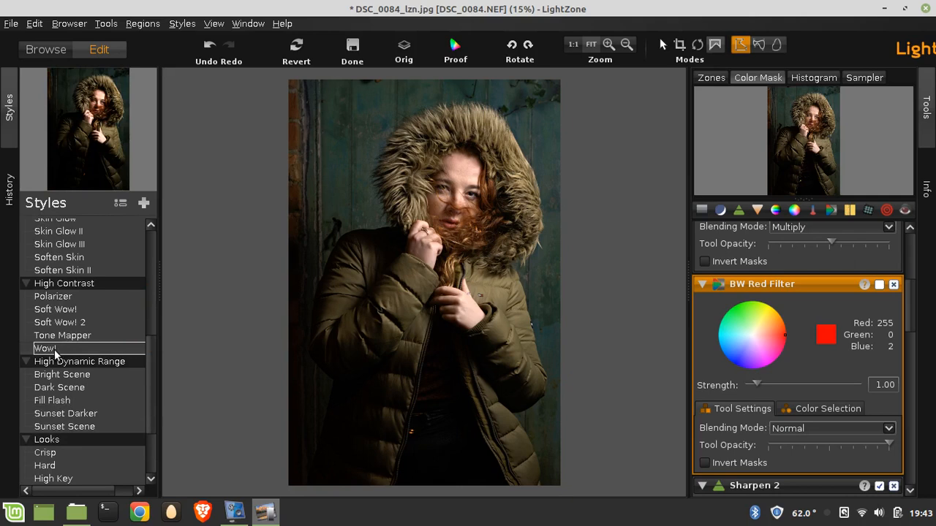
left_click(44, 348)
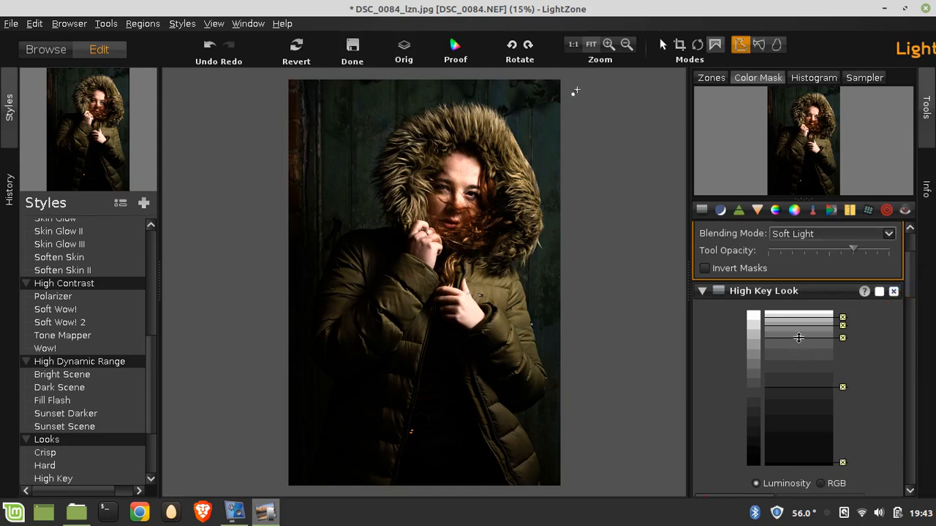
left_click(757, 43)
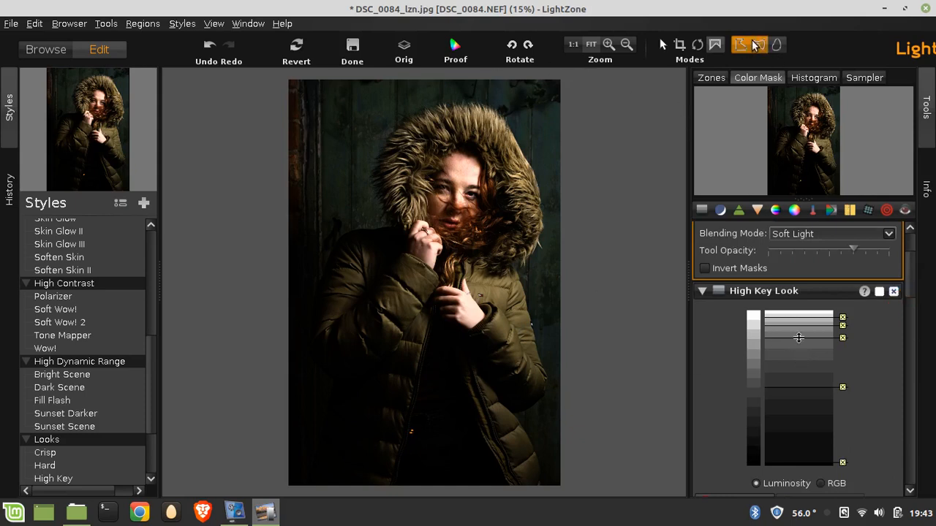
left_click(740, 44)
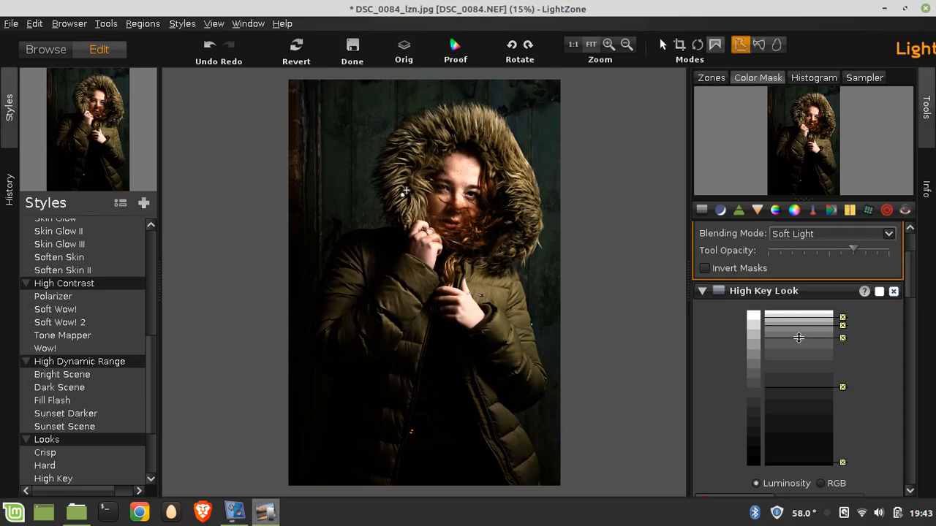
mouse_move(521, 347)
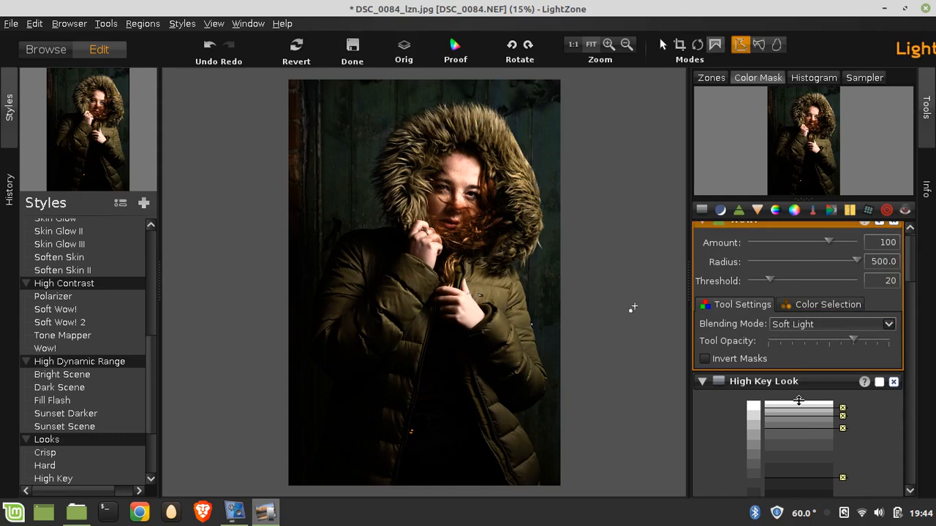
mouse_move(155, 358)
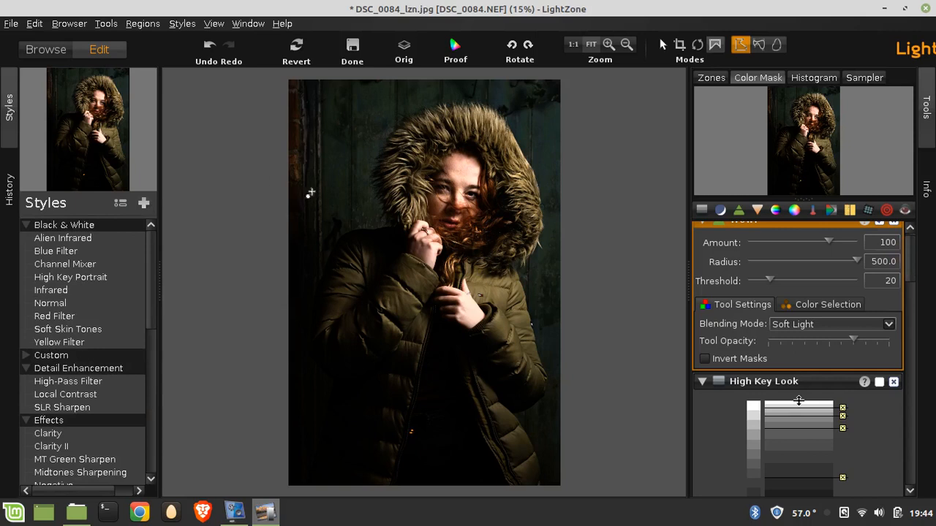
mouse_move(515, 320)
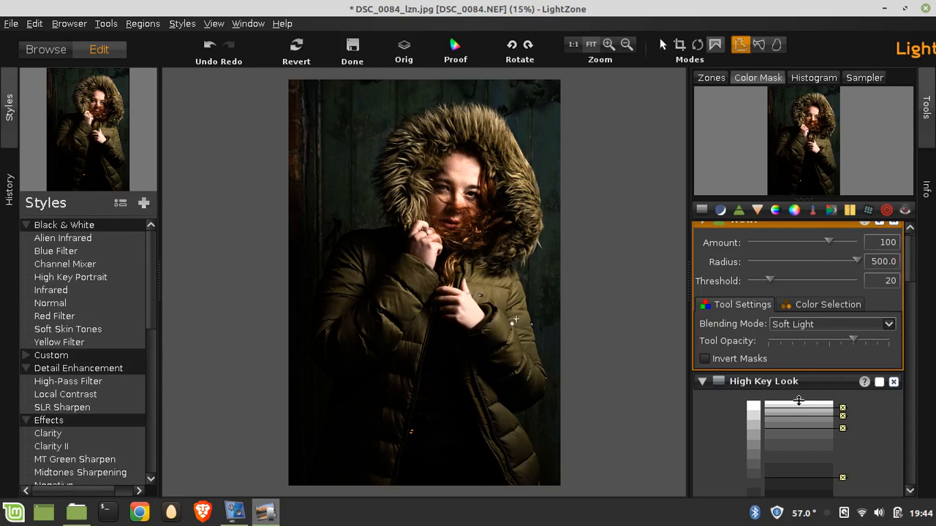
mouse_move(155, 202)
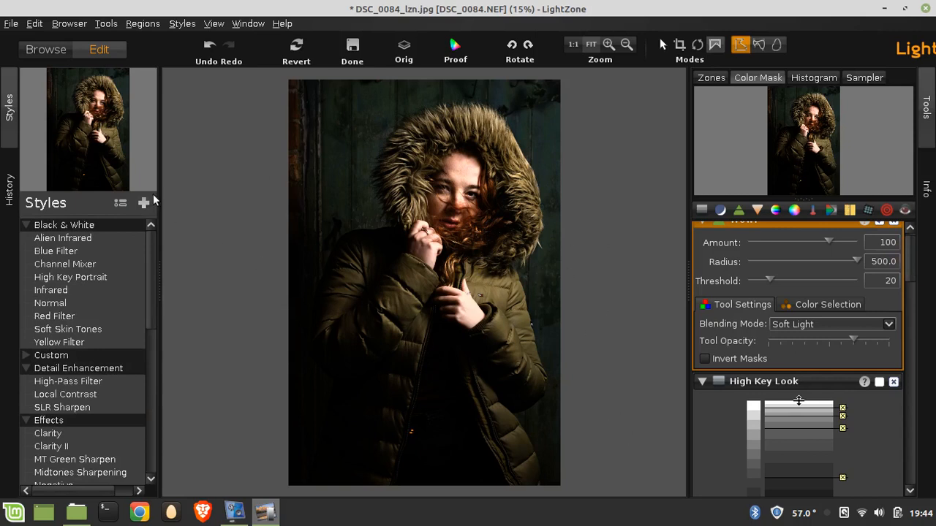
mouse_move(144, 202)
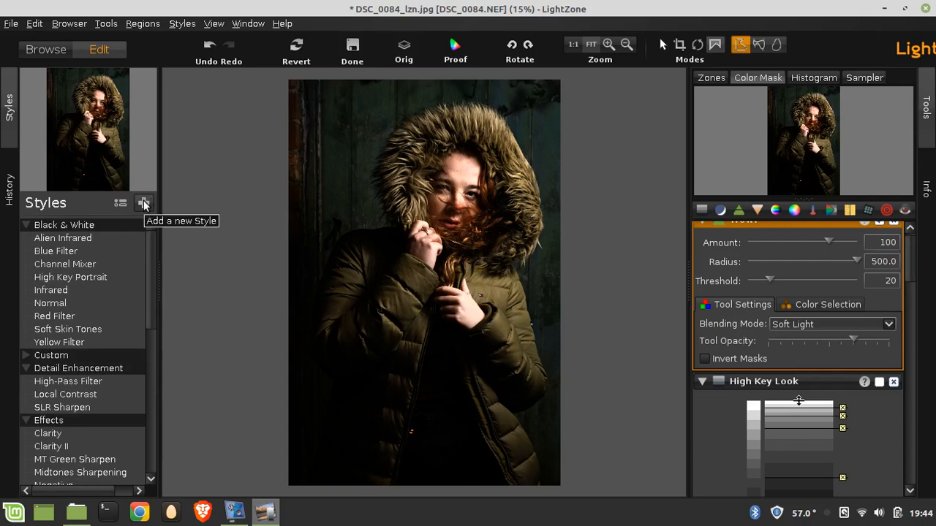
Step: Save the current edits as a new style named Shannon_windy in the Custom group
left_click(143, 203)
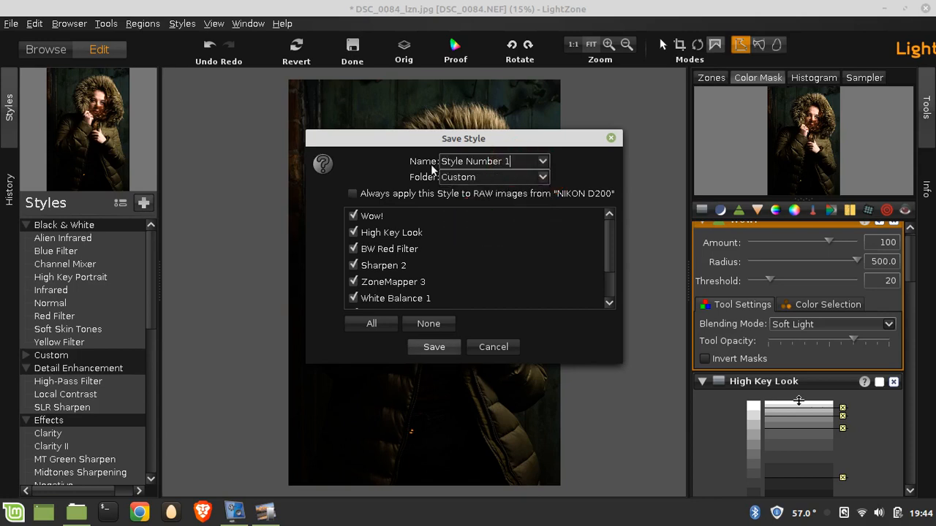
type("S")
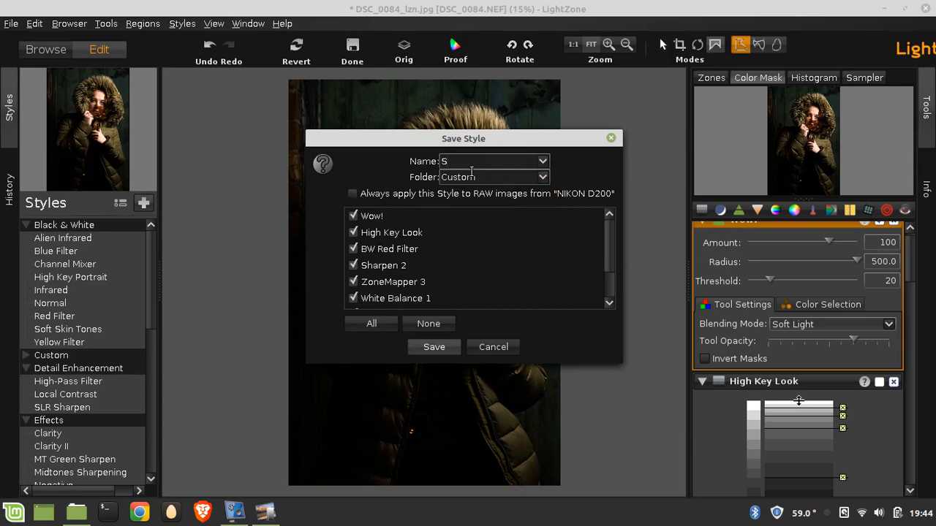
type("hannon")
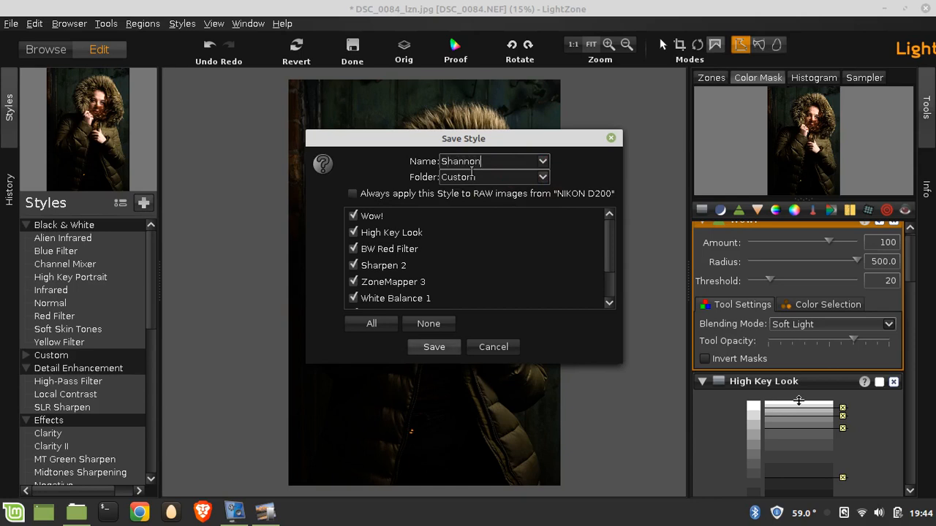
type("_windy")
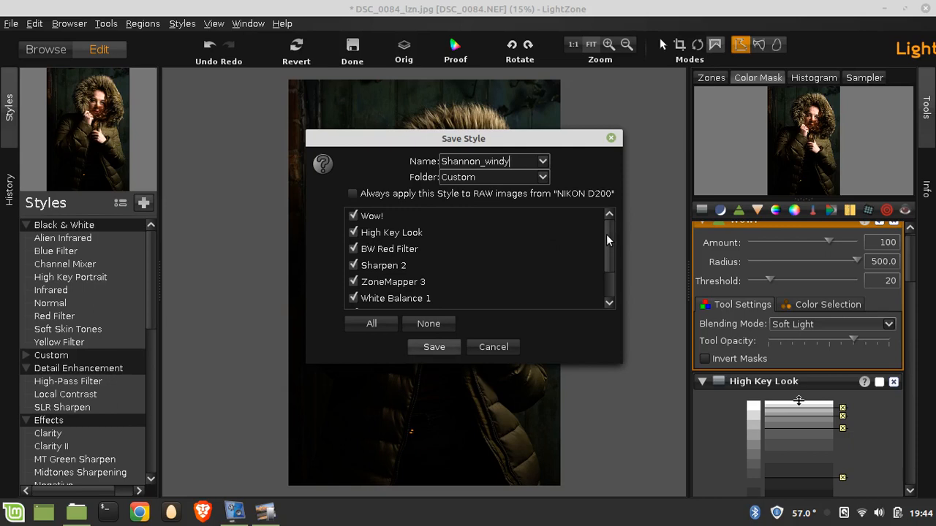
scroll("down", 3)
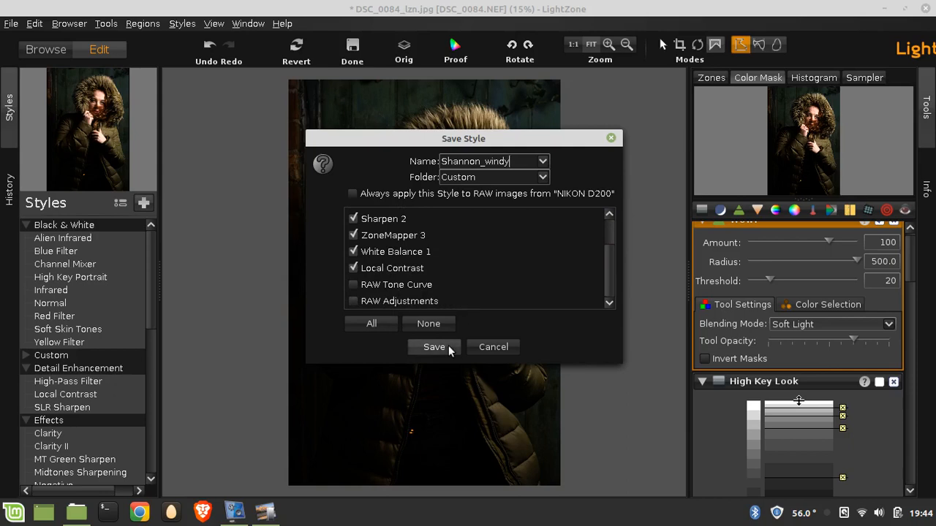
left_click(432, 347)
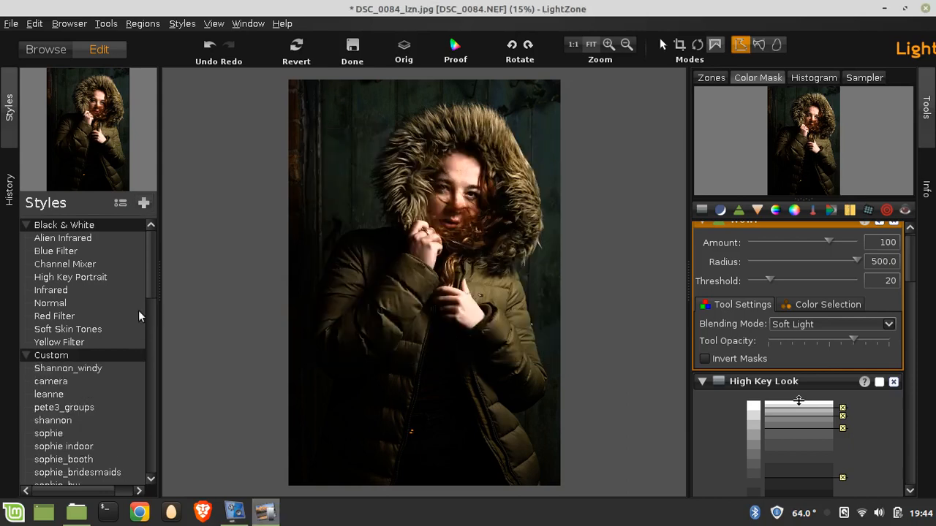
Step: Bring up Save As for the portrait as DSC_0084_lzn.jpg in the Feb Shannon Windy folder
left_click(67, 368)
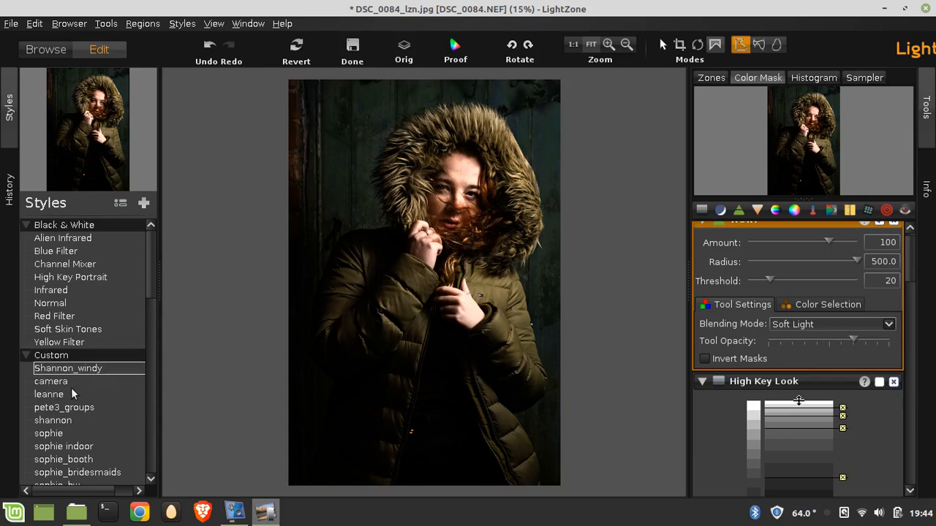
left_click(50, 394)
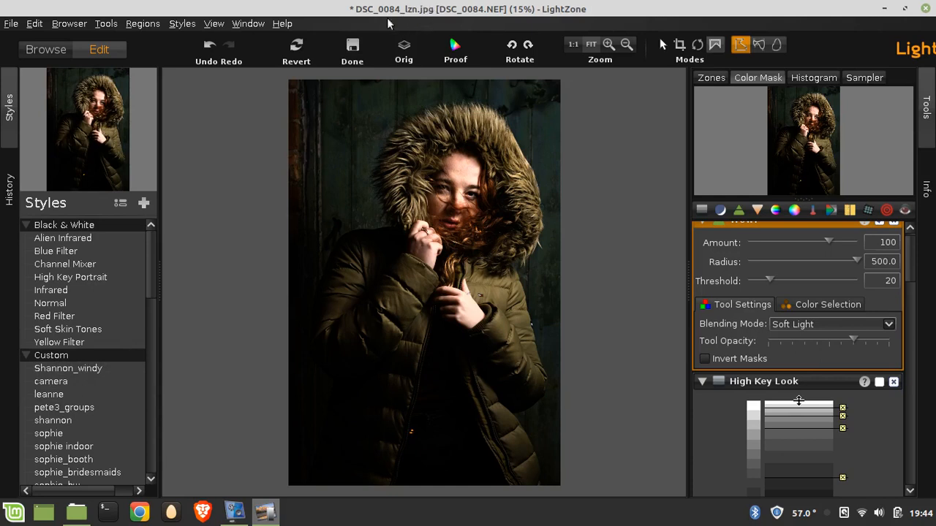
mouse_move(398, 6)
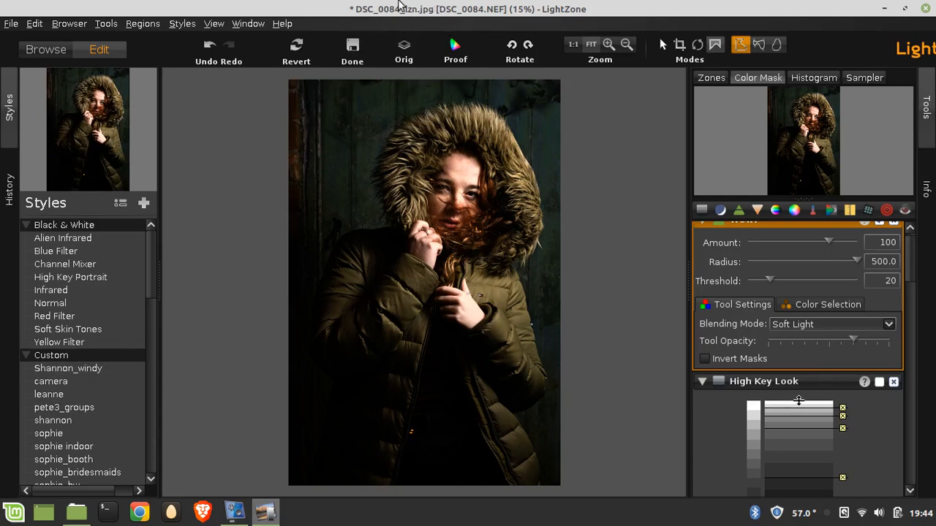
mouse_move(398, 6)
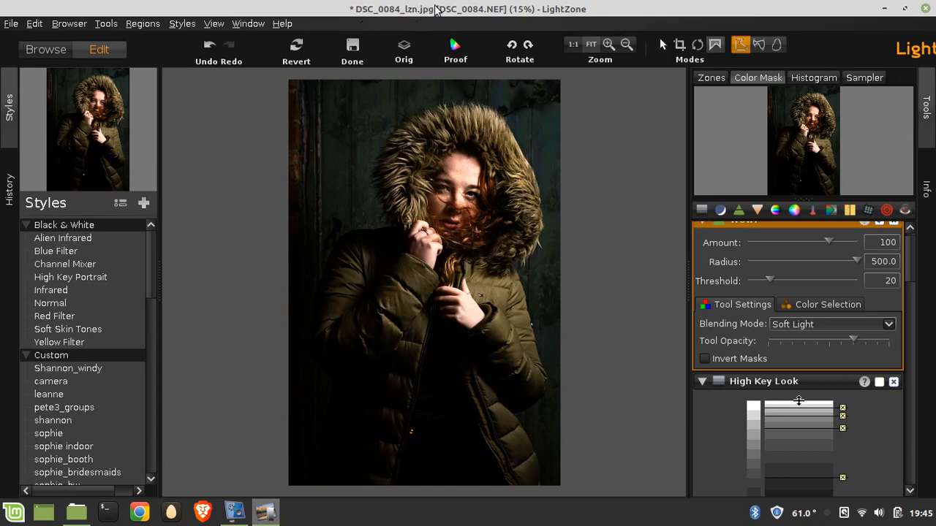
mouse_move(418, 14)
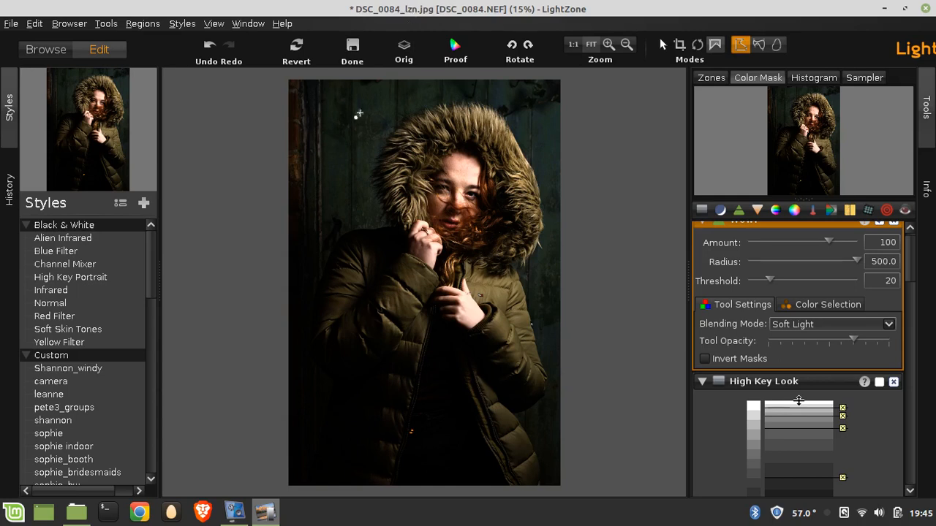
mouse_move(281, 136)
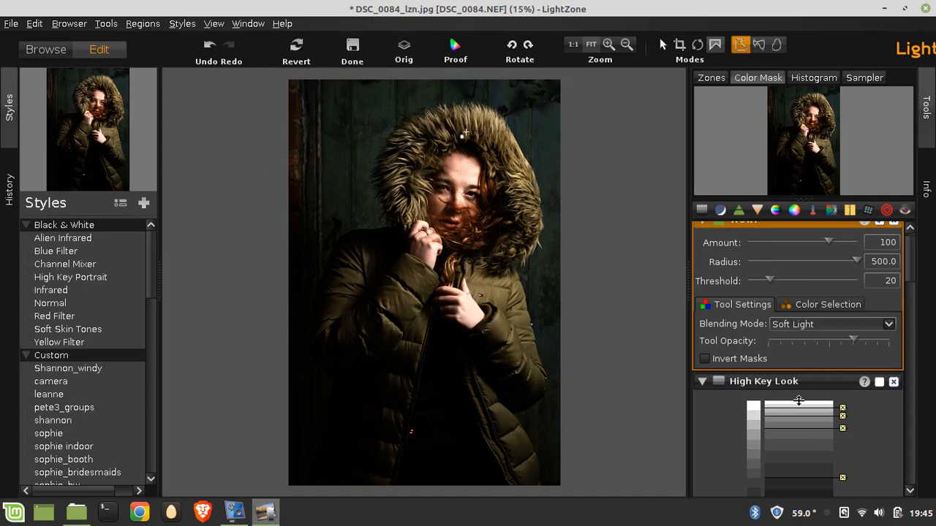
mouse_move(379, 157)
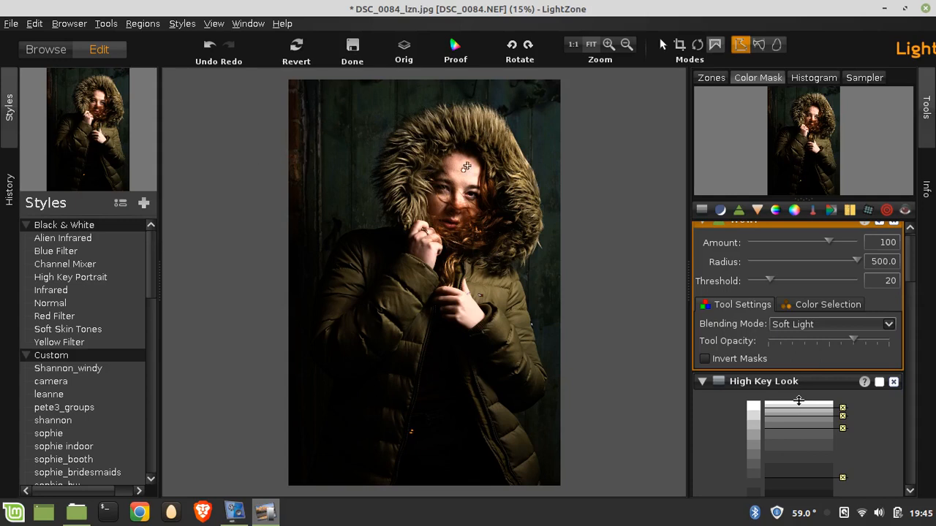
mouse_move(220, 164)
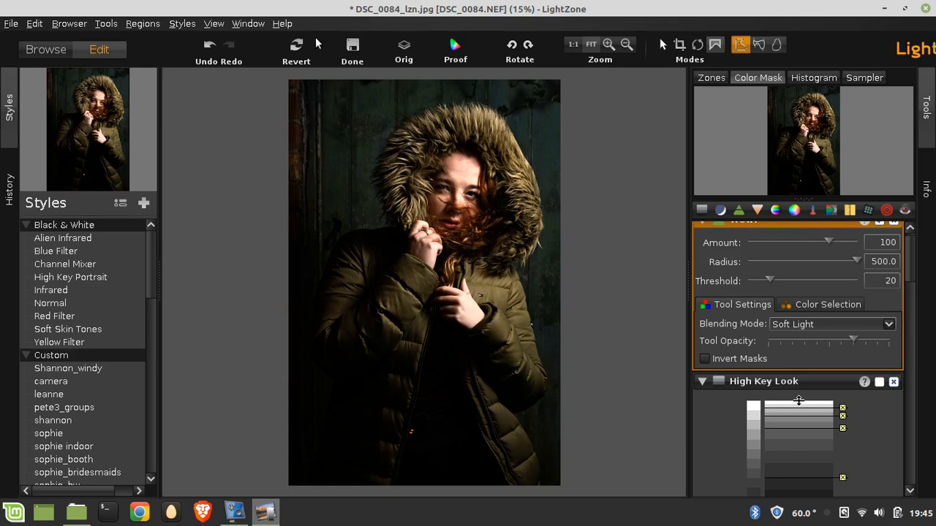
mouse_move(272, 148)
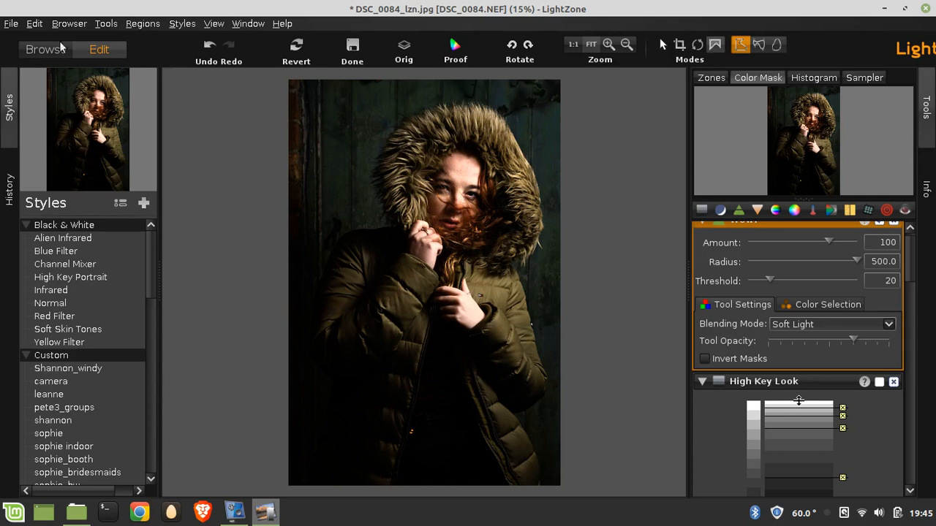
left_click(12, 24)
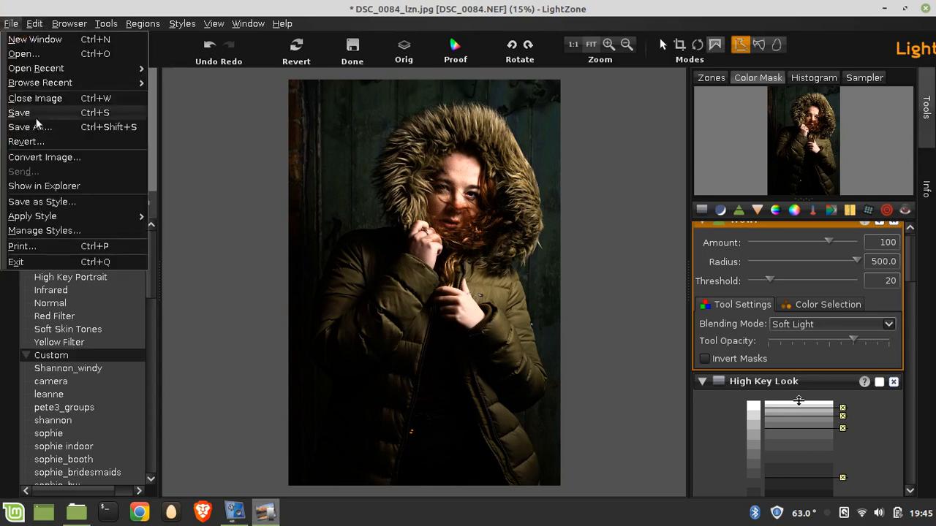
mouse_move(55, 131)
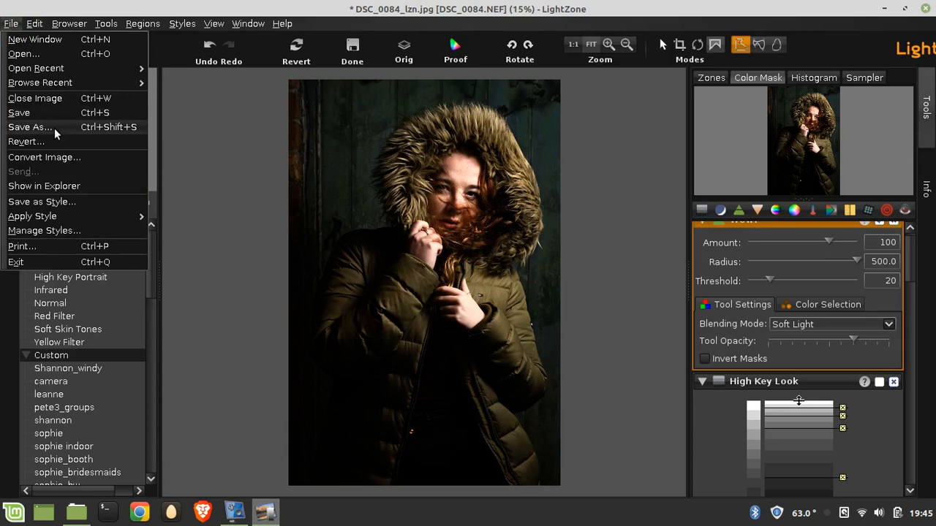
left_click(29, 125)
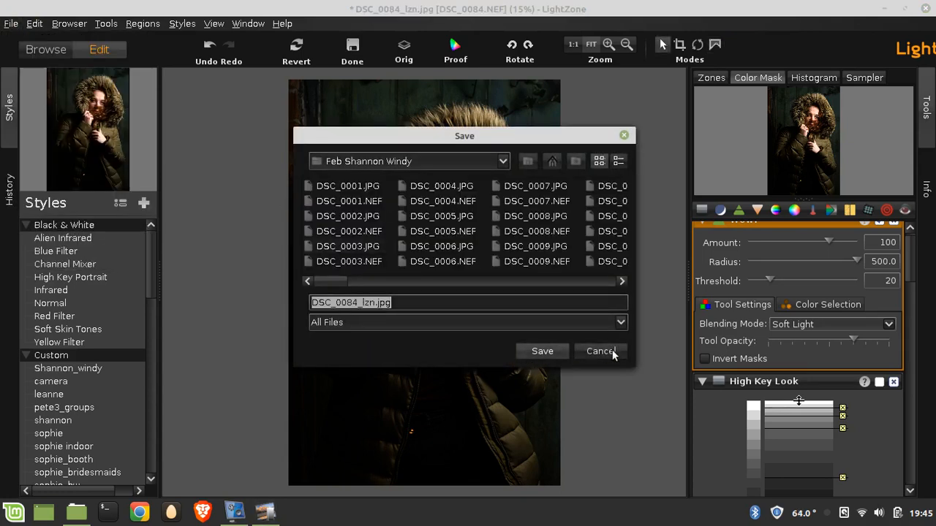
Step: Cancel the save and set Convert Image to export DSC_0084.tif as a 16-bit-per-channel sRGB TIFF
left_click(600, 351)
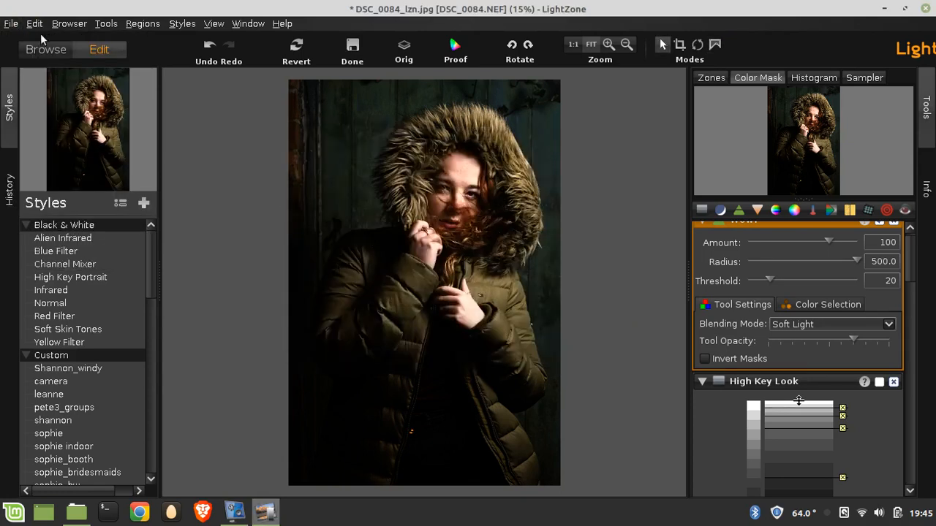
left_click(12, 24)
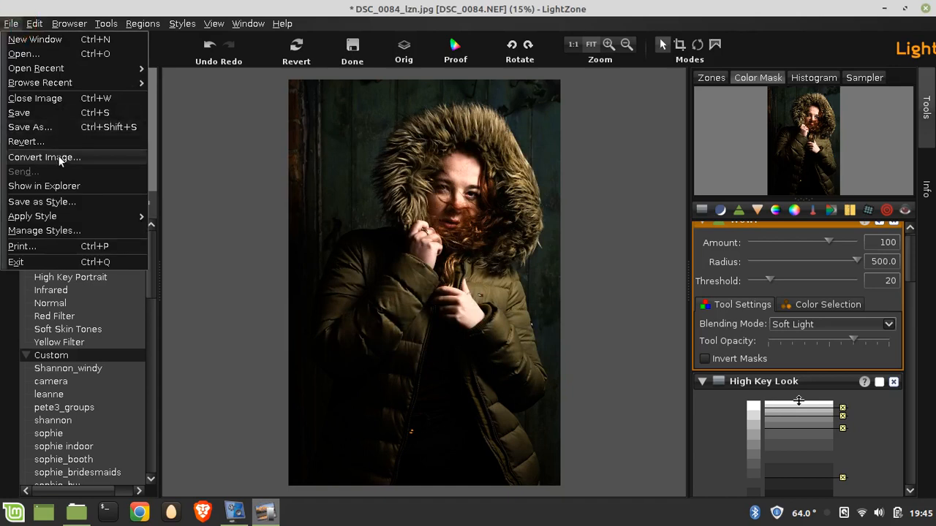
left_click(44, 158)
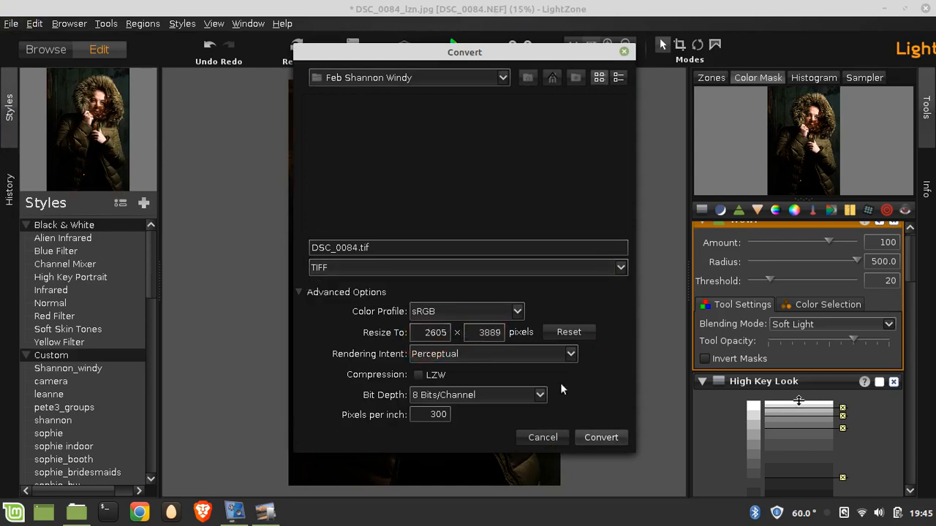
mouse_move(598, 418)
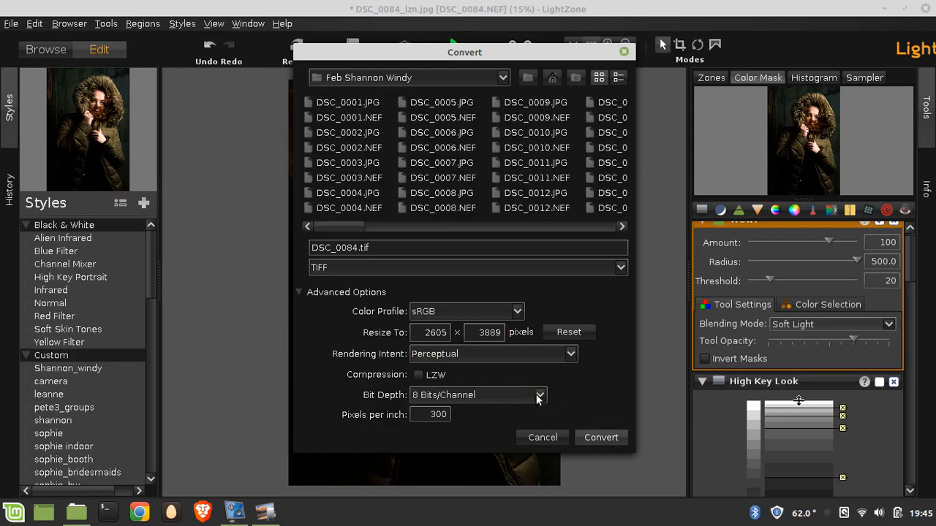
left_click(539, 395)
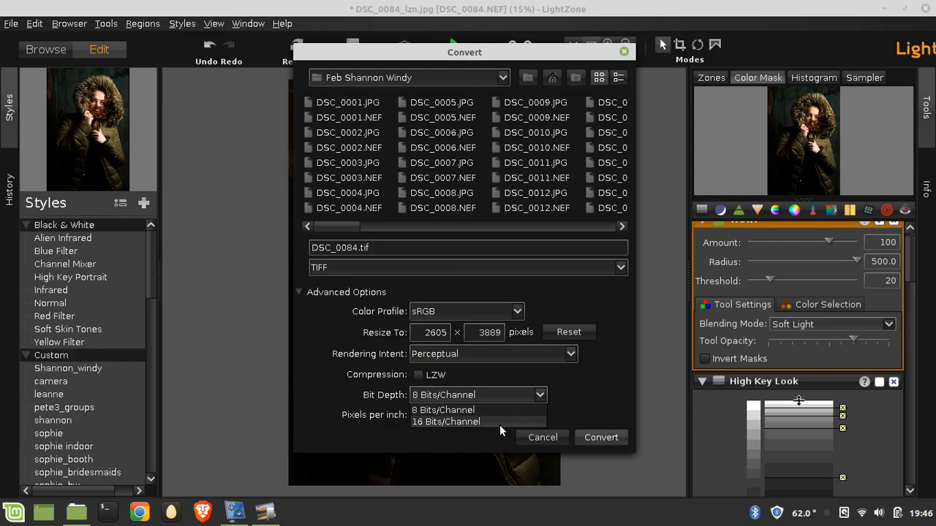
left_click(446, 421)
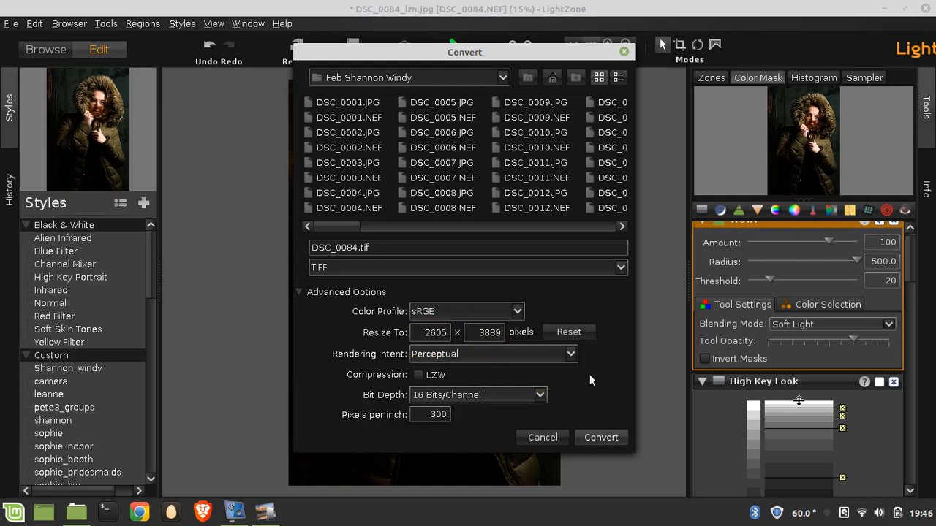
mouse_move(608, 392)
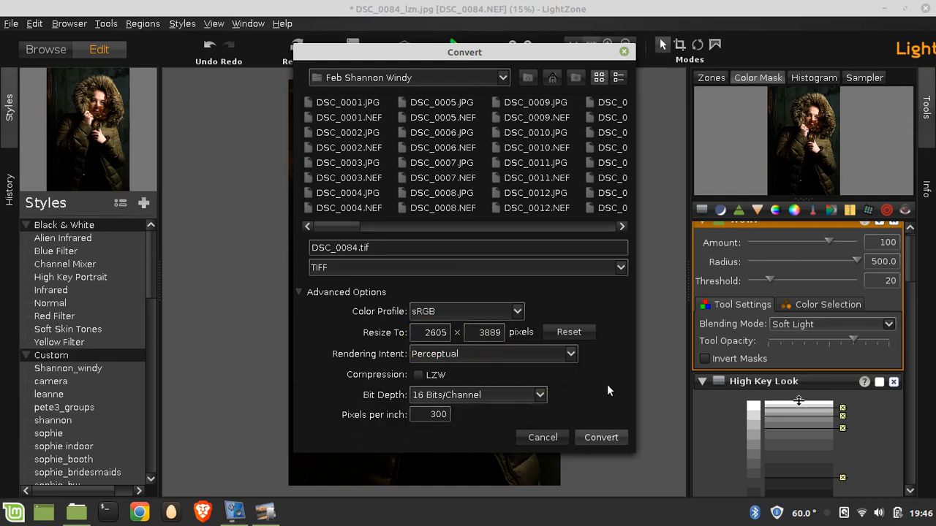
mouse_move(563, 306)
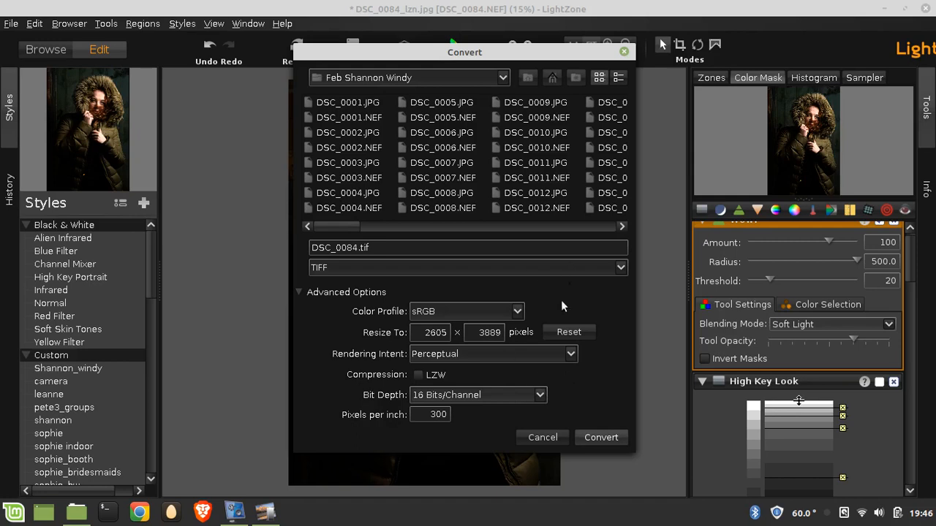
mouse_move(563, 376)
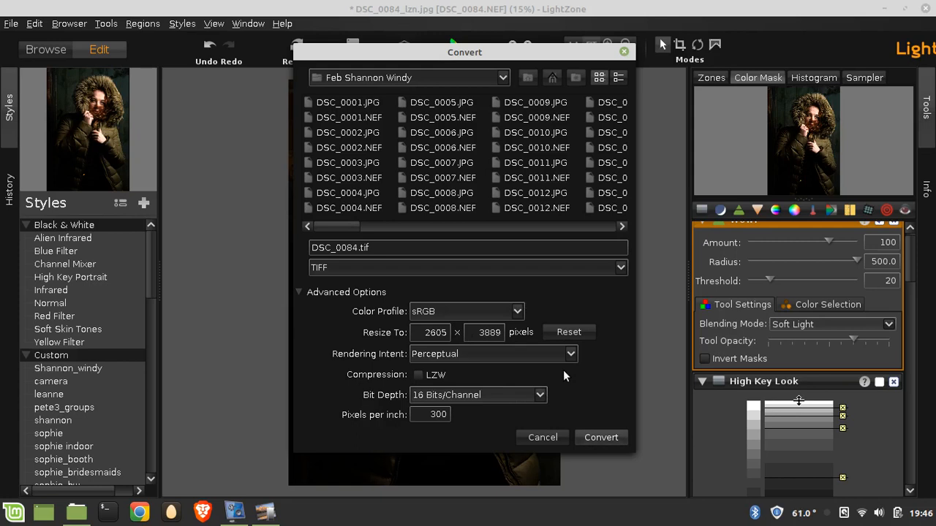
mouse_move(602, 395)
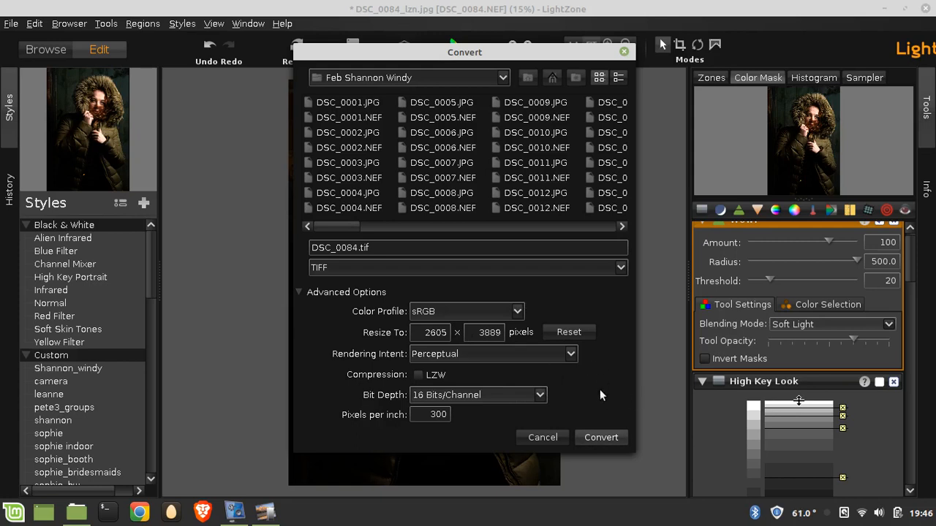
mouse_move(582, 394)
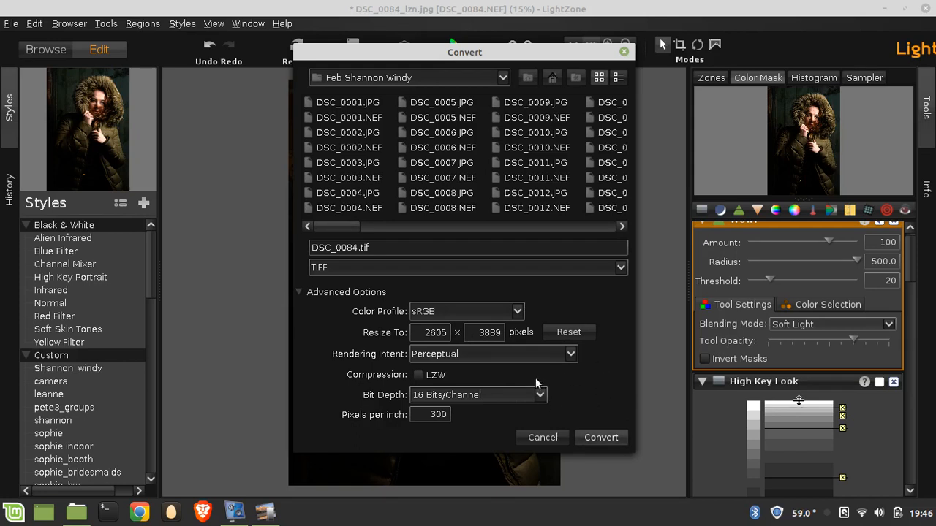
mouse_move(592, 350)
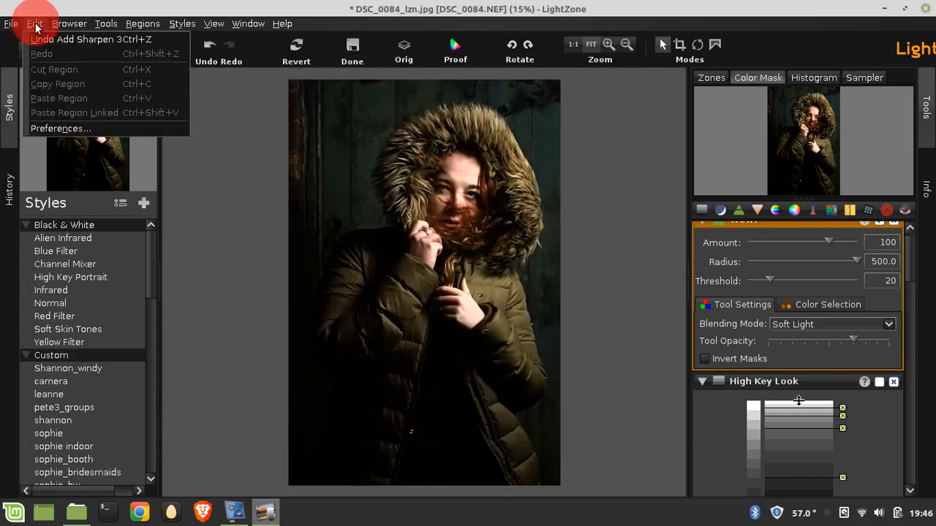
left_click(60, 128)
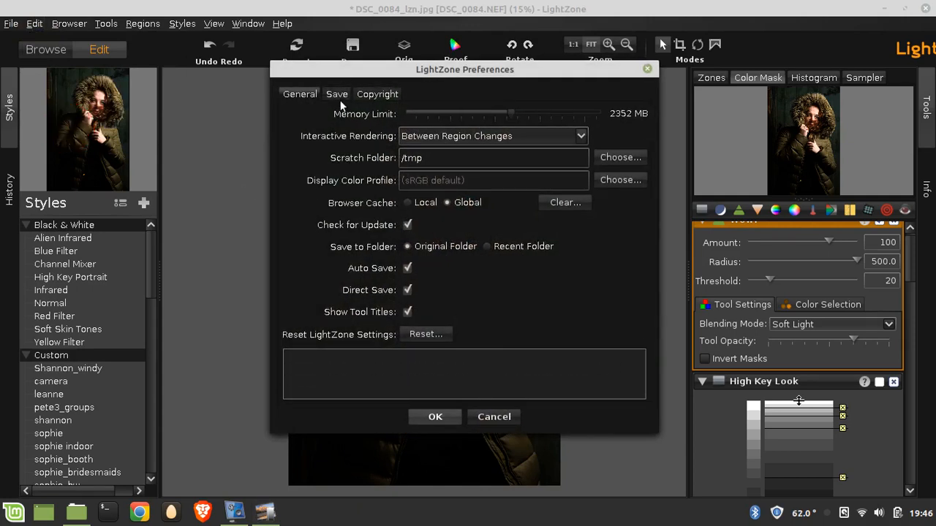
left_click(336, 94)
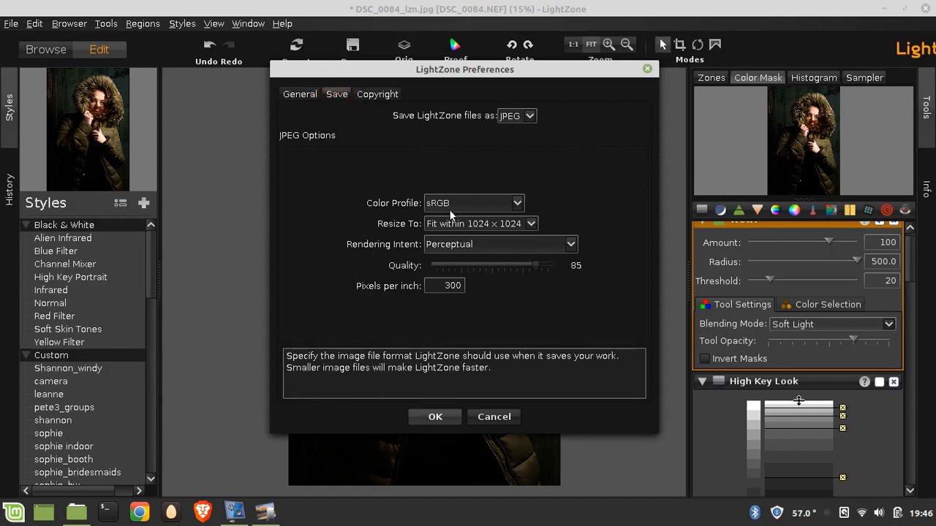
mouse_move(496, 228)
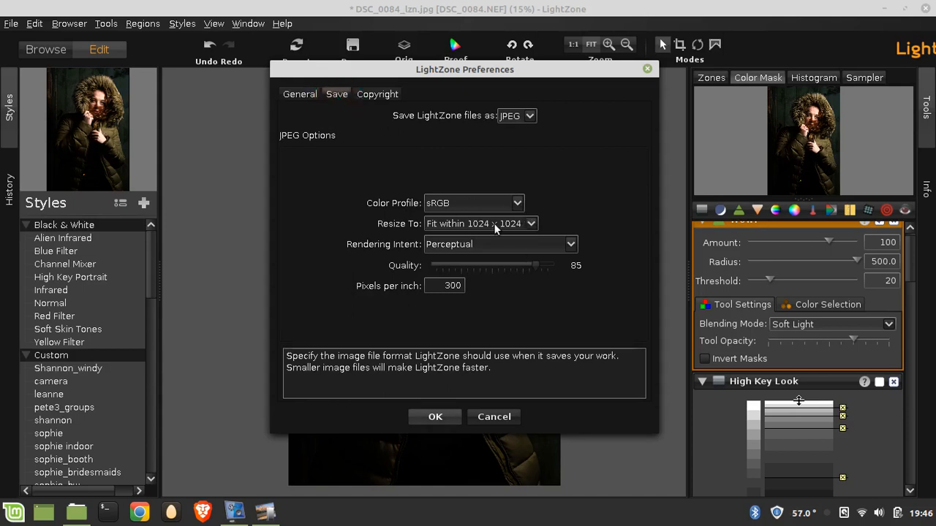
mouse_move(535, 269)
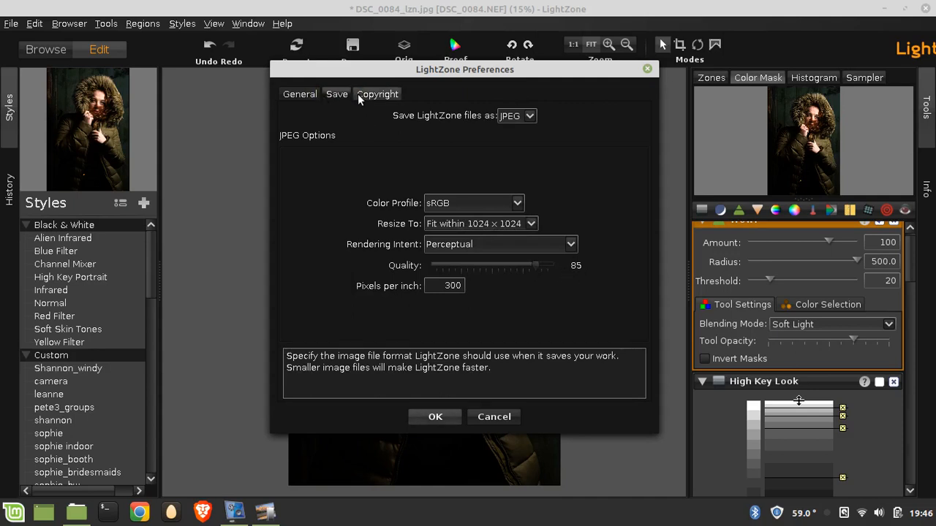
left_click(377, 94)
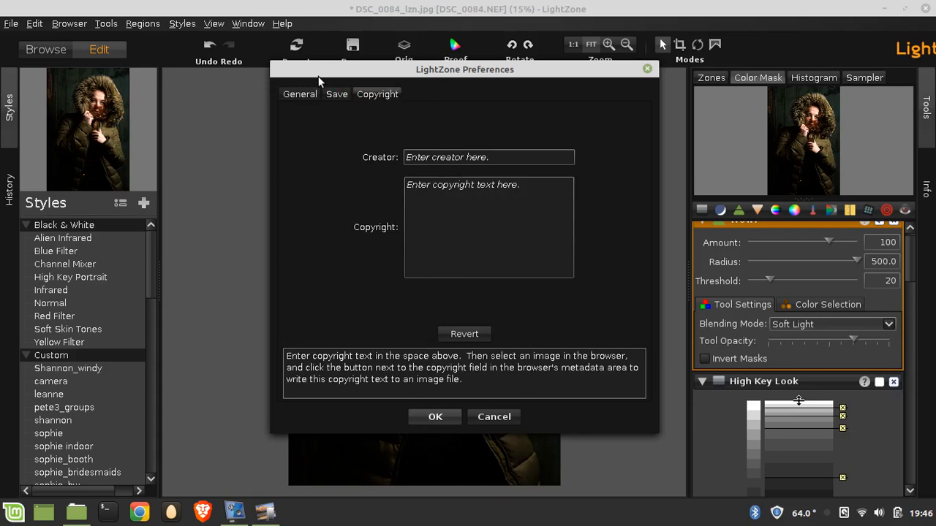
left_click(298, 93)
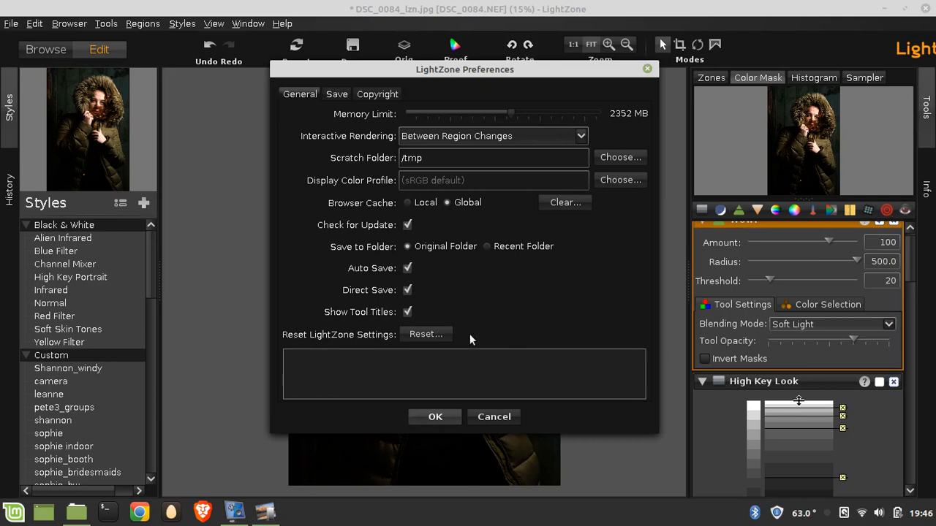
mouse_move(494, 417)
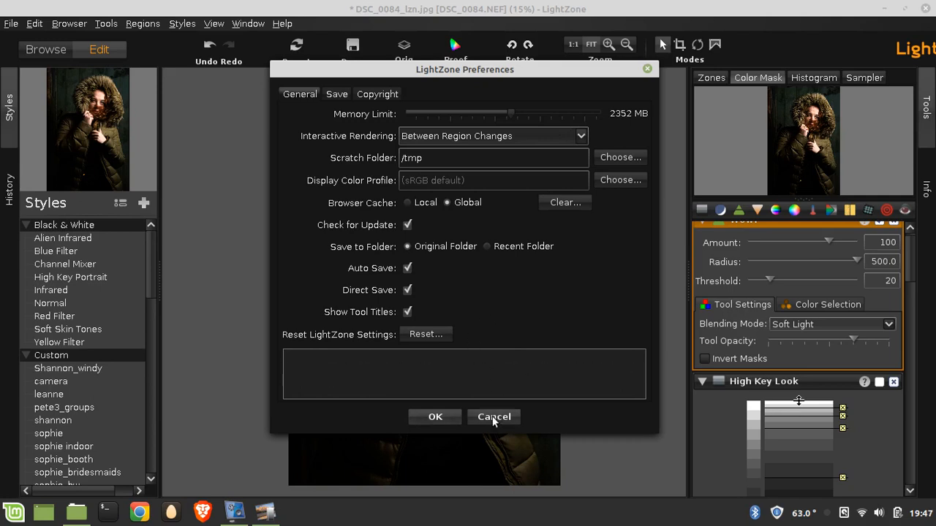
left_click(494, 417)
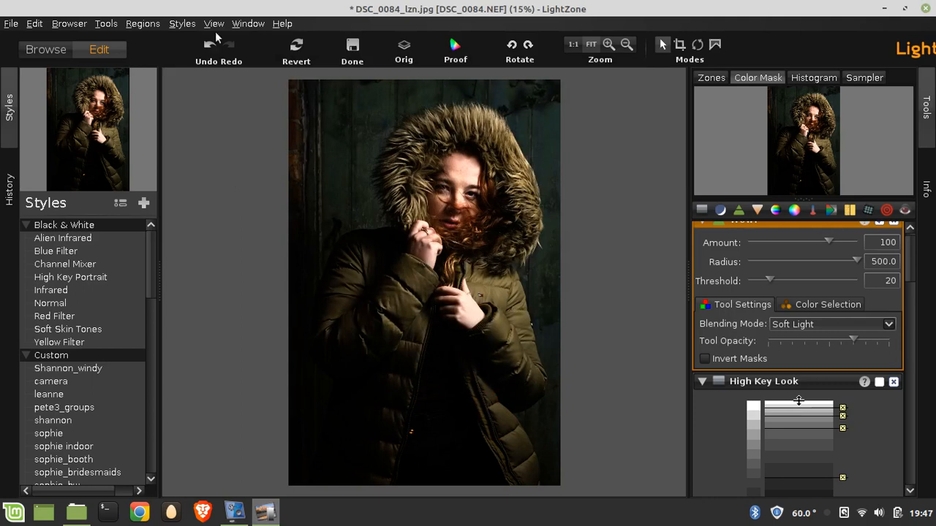
left_click(105, 24)
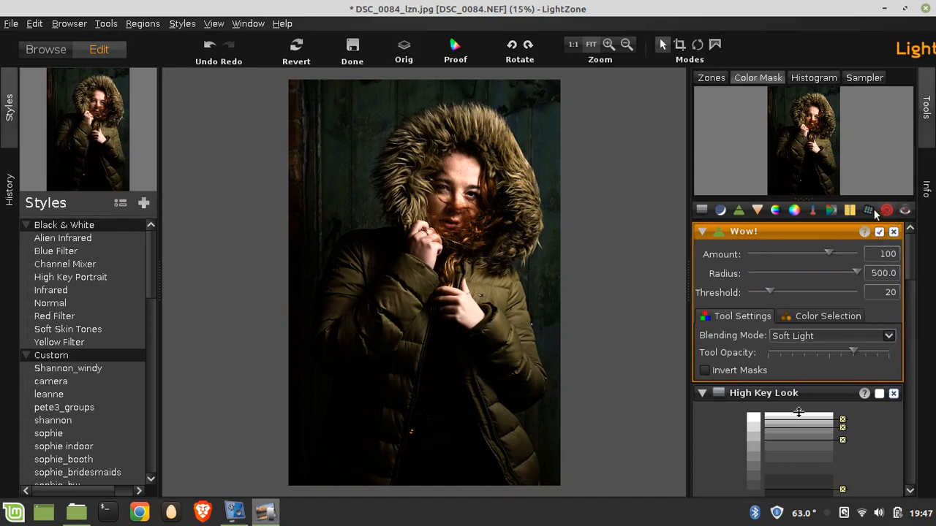
mouse_move(869, 211)
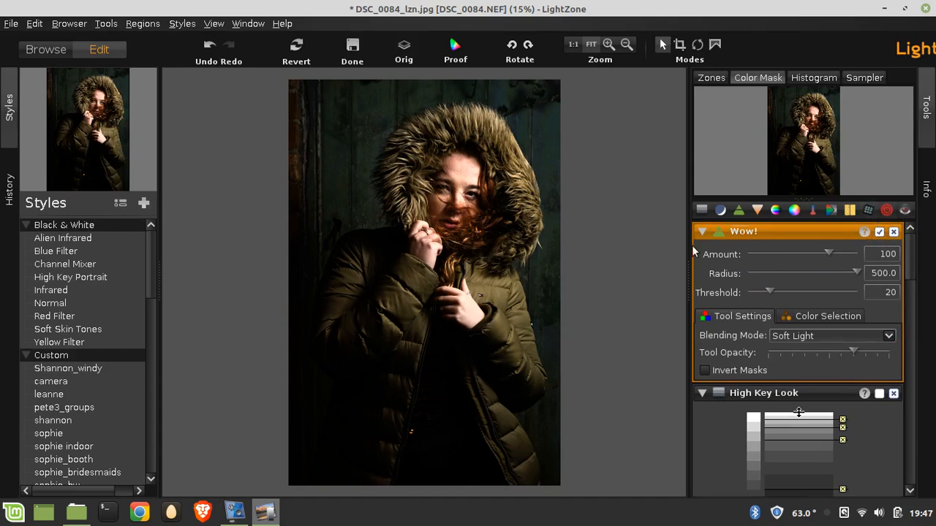
left_click(740, 44)
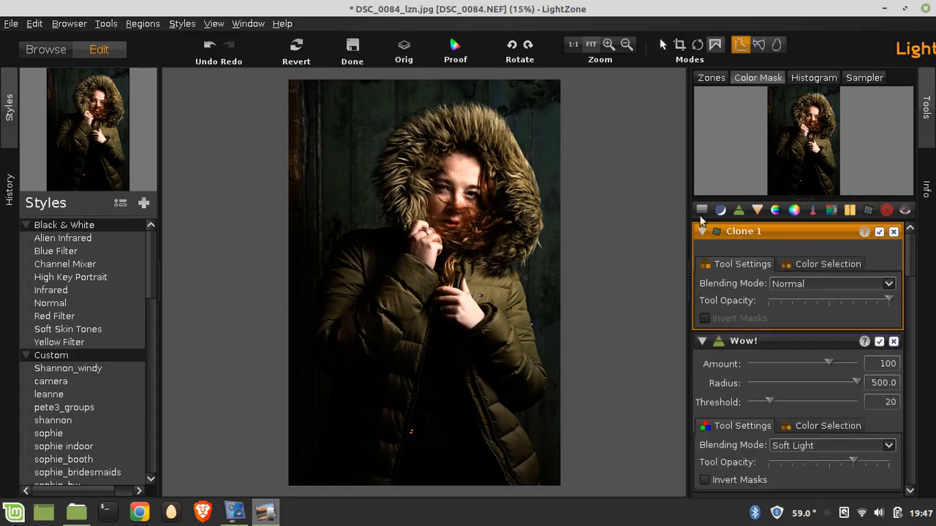
left_click(353, 188)
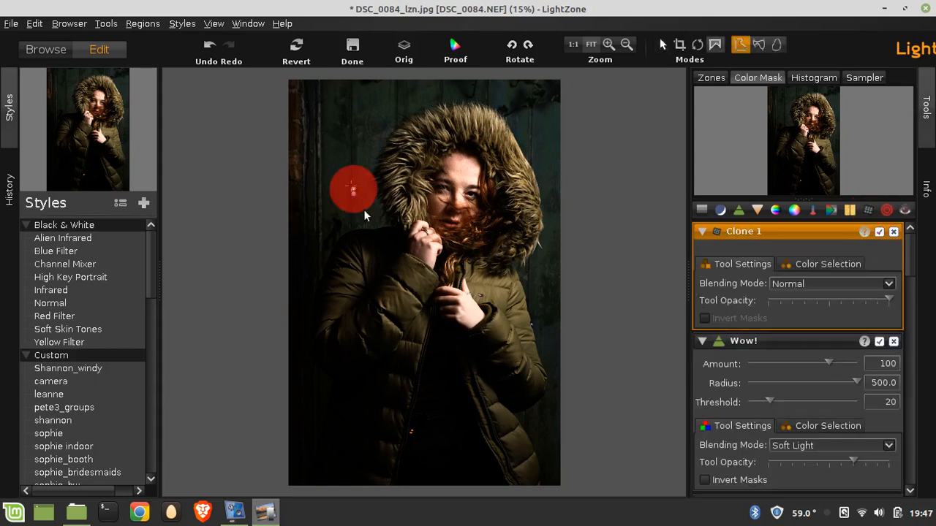
left_click_drag(354, 189, 377, 168)
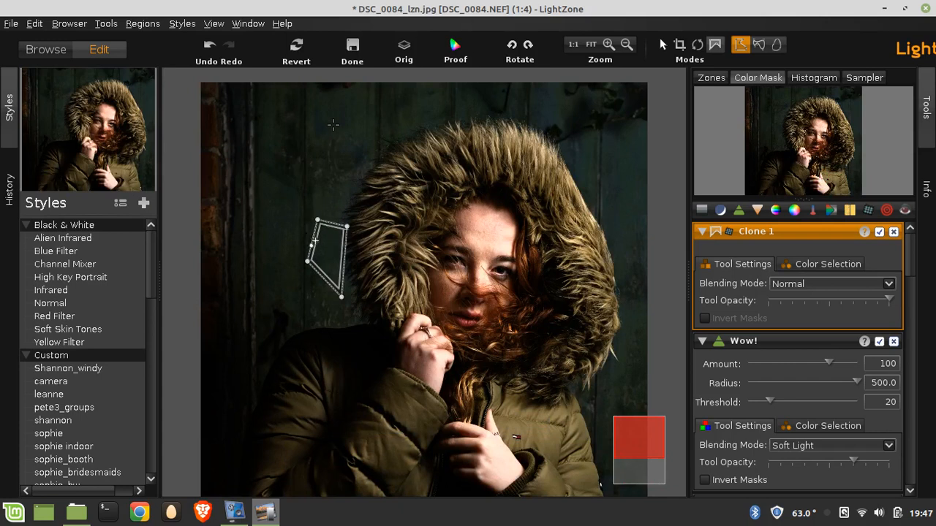
mouse_move(427, 260)
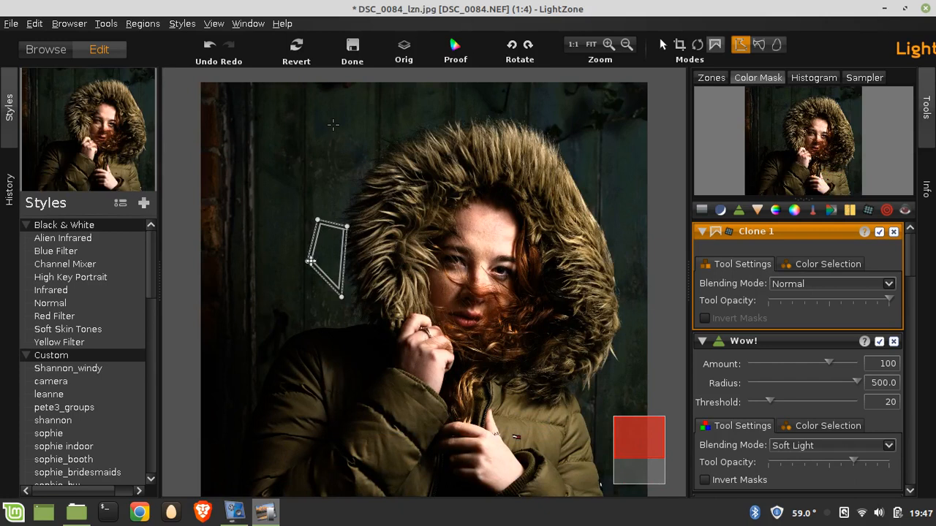
mouse_move(352, 301)
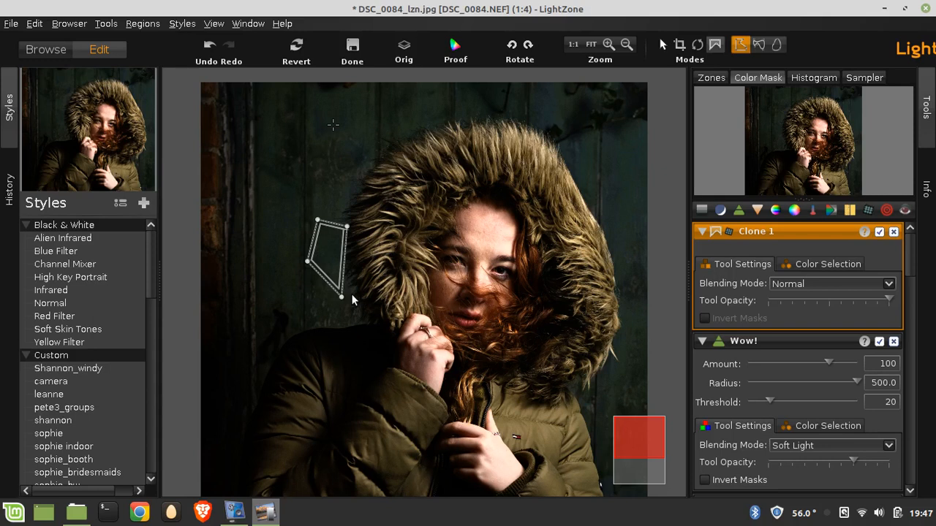
mouse_move(525, 371)
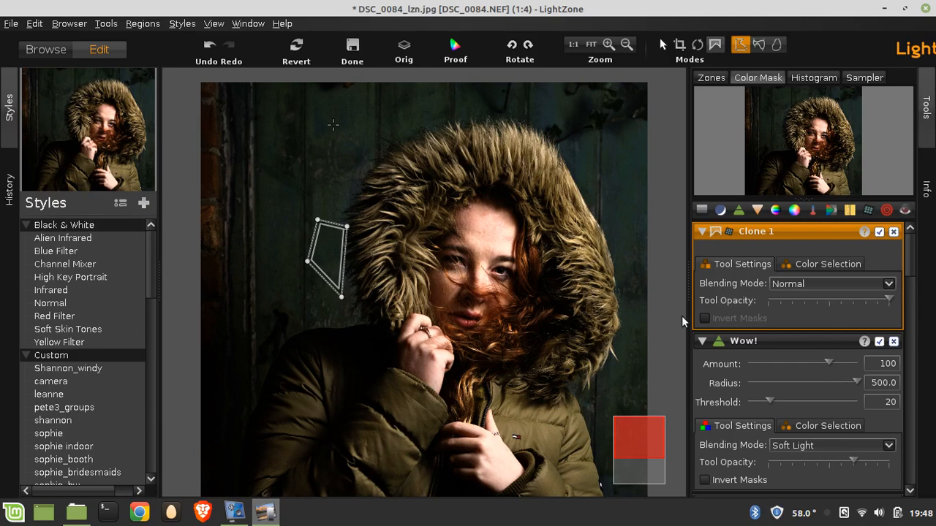
mouse_move(640, 208)
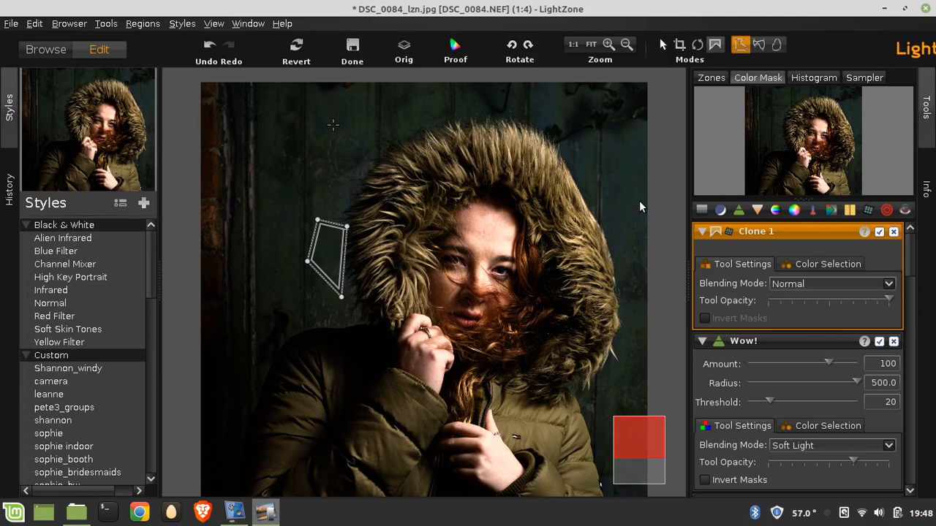
mouse_move(793, 227)
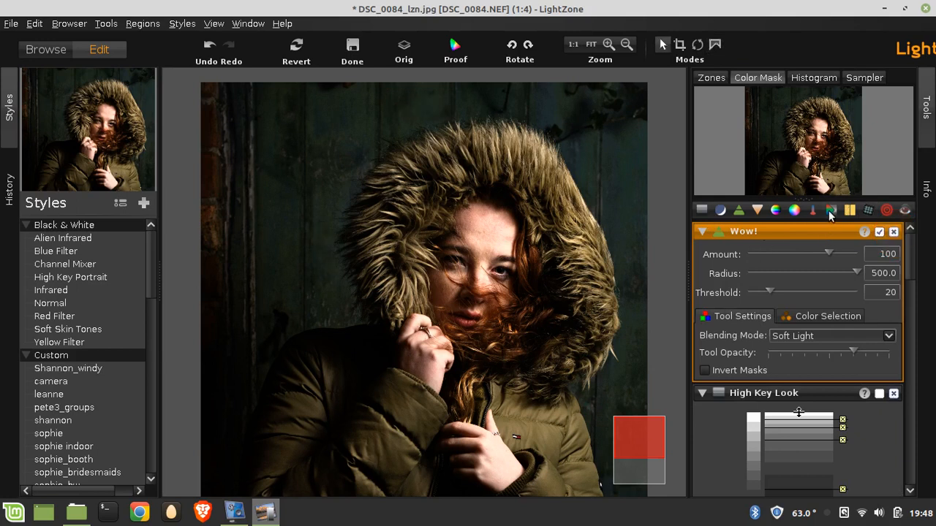
mouse_move(831, 211)
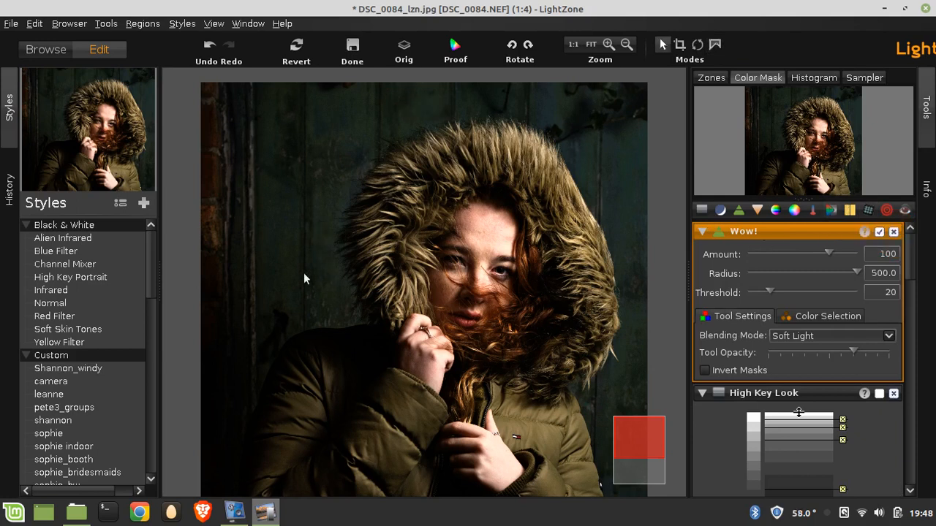
left_click(52, 289)
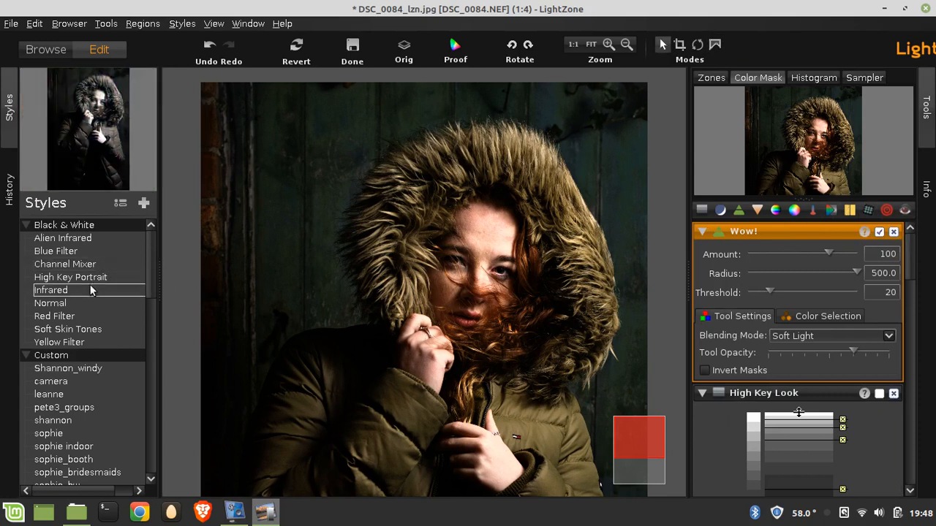
scroll("down", 3)
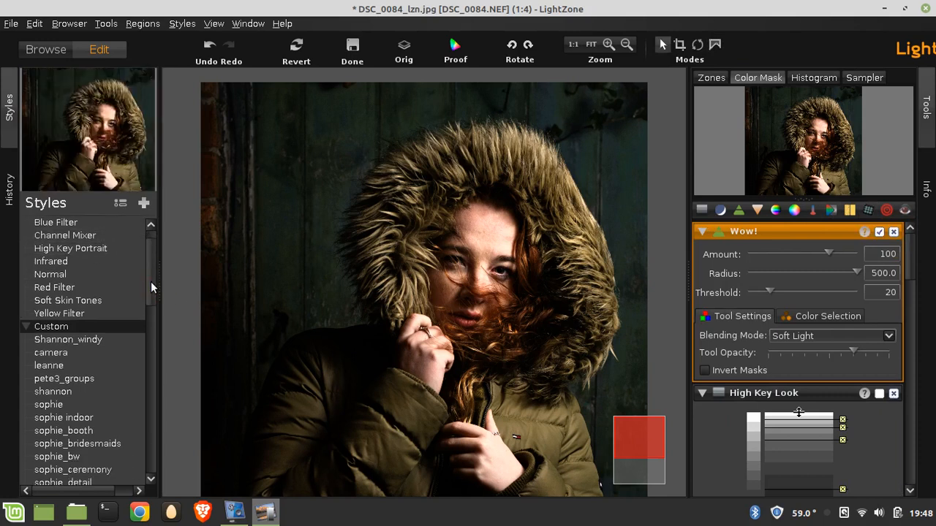
scroll("down", 3)
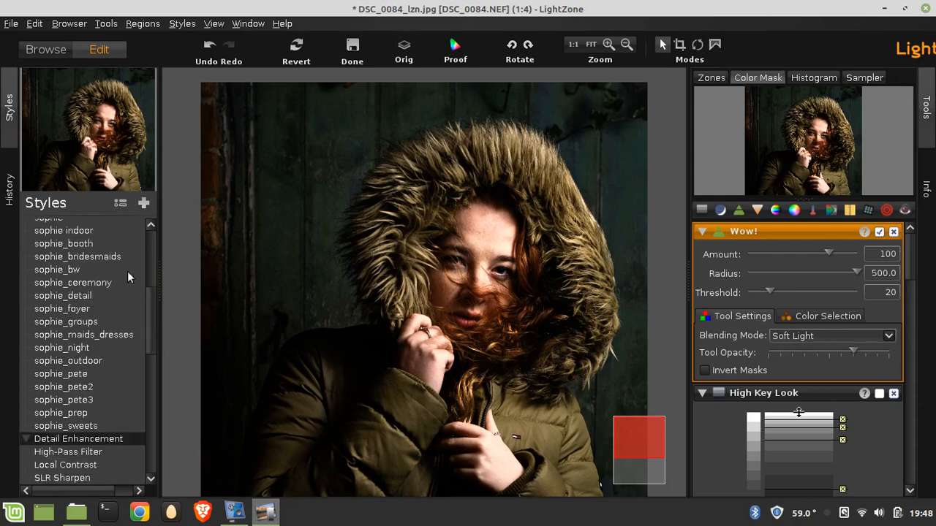
left_click(65, 386)
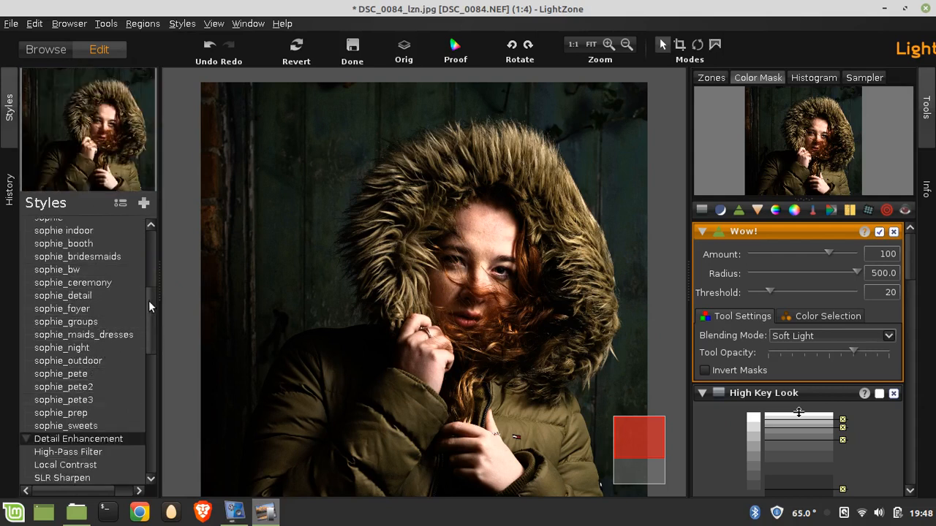
scroll("down", 3)
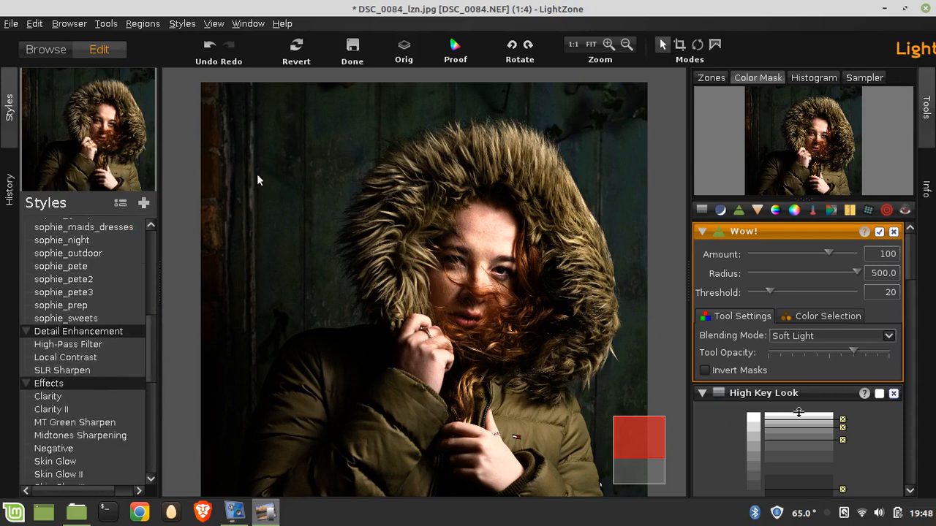
Step: Return to the browser and apply the saved custom style to three selected Feb Shannon Windy photos
left_click(45, 50)
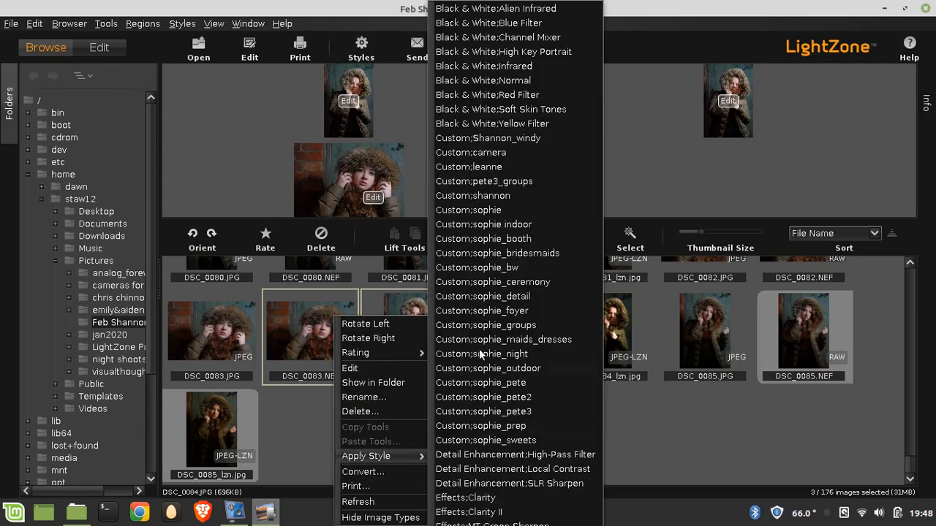
mouse_move(524, 137)
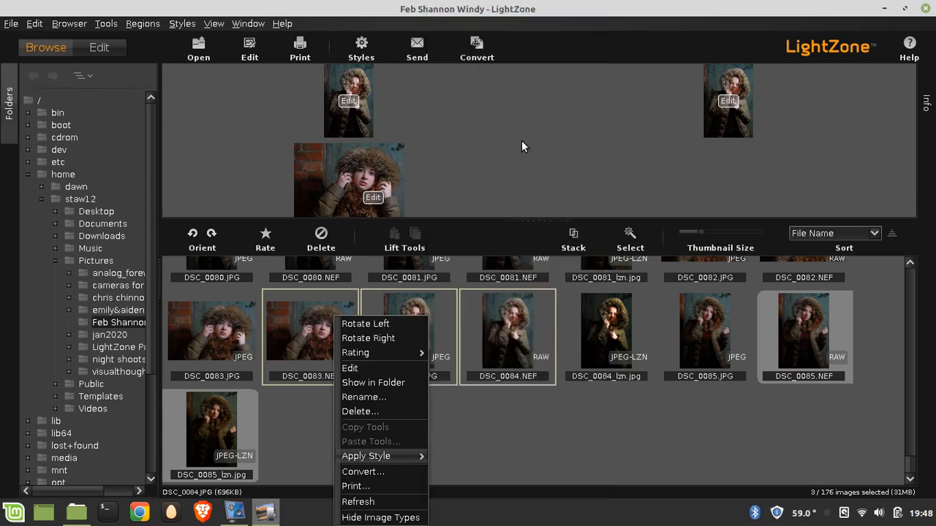
left_click(363, 471)
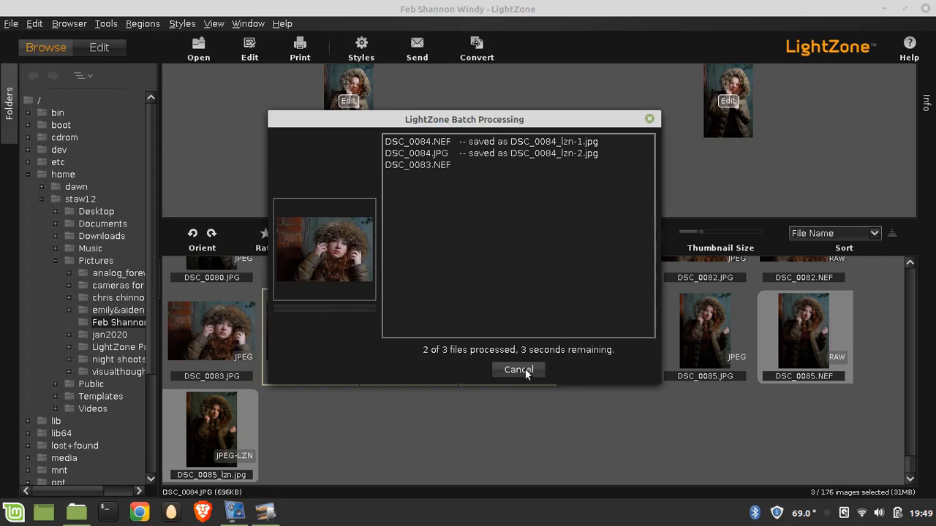
Step: Let the batch finish DSC_0084_lzn-1, DSC_0084_lzn-2 and DSC_0083_lzn JPEGs, then close the report
left_click(518, 369)
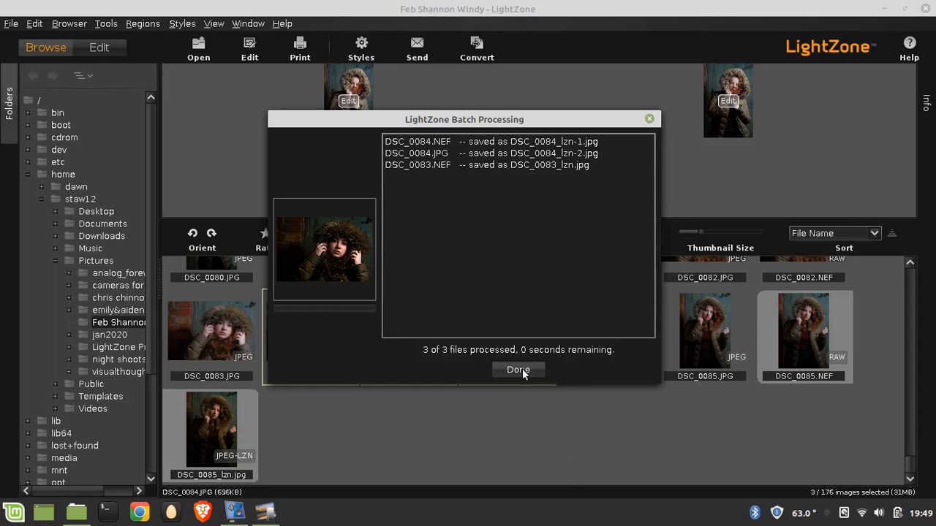
left_click(518, 368)
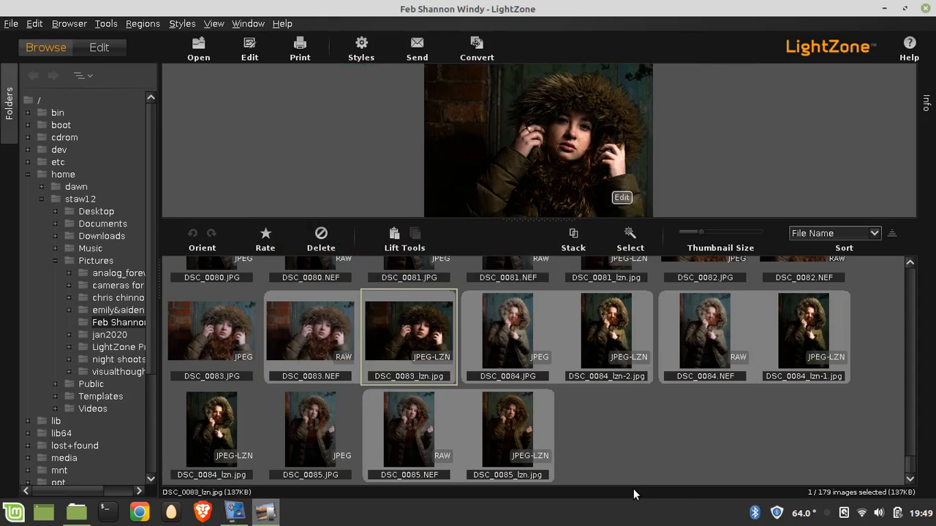
mouse_move(870, 386)
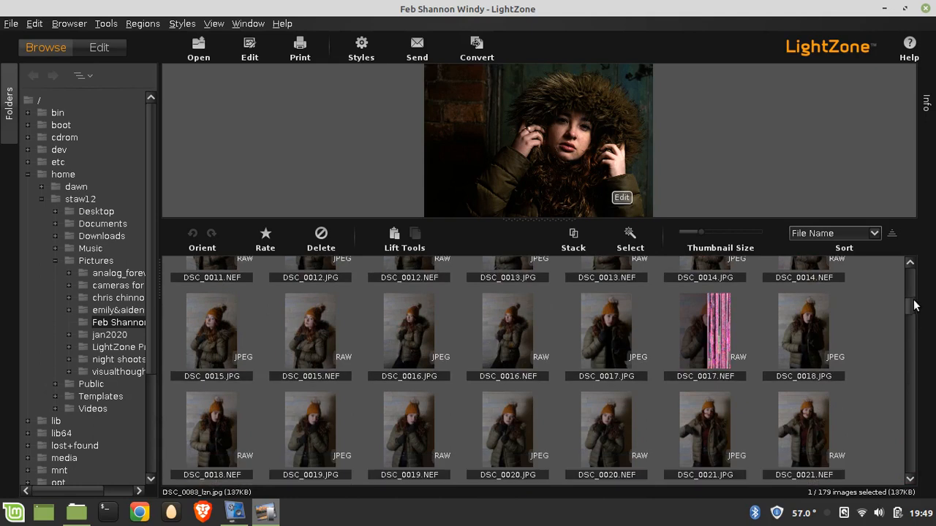
mouse_move(830, 403)
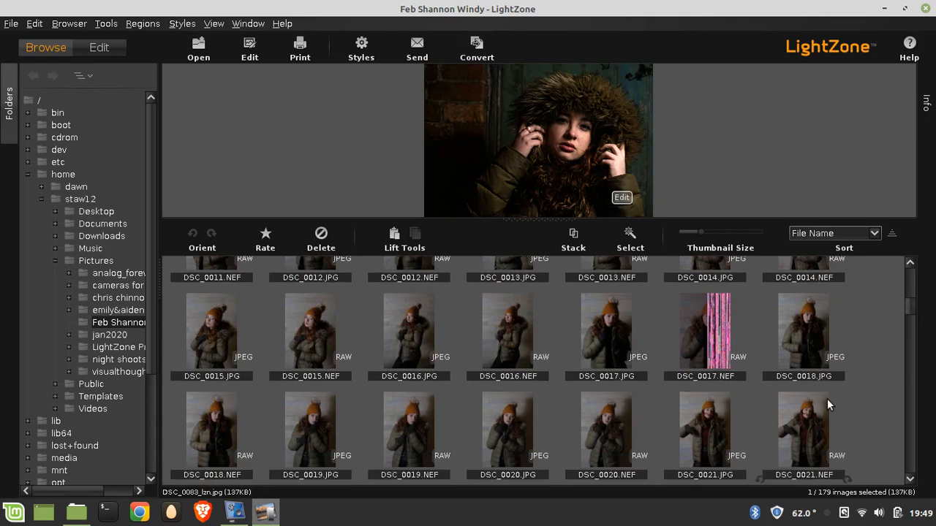